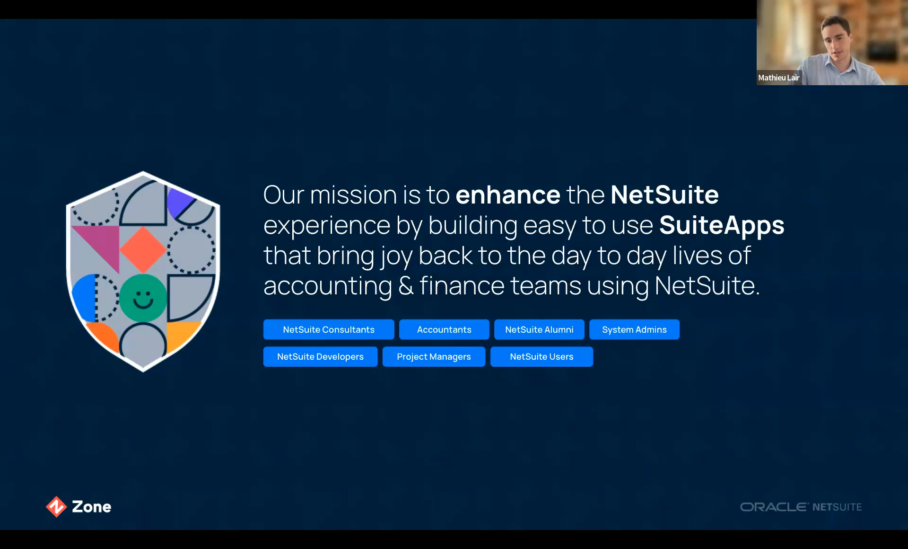
pyautogui.moveTo(280, 496)
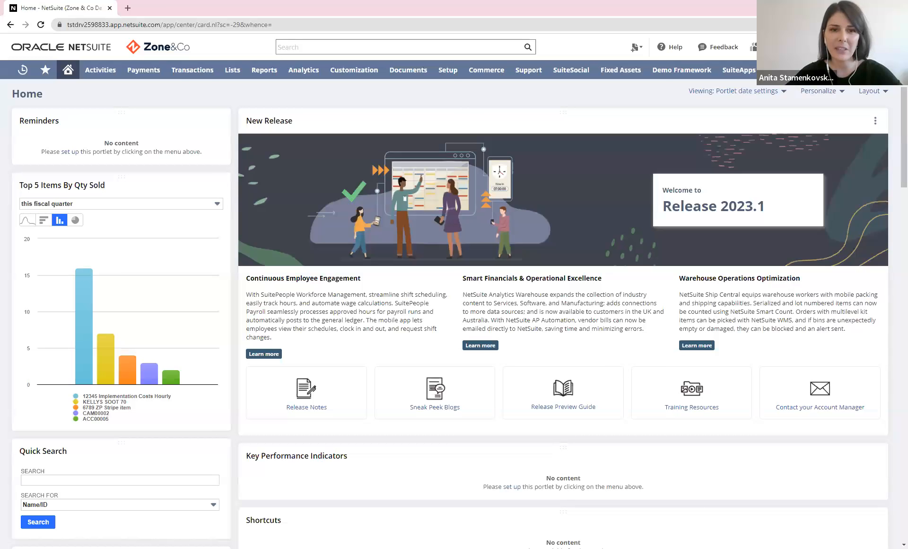
pyautogui.moveTo(238, 287)
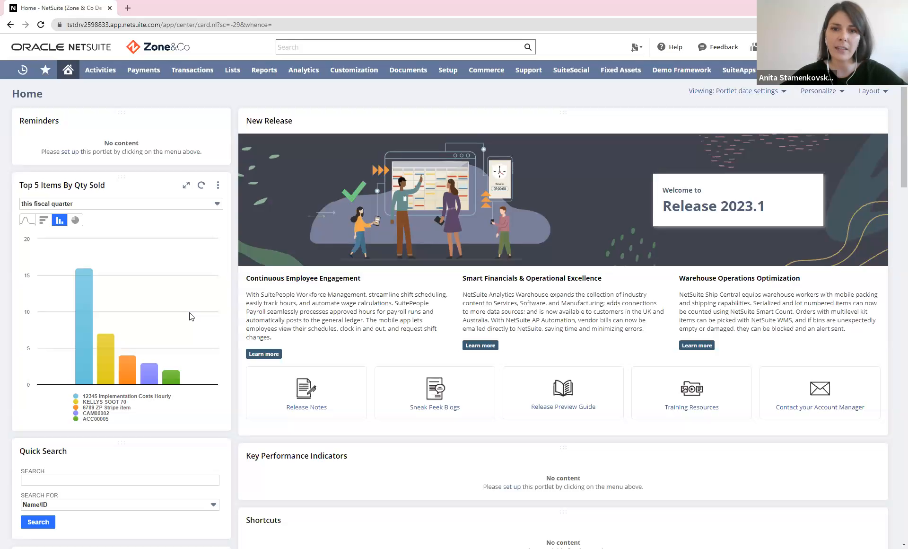
pyautogui.moveTo(166, 328)
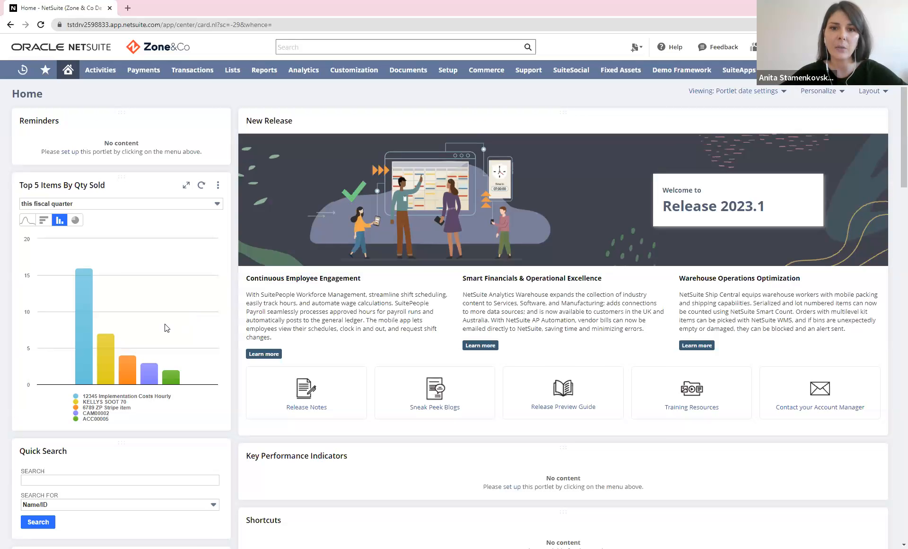
pyautogui.moveTo(463, 110)
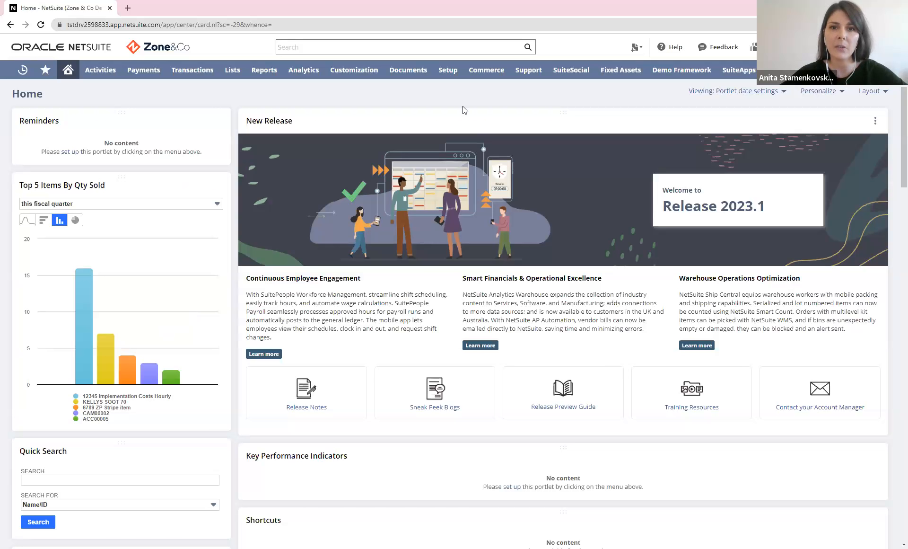
# - Open the AccessPay SFTP connection configuration record via Setup > SFTP Connector > Connection Configuration
pyautogui.click(447, 69)
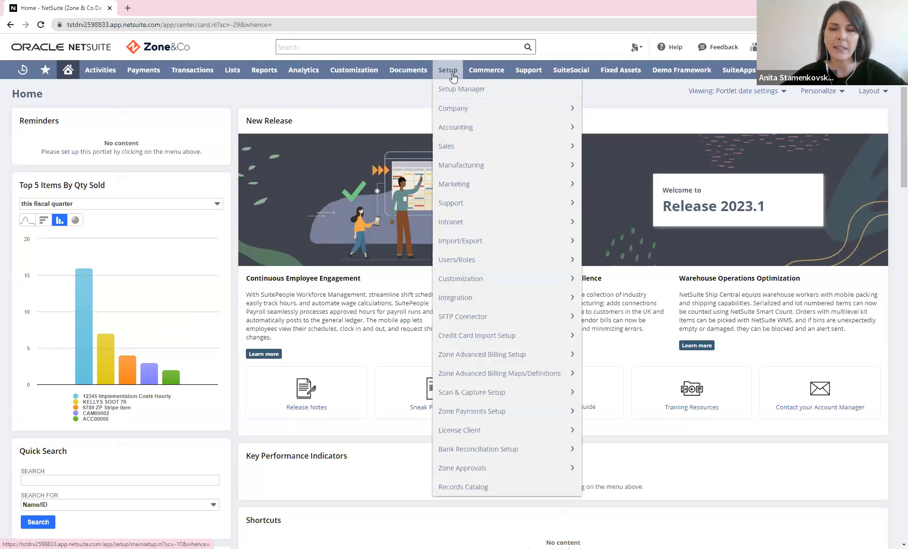
pyautogui.moveTo(462, 316)
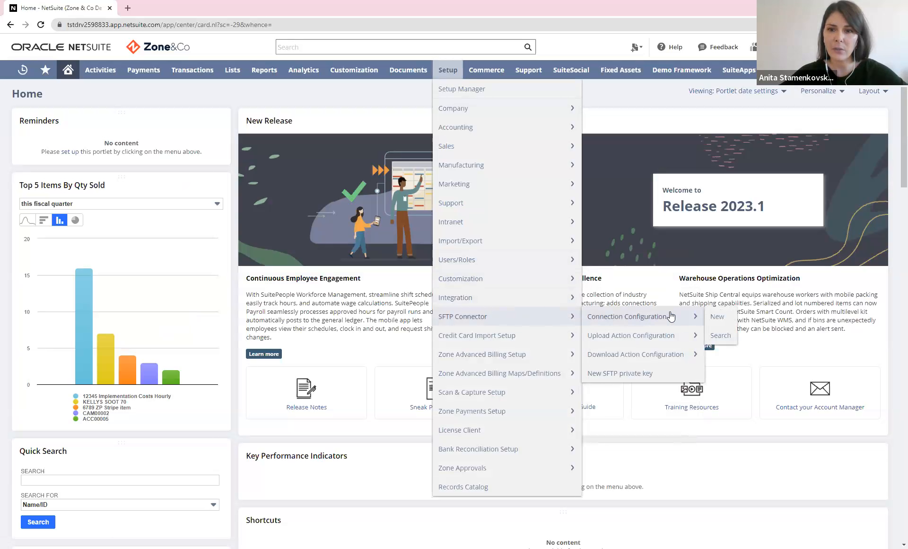
pyautogui.click(627, 316)
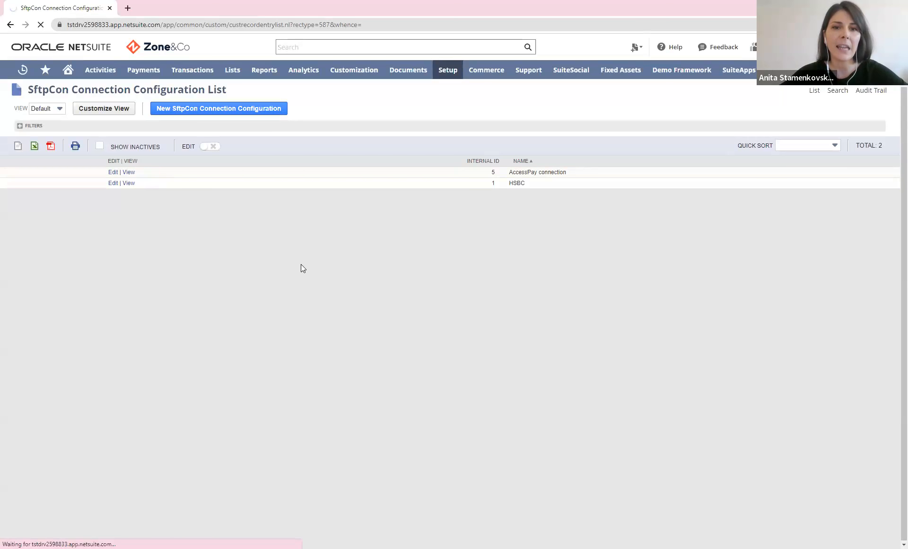
pyautogui.click(129, 171)
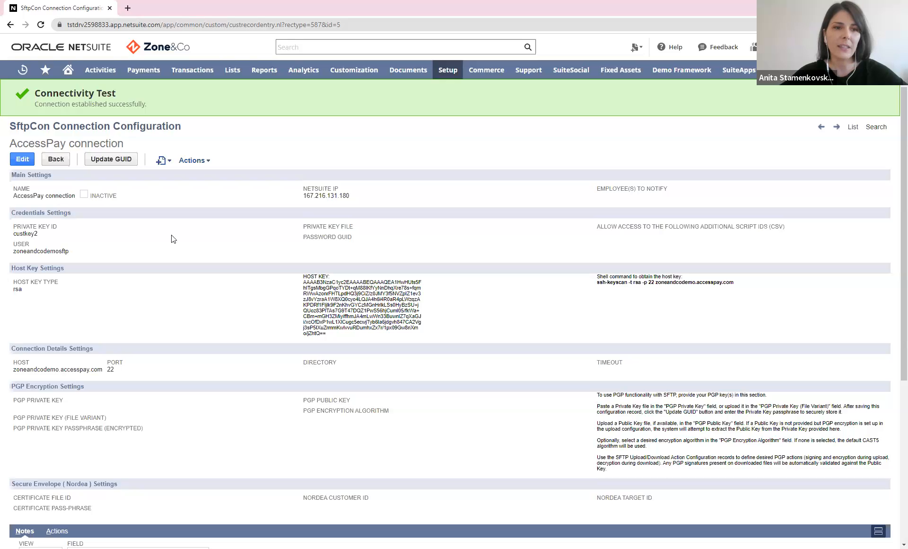
pyautogui.doubleClick(40, 212)
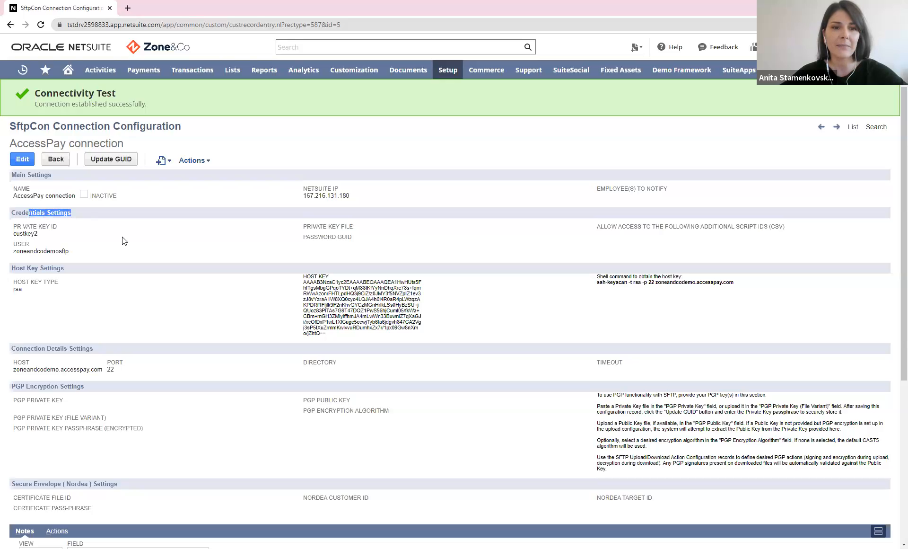
pyautogui.moveTo(133, 365)
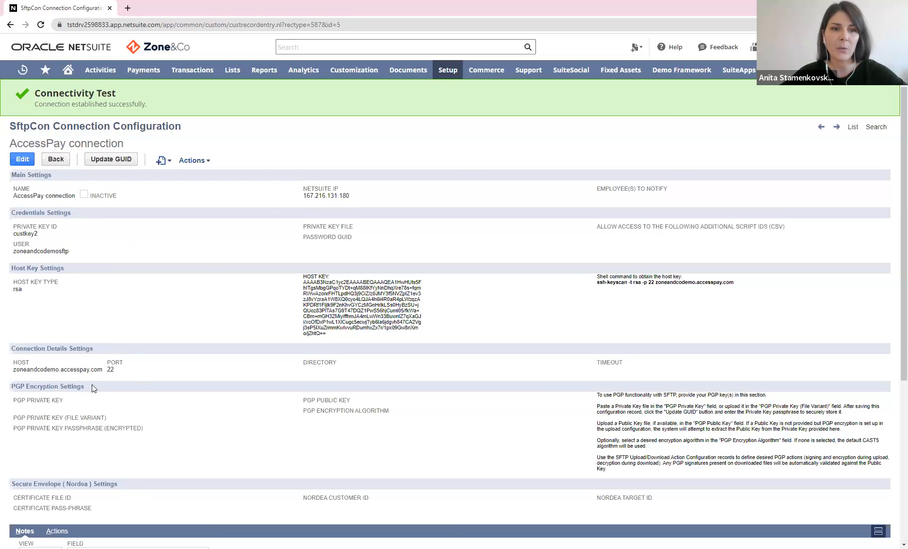
pyautogui.moveTo(171, 252)
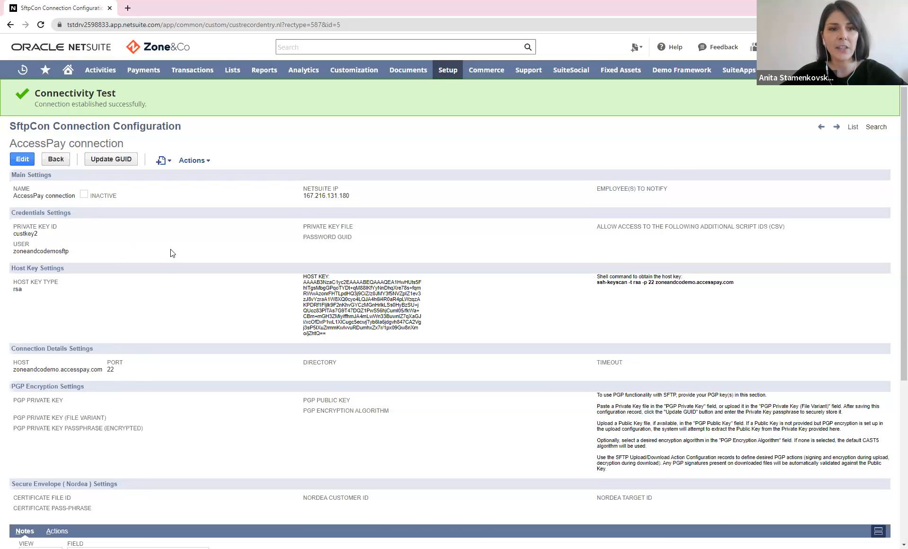
pyautogui.moveTo(173, 251)
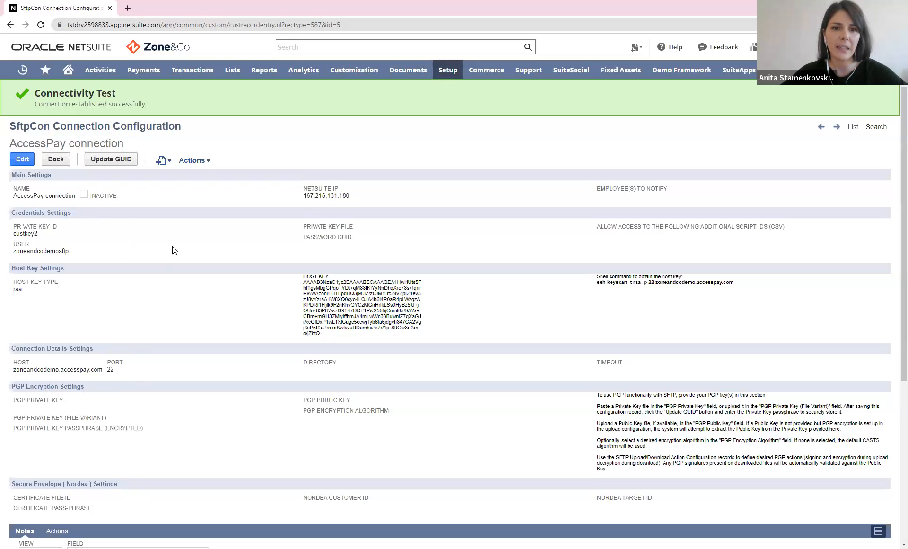
pyautogui.moveTo(177, 254)
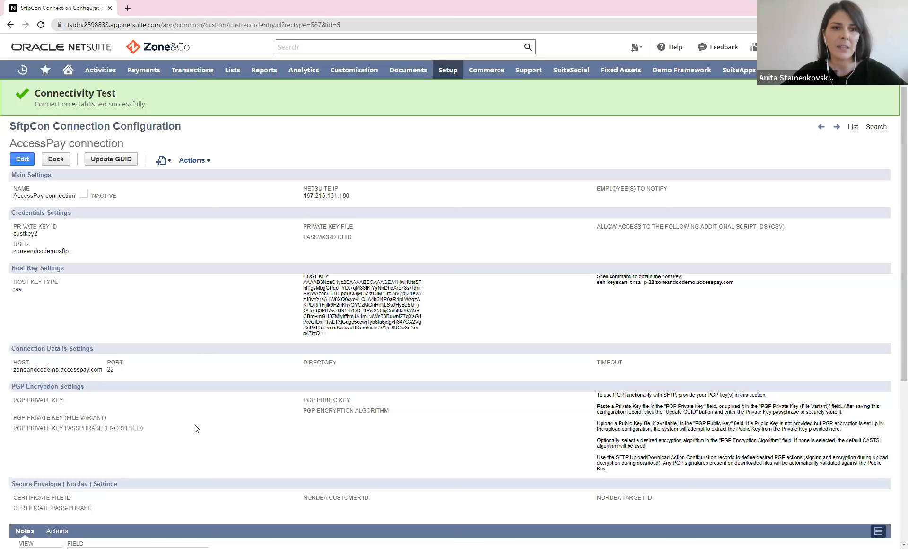
pyautogui.moveTo(214, 422)
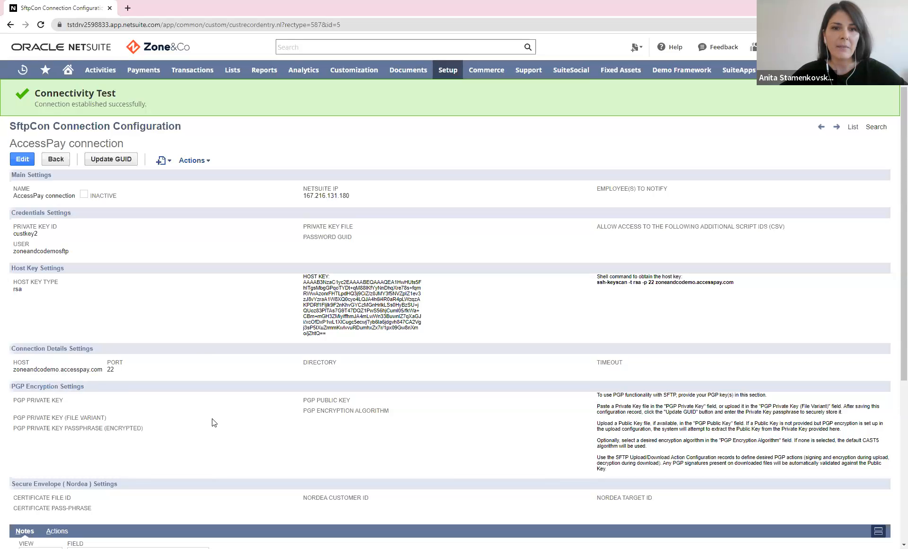
pyautogui.moveTo(241, 149)
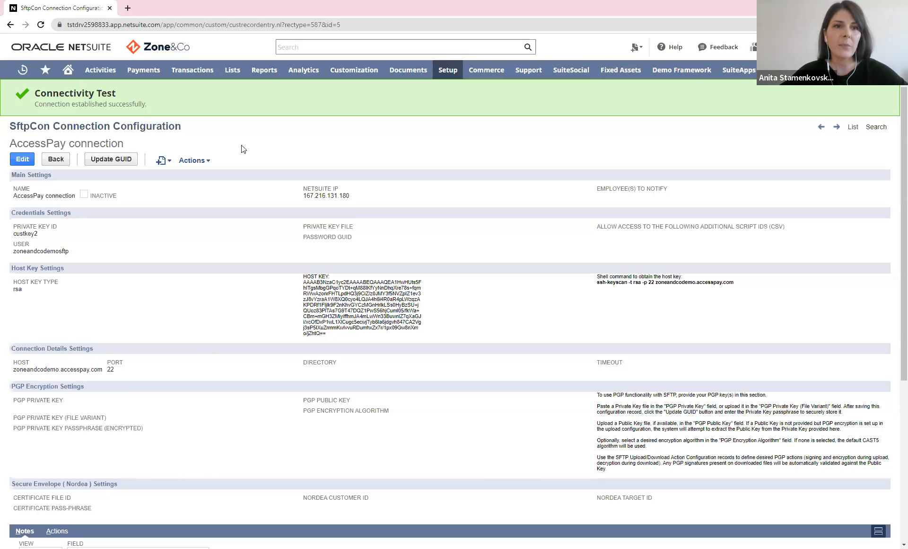
# - Return to the Setup menu and expand the SFTP Connector section for upload action configurations
pyautogui.doubleClick(128, 104)
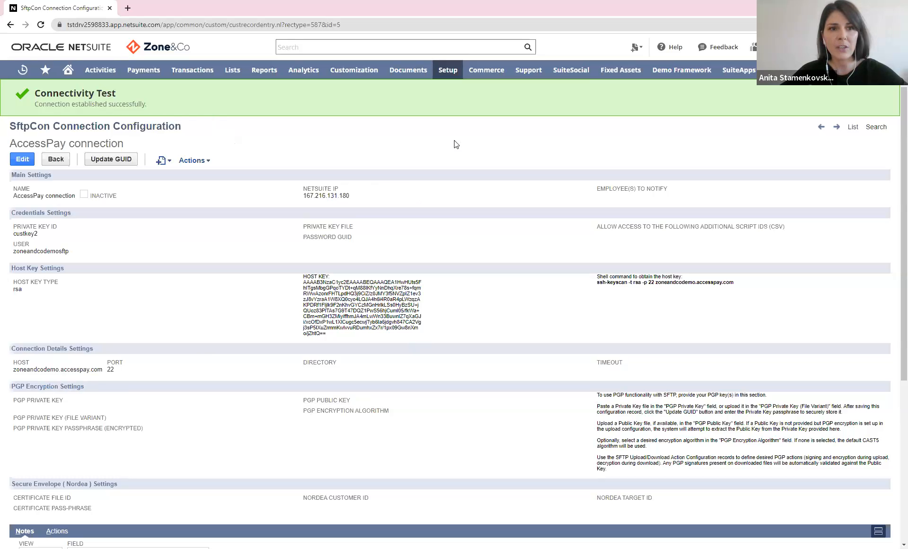
pyautogui.click(447, 69)
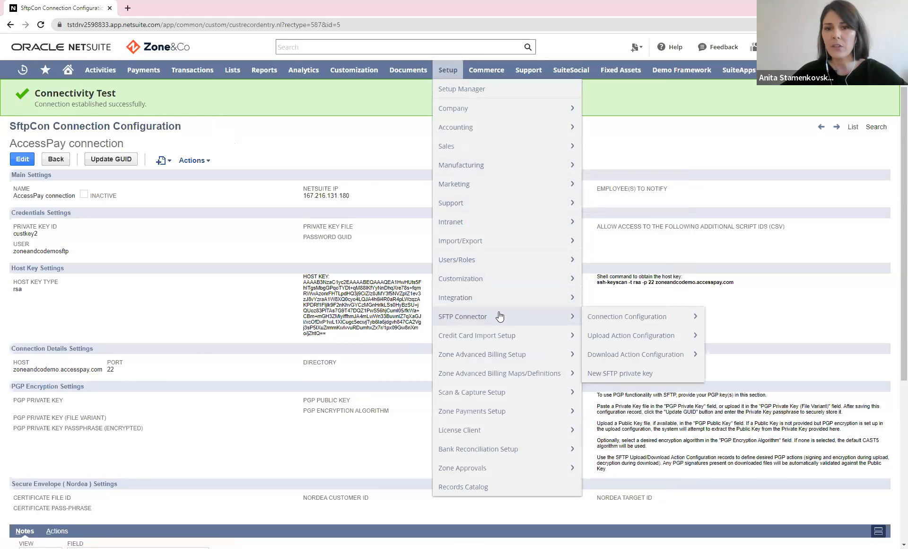
pyautogui.moveTo(537, 317)
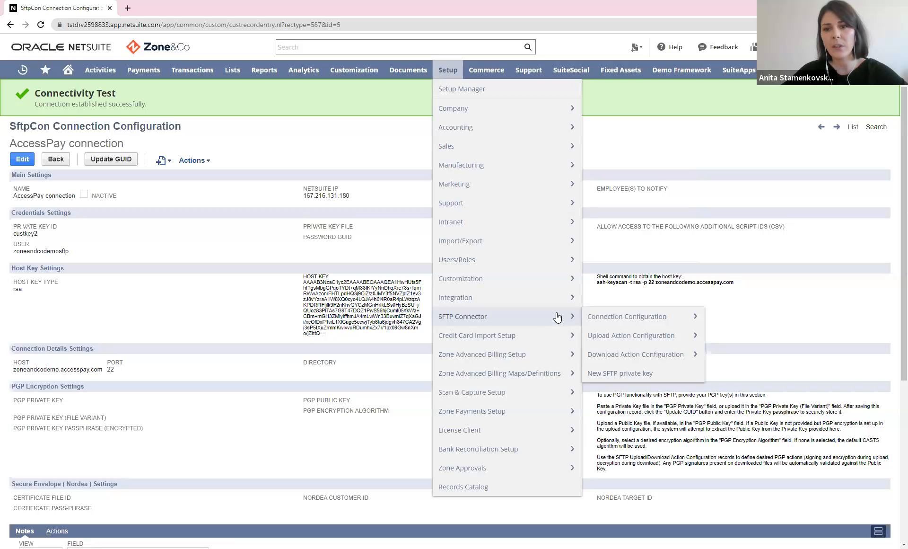
pyautogui.moveTo(630, 335)
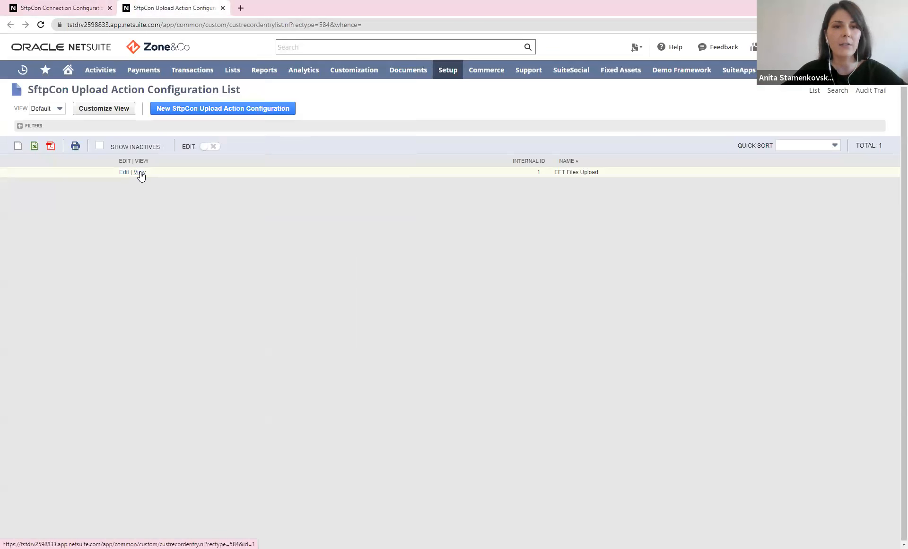
# - Open the EFT Files Upload action configuration using the AccessPay connection and SEPA_CT directory, and save it
pyautogui.click(140, 172)
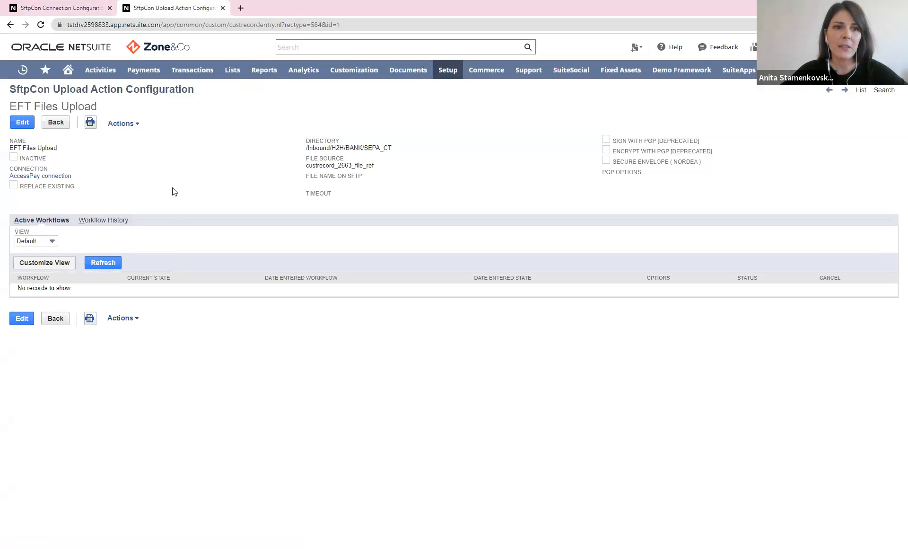
pyautogui.doubleClick(46, 147)
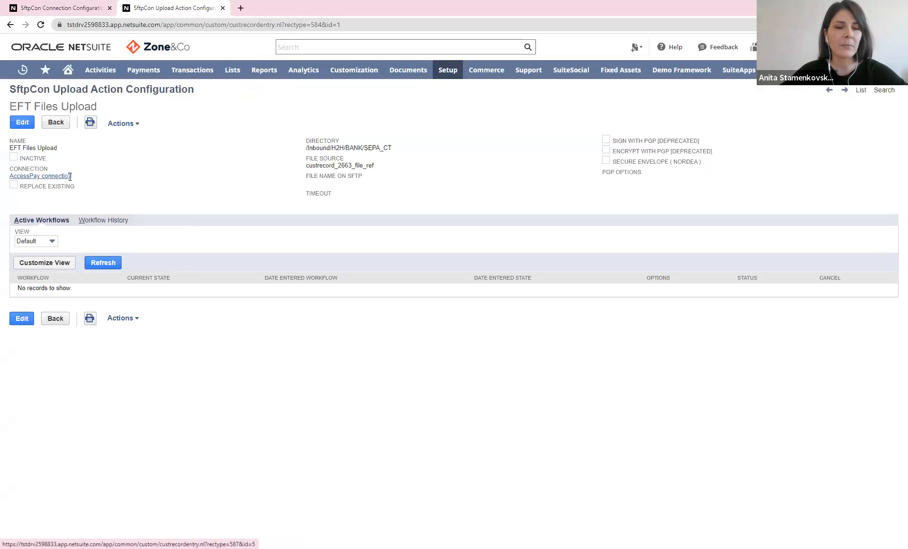
pyautogui.doubleClick(57, 176)
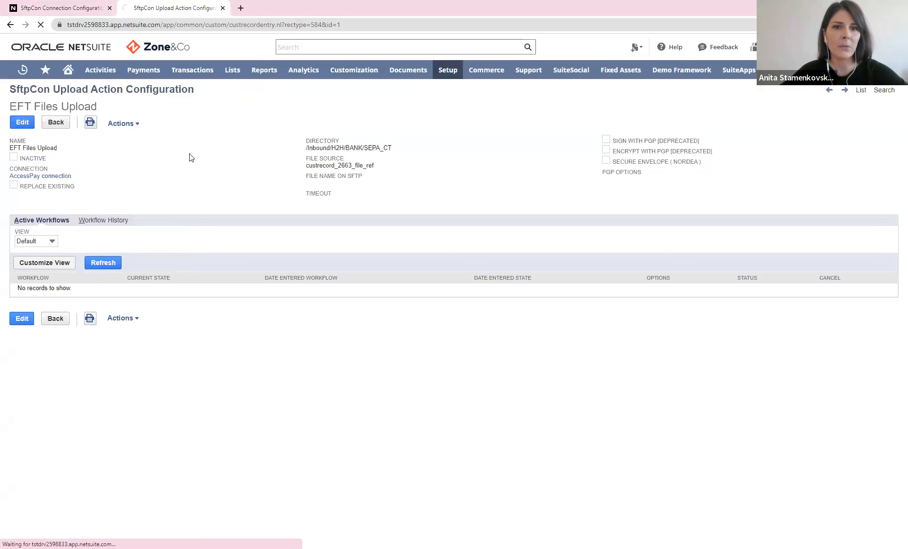
pyautogui.click(22, 122)
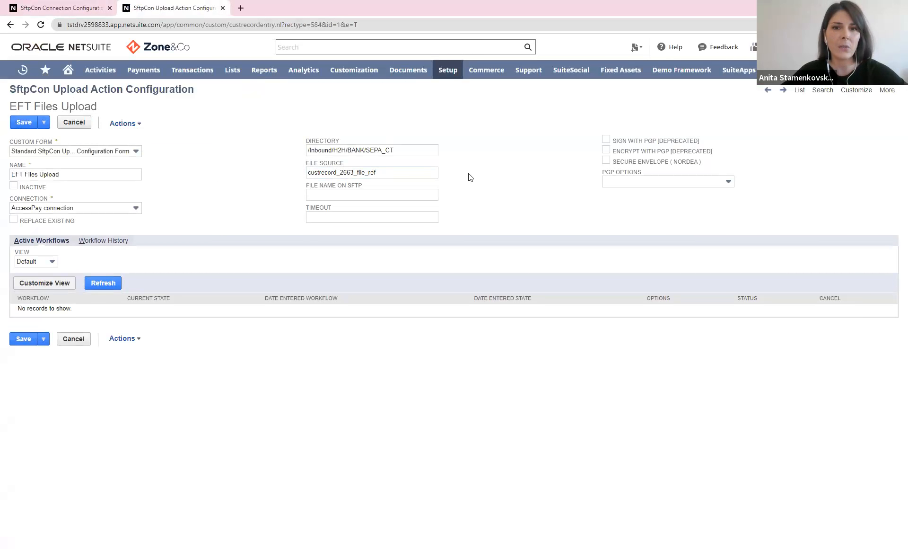
pyautogui.moveTo(470, 180)
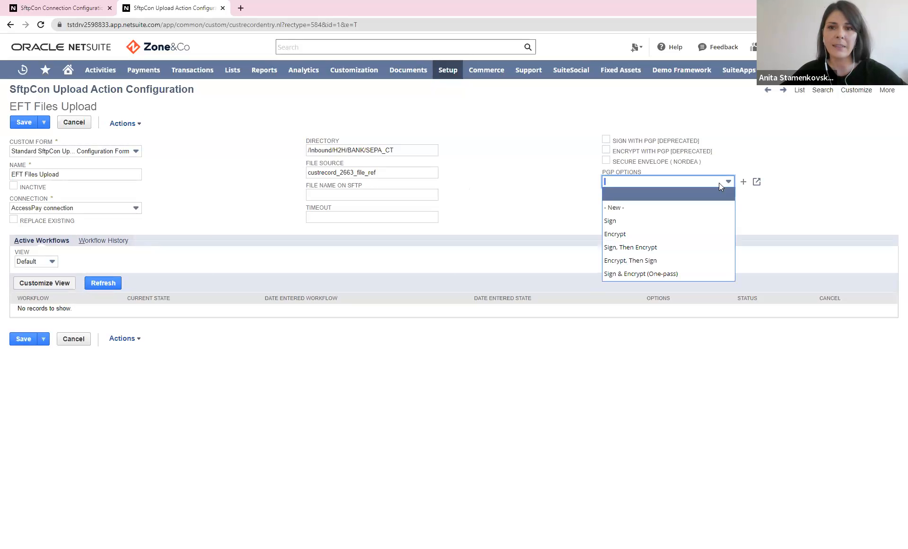
pyautogui.moveTo(666, 274)
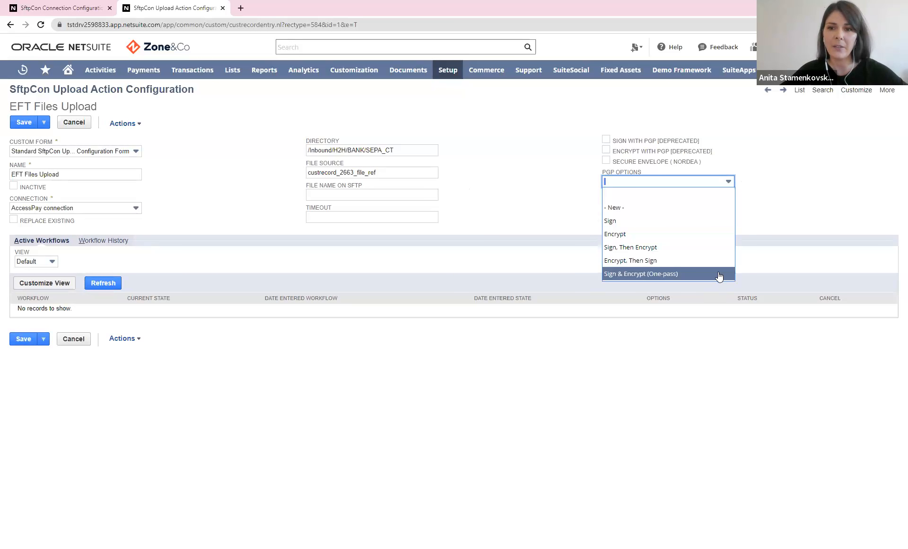
pyautogui.moveTo(75, 138)
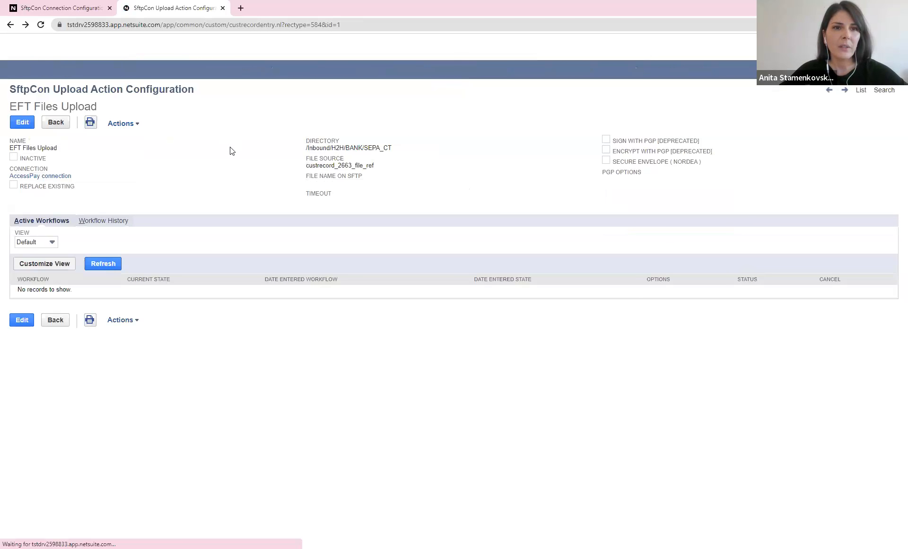
# - Navigate through Payments > Payment Processing to the Payment File Administration list
pyautogui.click(143, 69)
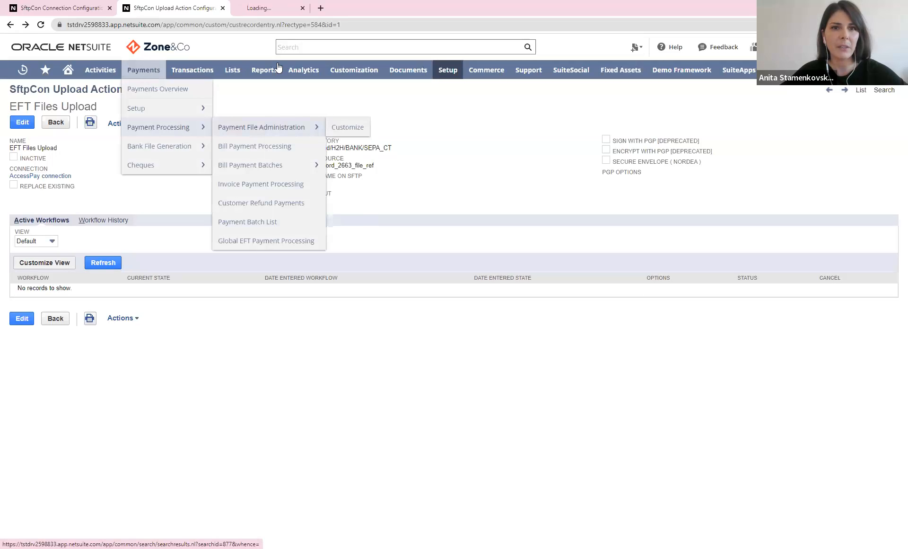
pyautogui.click(261, 126)
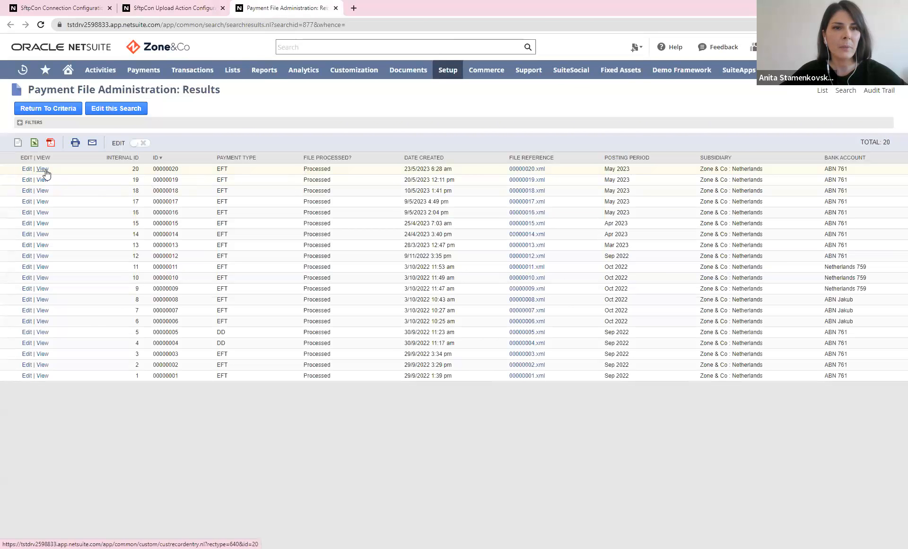
# - Open payment file record 00000020, the 14,520.00 EUR EFT payment to Coolblue B.V
pyautogui.click(42, 169)
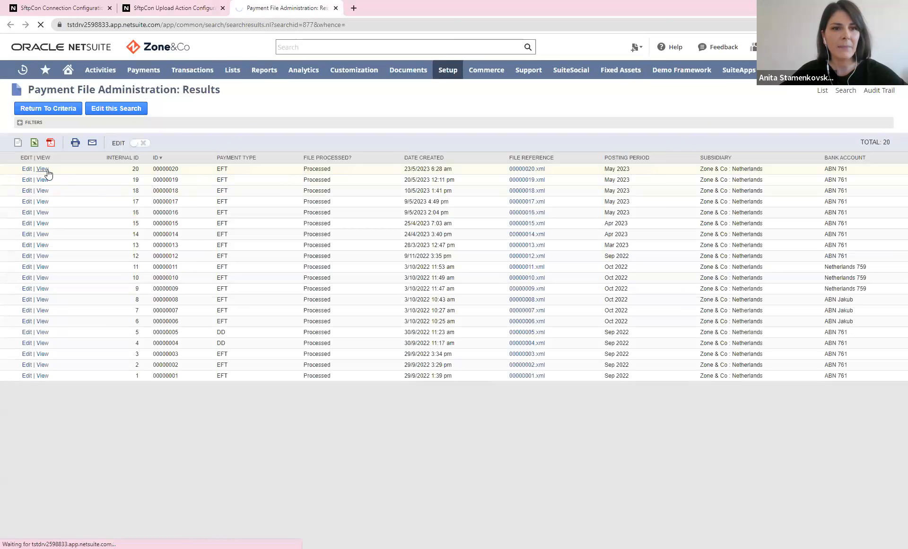
pyautogui.click(43, 169)
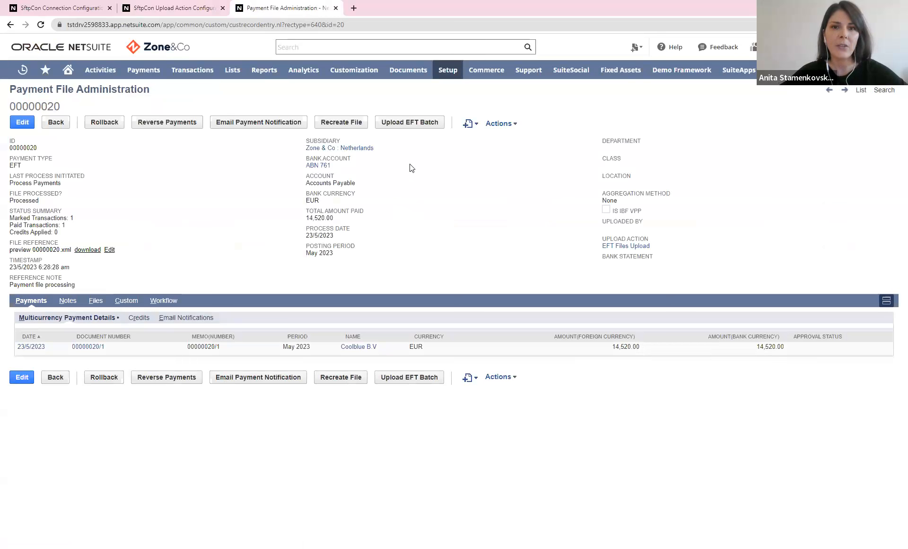
pyautogui.moveTo(409, 122)
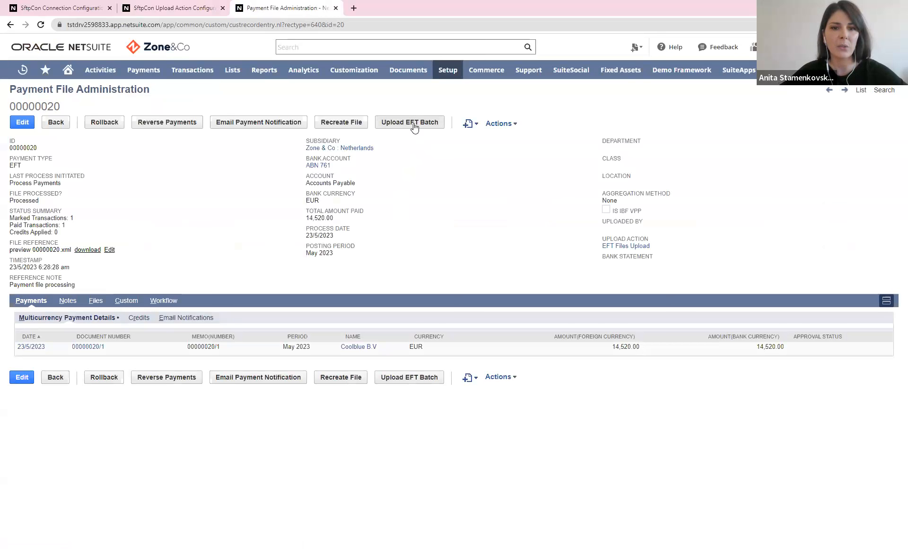
# - Upload payment file 00000020 as an EFT batch so it is sent to AccessPay
pyautogui.click(409, 122)
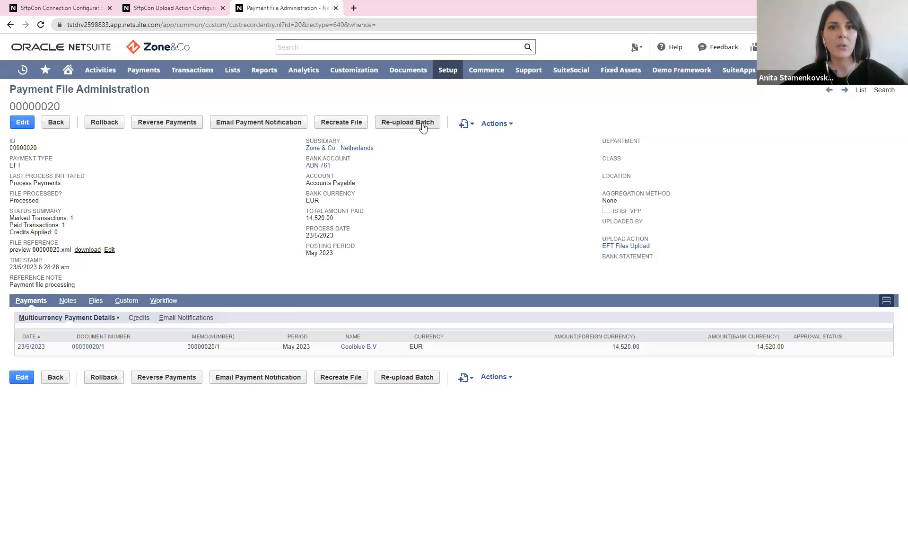
pyautogui.moveTo(417, 183)
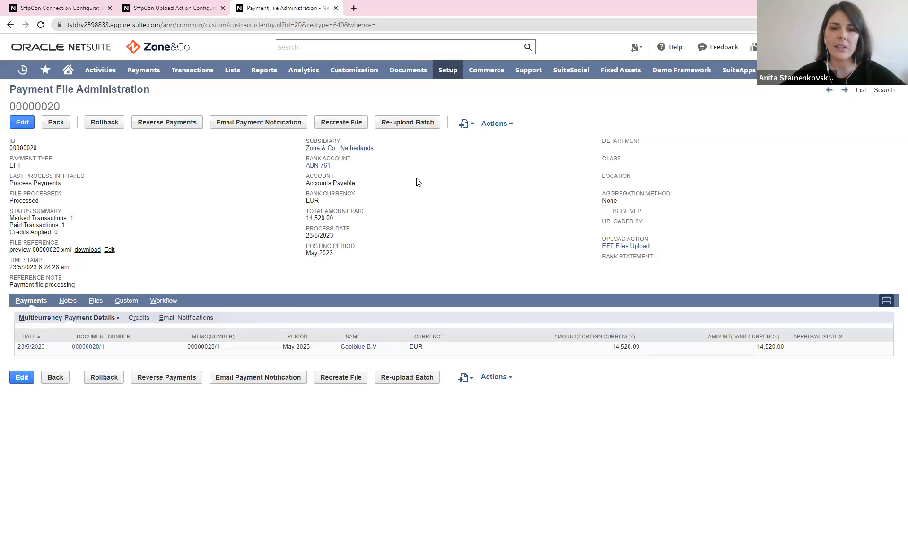
pyautogui.moveTo(428, 197)
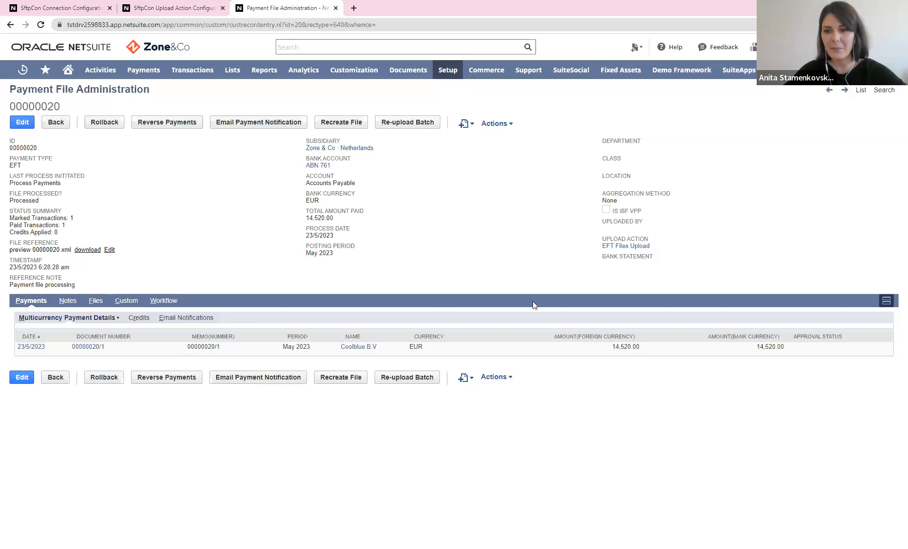
pyautogui.moveTo(669, 512)
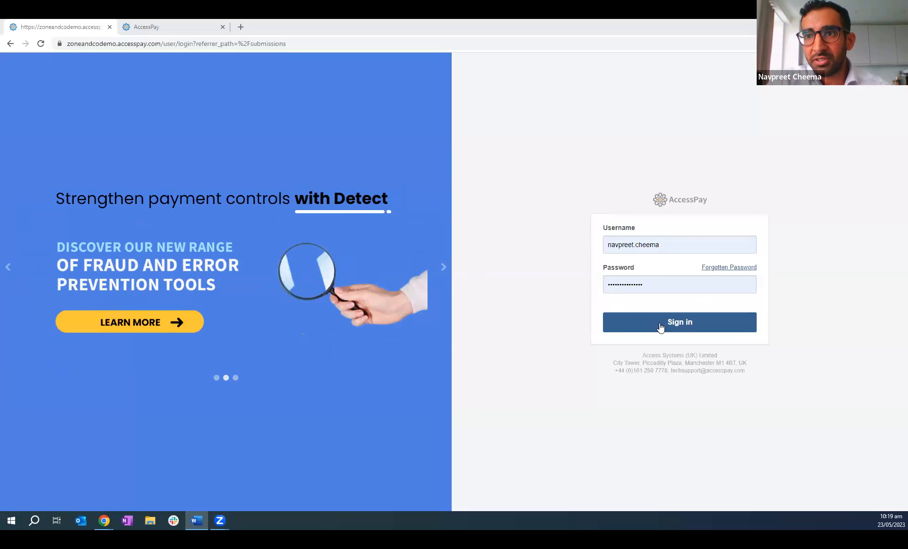
# - Sign in to AccessPay to reach the Submissions list
pyautogui.click(679, 322)
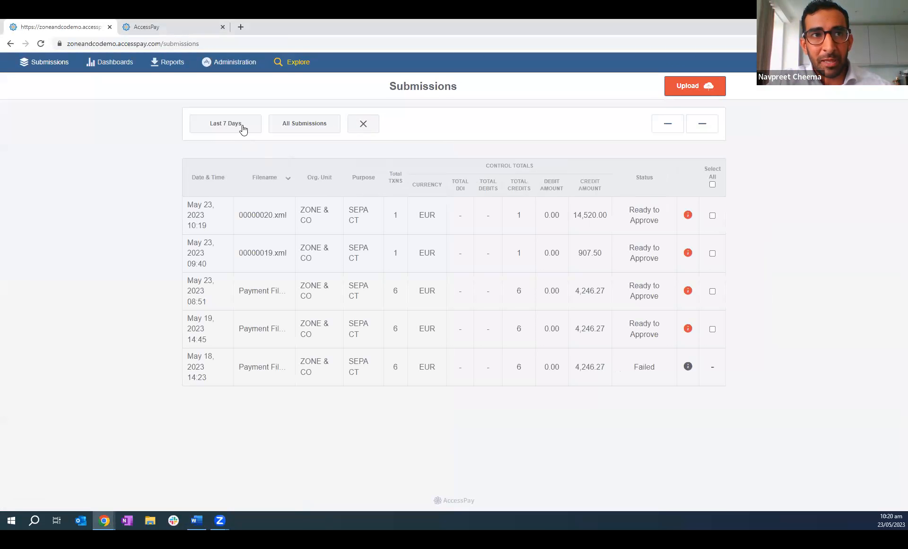
# - Filter the Submissions list from Last 7 Days to Today only
pyautogui.click(226, 123)
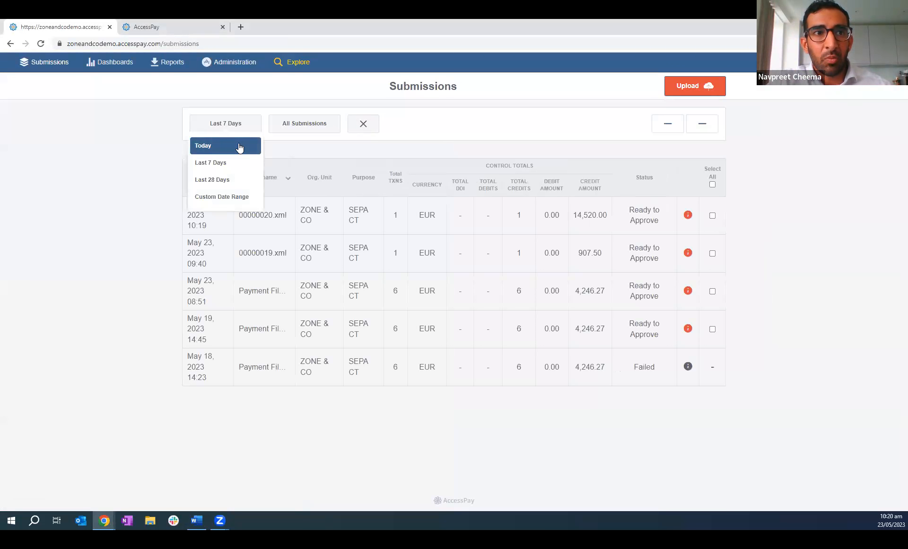
pyautogui.click(225, 145)
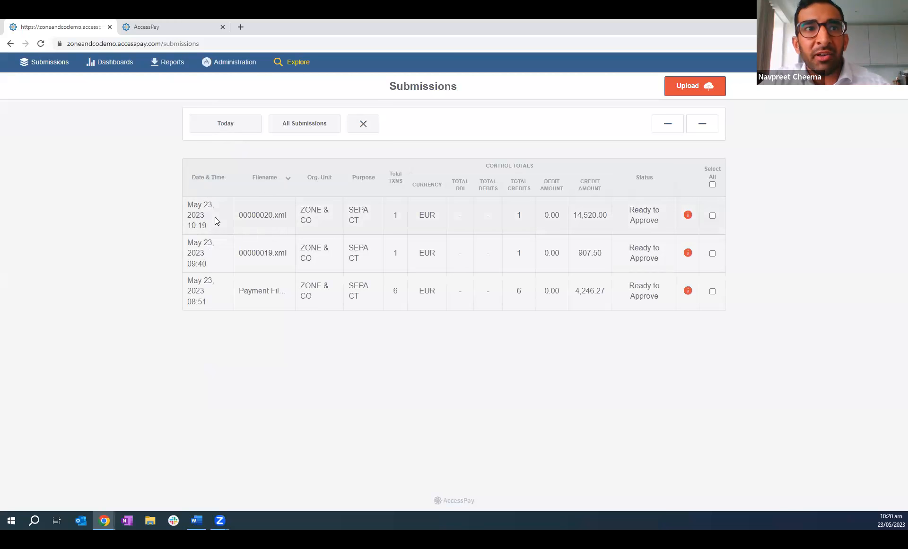
pyautogui.moveTo(213, 218)
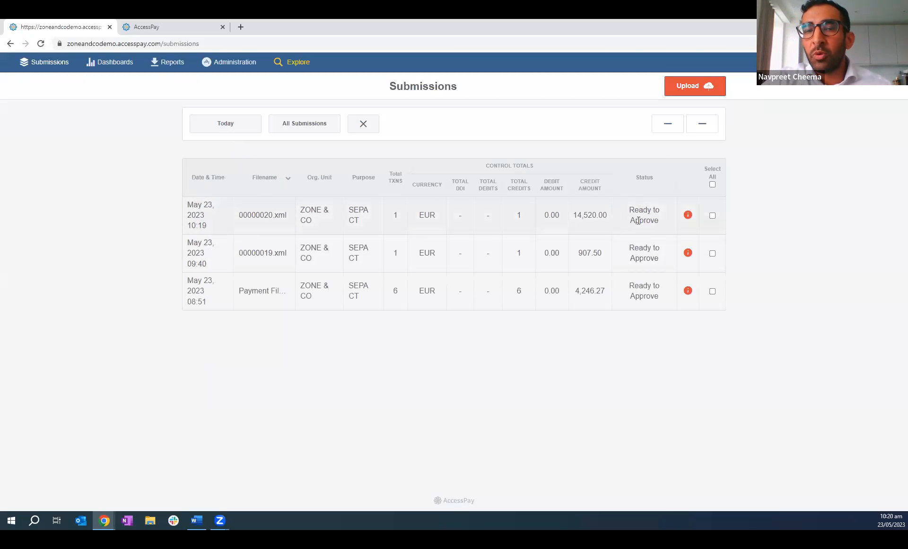
pyautogui.moveTo(688, 214)
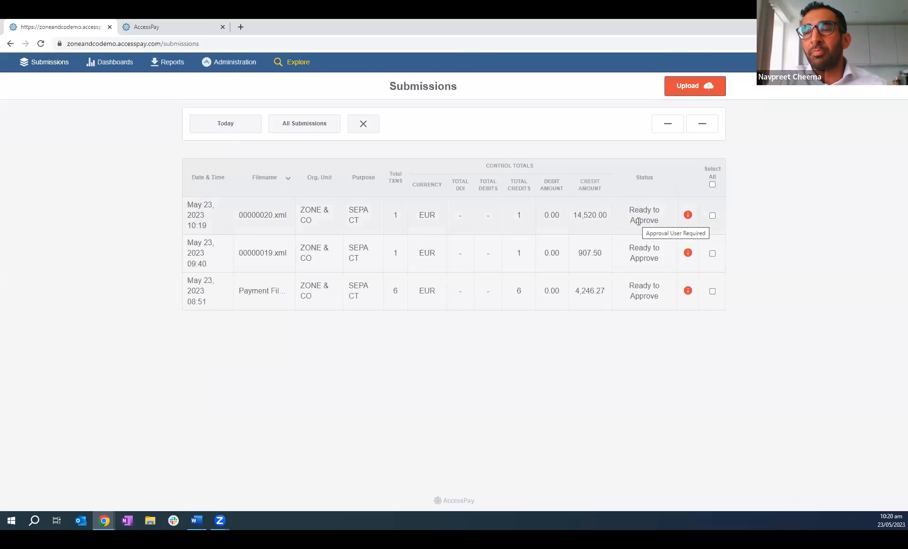
pyautogui.moveTo(665, 212)
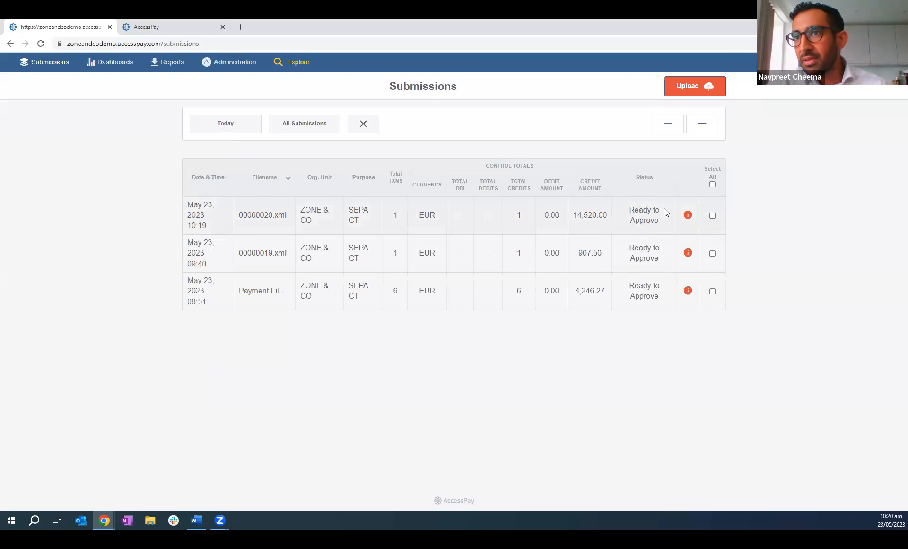
pyautogui.moveTo(687, 218)
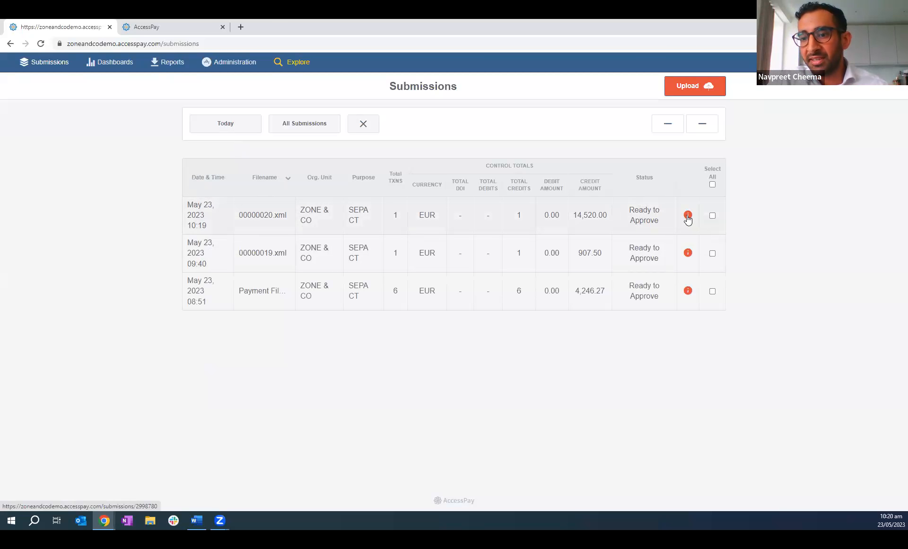
pyautogui.click(688, 215)
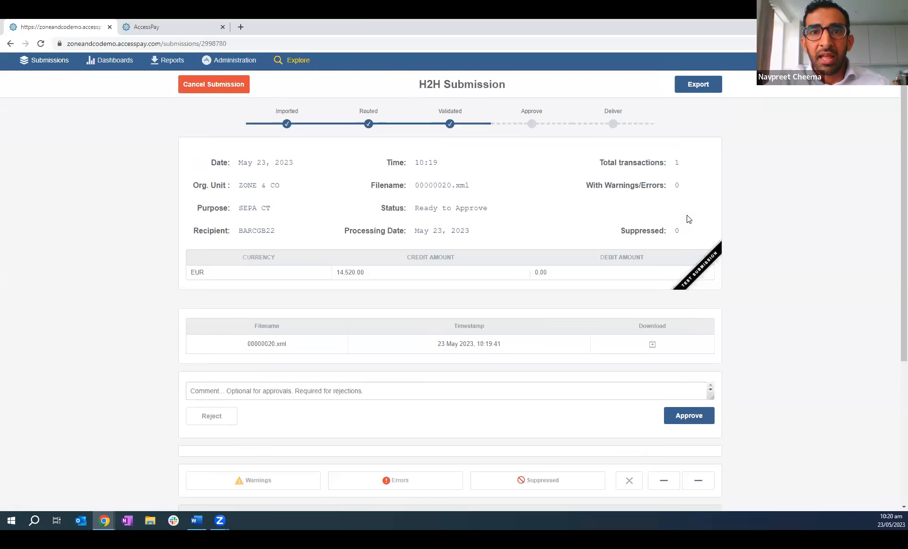
pyautogui.scroll(-3)
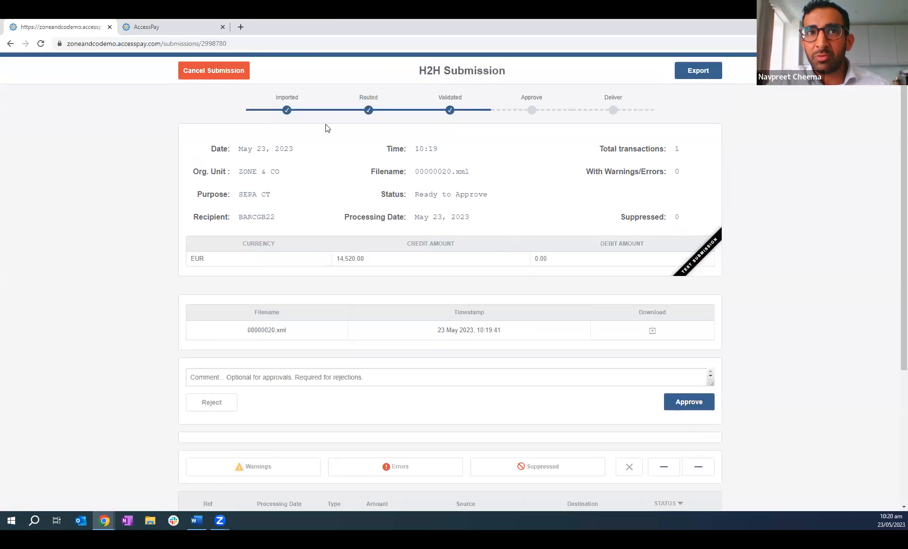
pyautogui.moveTo(488, 136)
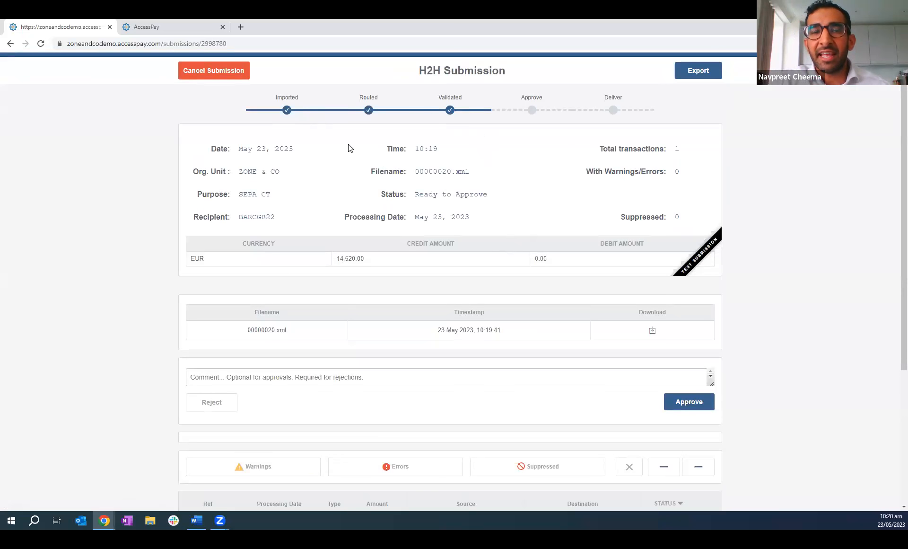
pyautogui.moveTo(301, 127)
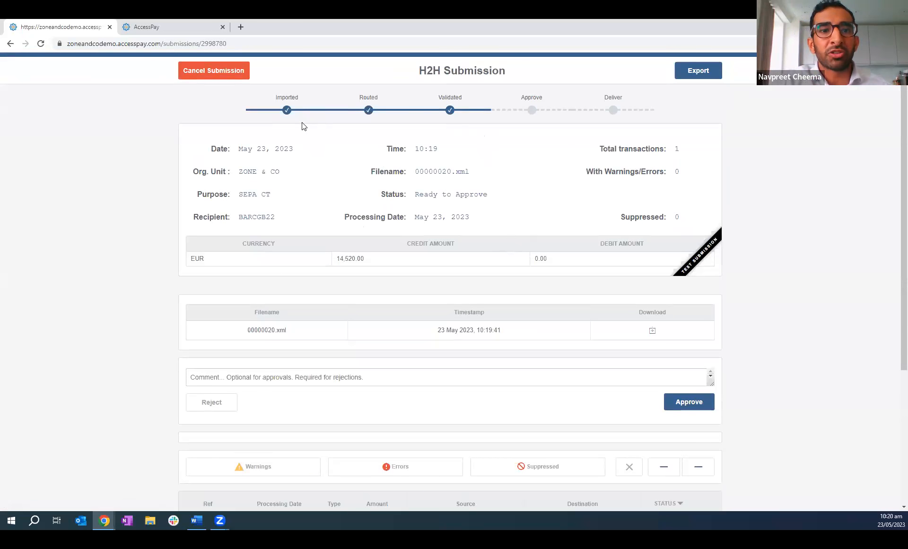
pyautogui.moveTo(482, 119)
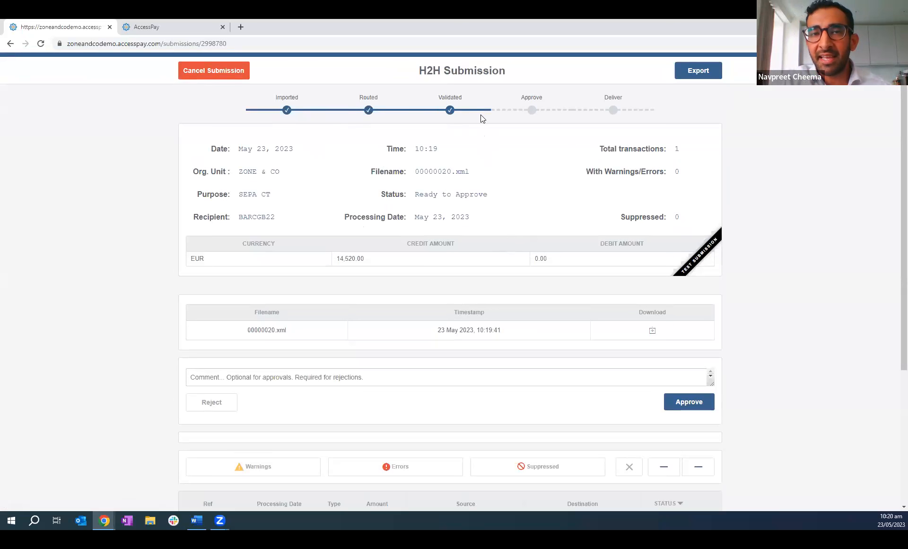
pyautogui.moveTo(475, 122)
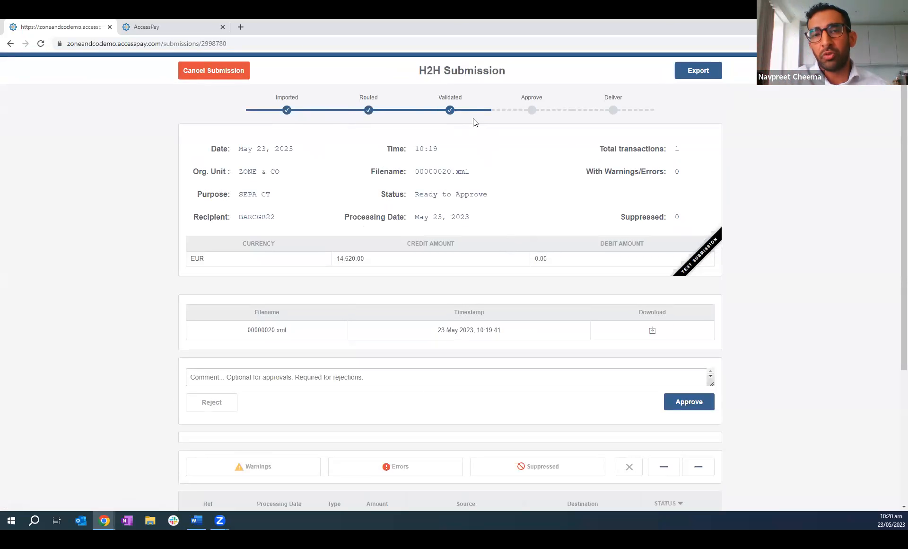
pyautogui.scroll(-3)
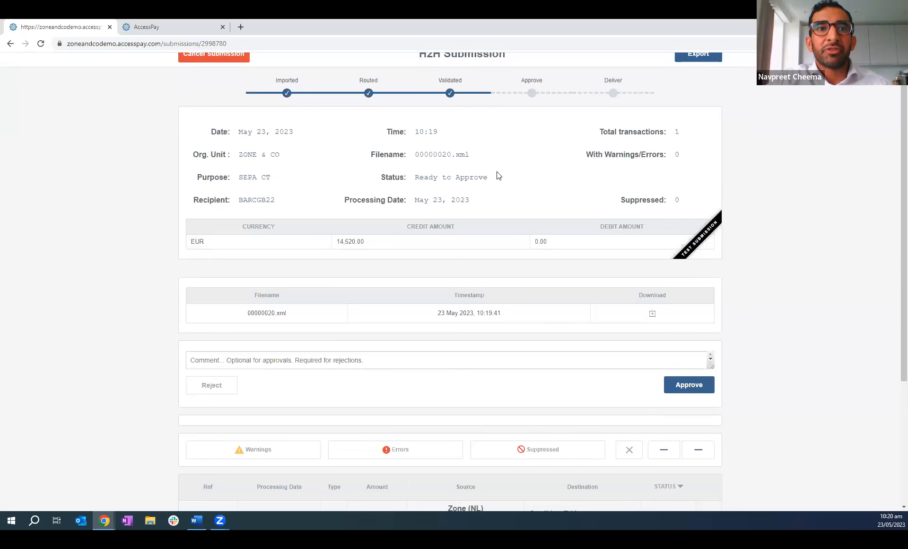
pyautogui.scroll(-3)
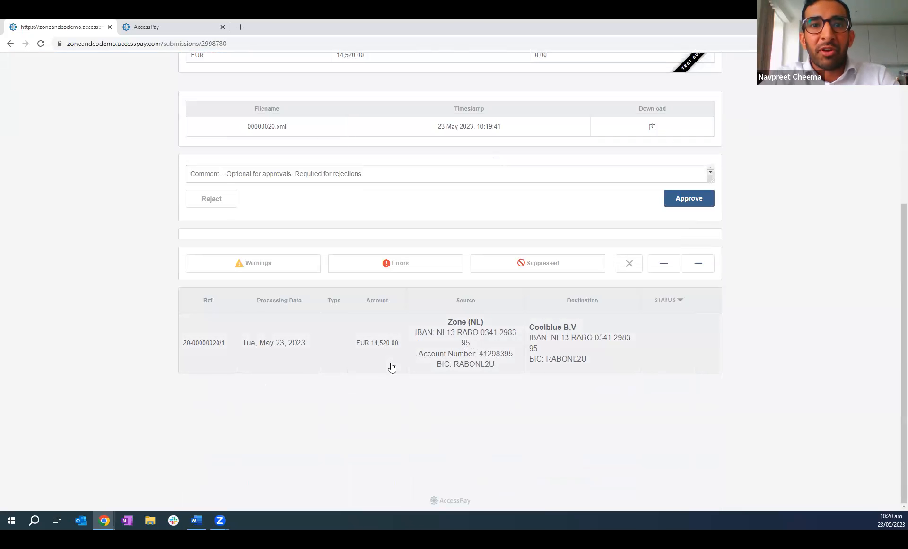
pyautogui.moveTo(389, 356)
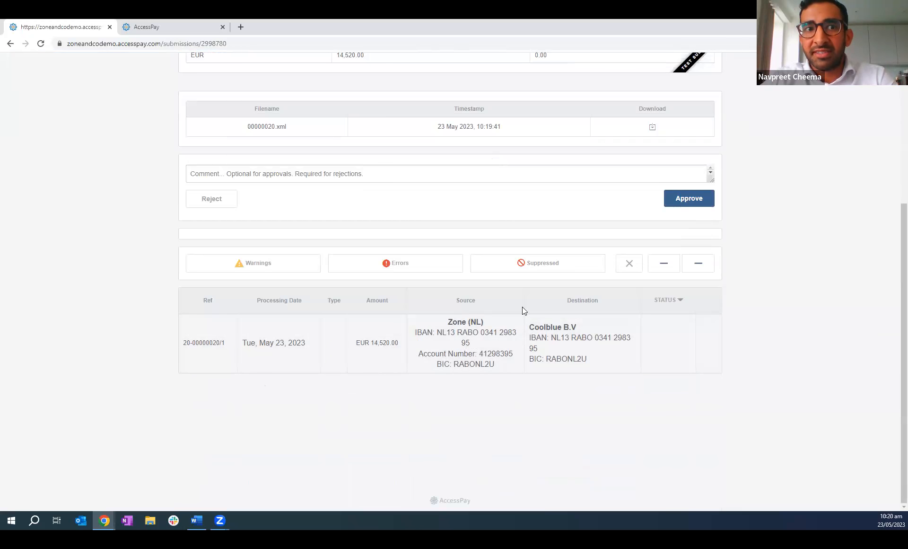
pyautogui.moveTo(543, 341)
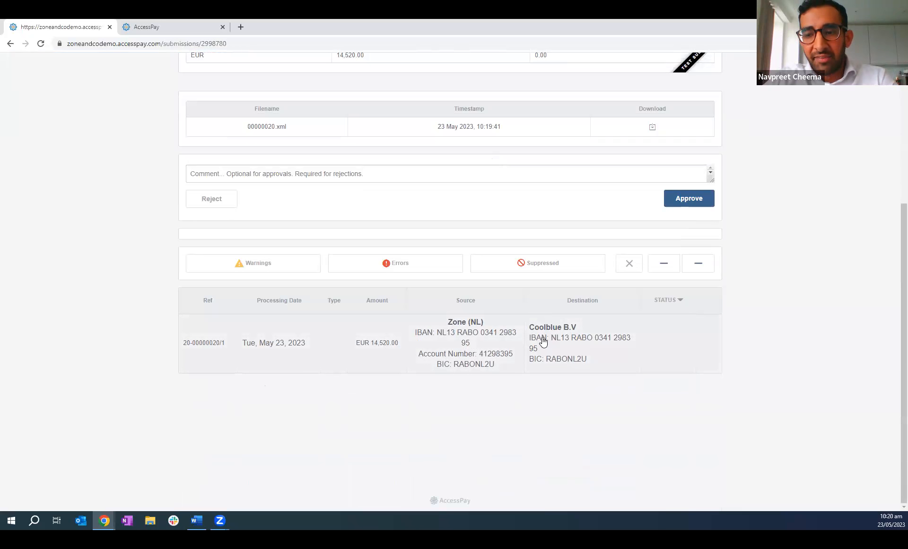
pyautogui.moveTo(511, 322)
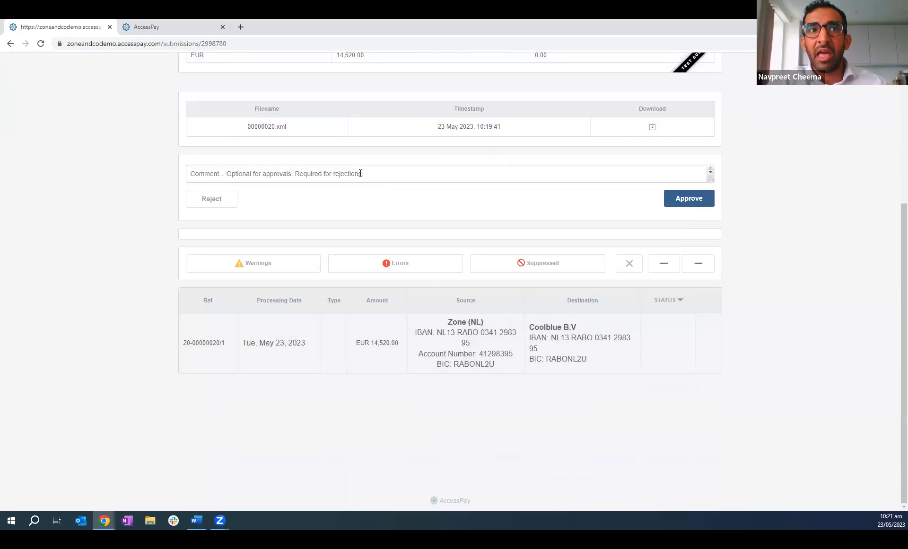
# - Enter the approval comment 'looks good' on the H2H submission
pyautogui.click(448, 173)
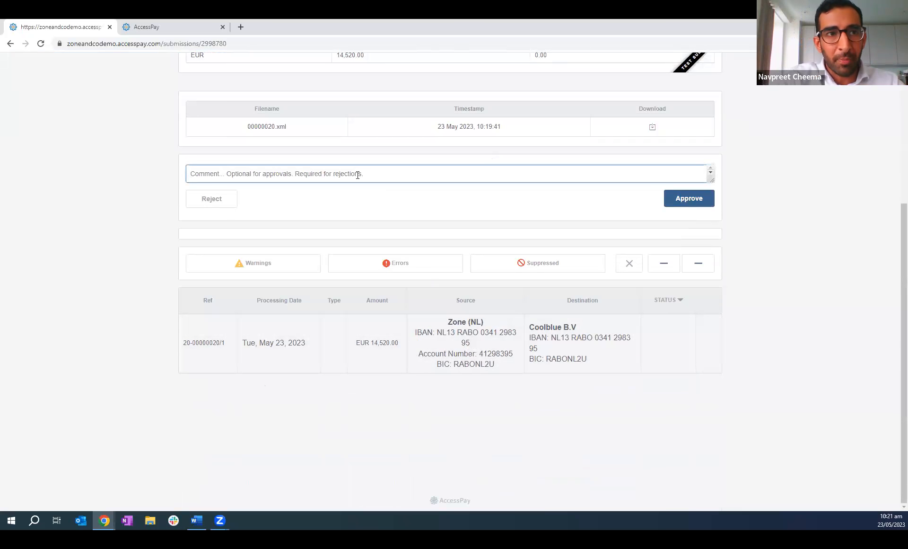
pyautogui.write('looks good')
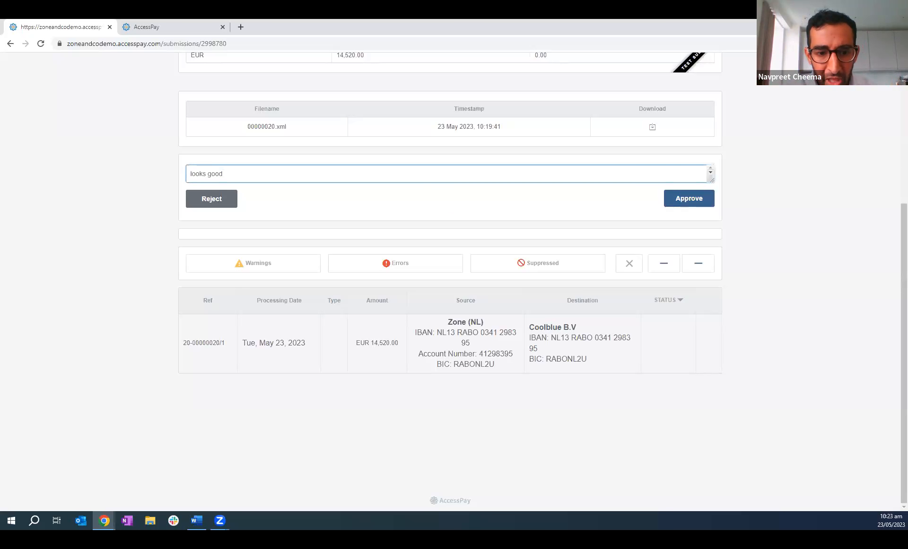
pyautogui.moveTo(133, 94)
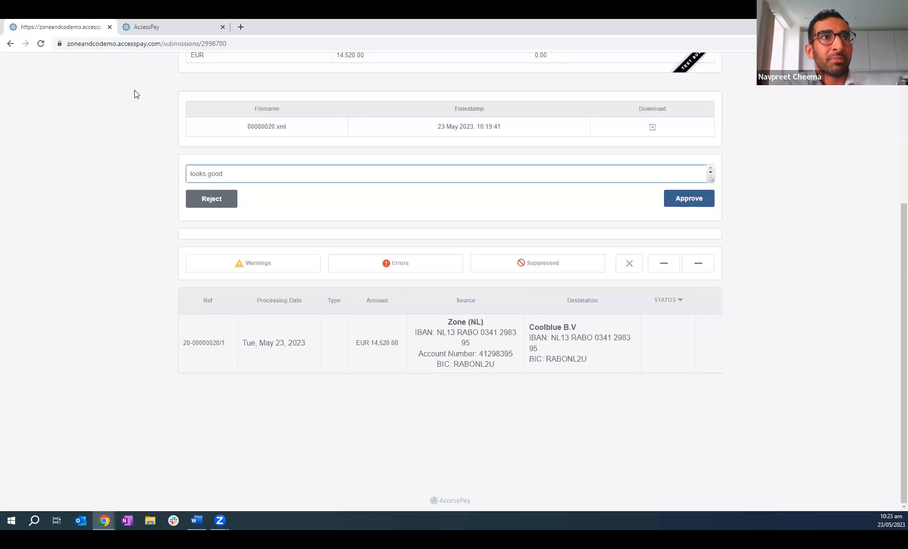
# - Switch to AccessPay Cash Management and go to the Admin Statements Upload page
pyautogui.click(168, 26)
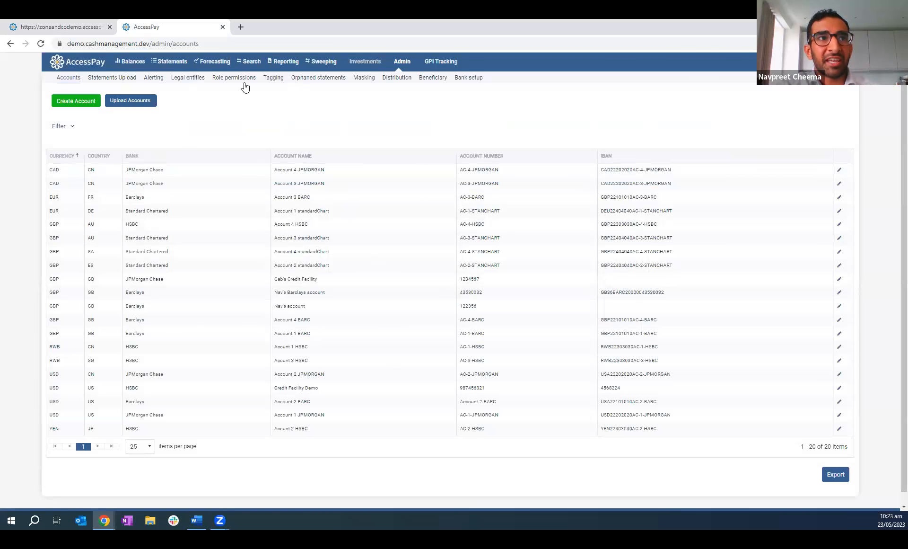
pyautogui.click(112, 76)
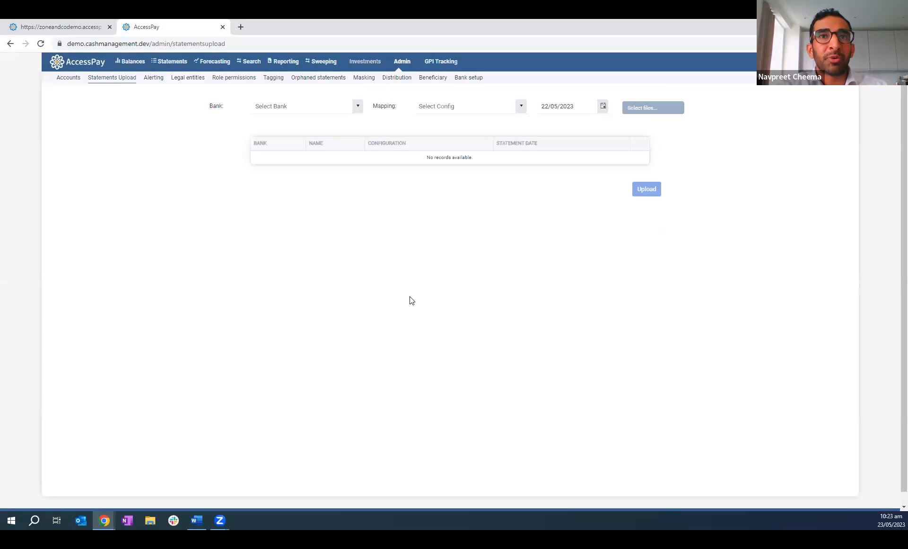
pyautogui.moveTo(373, 222)
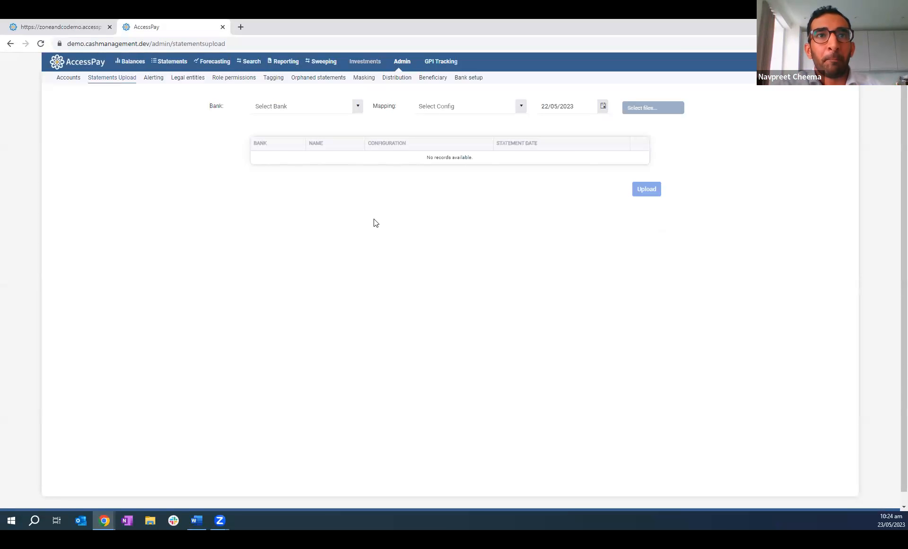
# - Upload End_of_day_statement.csv with bank Barclays and the Barclays CSV mapping
pyautogui.click(306, 106)
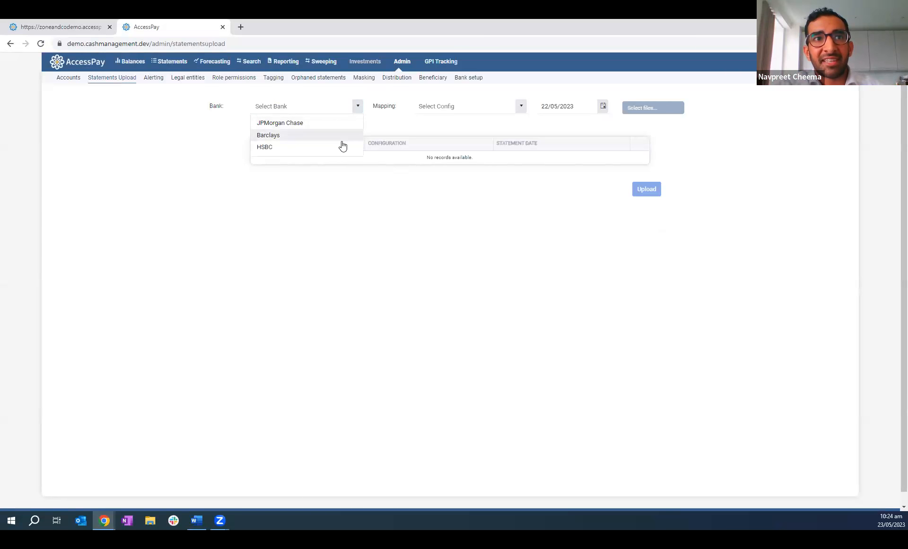
pyautogui.click(268, 135)
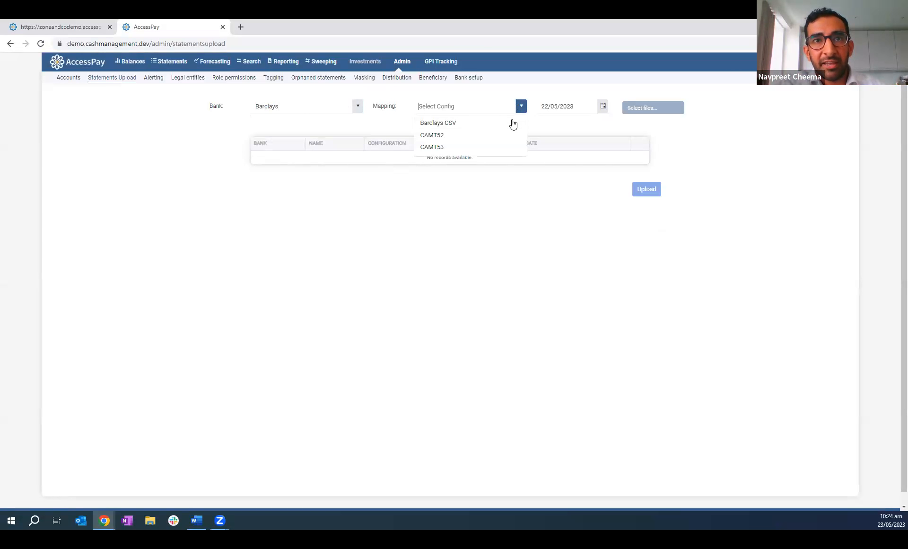
pyautogui.click(438, 122)
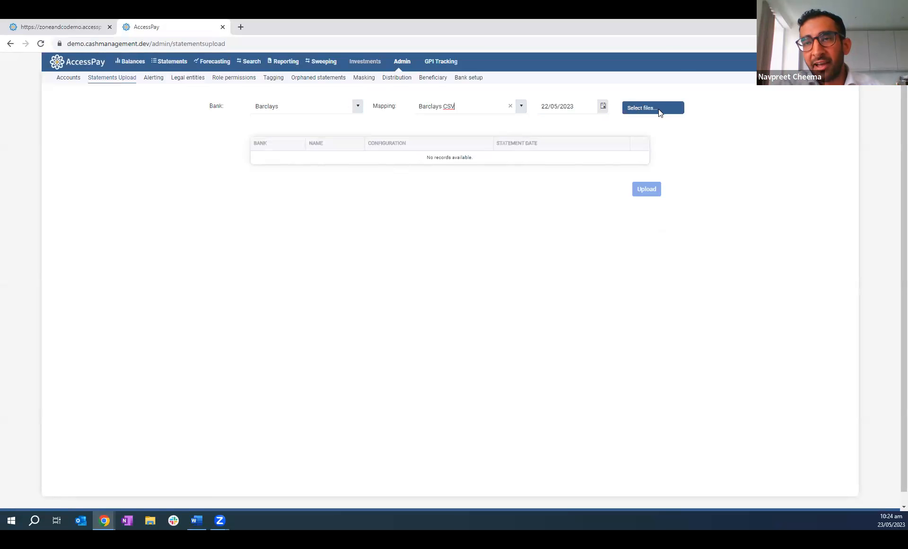
pyautogui.click(652, 108)
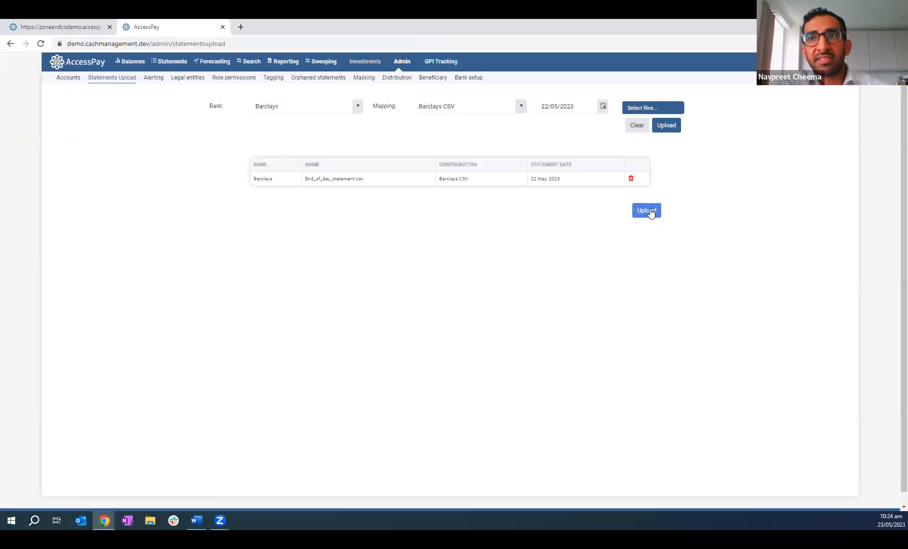
pyautogui.click(646, 210)
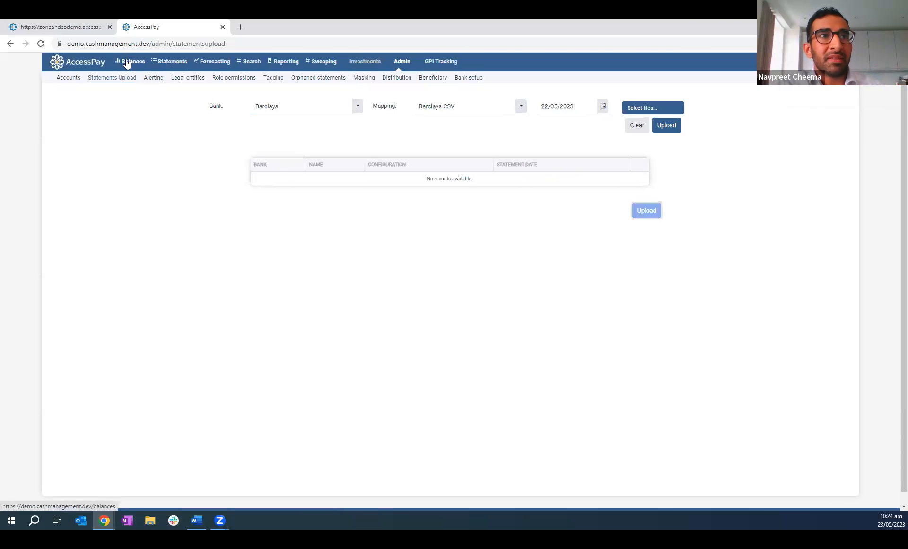
# - View Balances grouped by bank with the overall opening, current and forecast GBP totals expanded
pyautogui.click(132, 62)
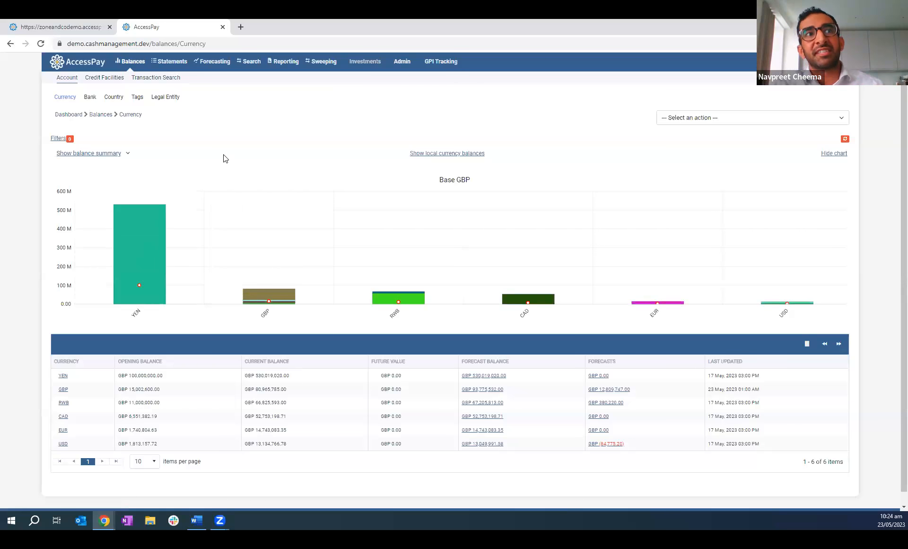
pyautogui.moveTo(203, 244)
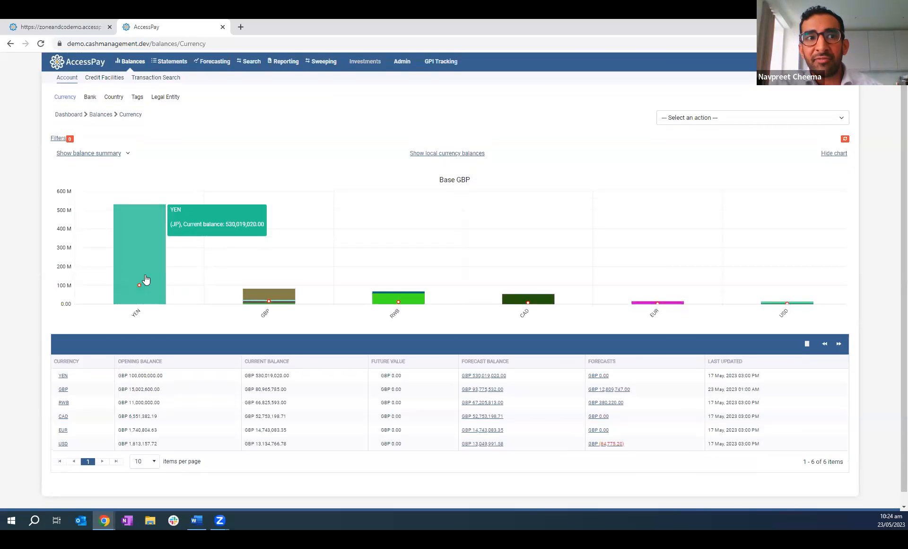
pyautogui.moveTo(398, 300)
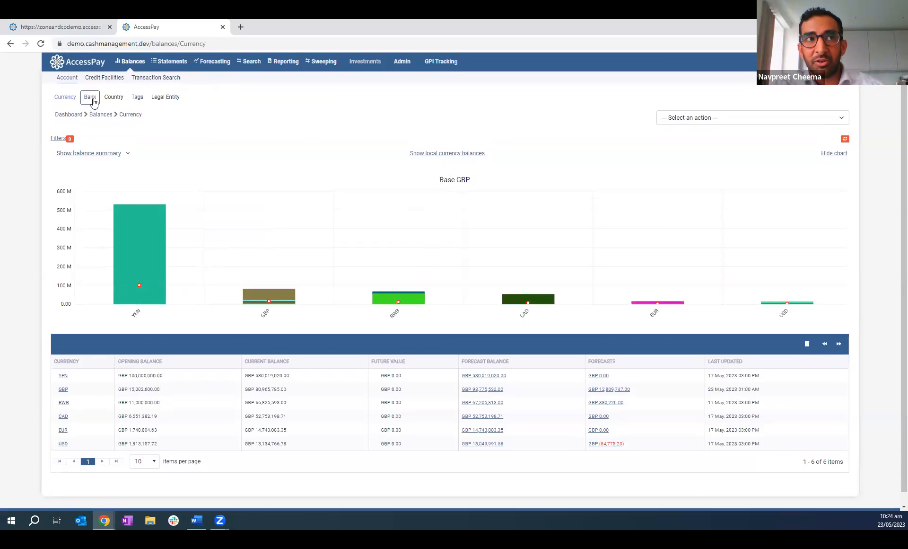
pyautogui.click(89, 97)
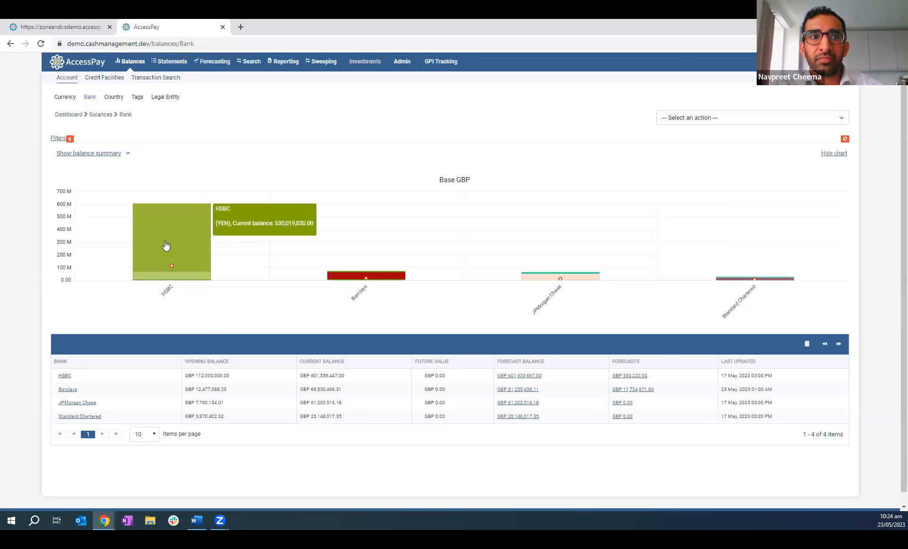
pyautogui.moveTo(124, 159)
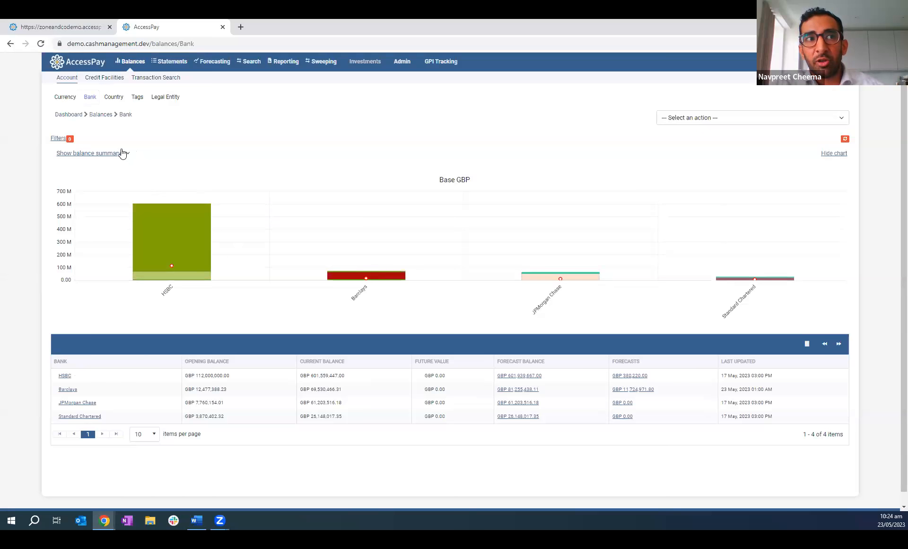
pyautogui.click(88, 153)
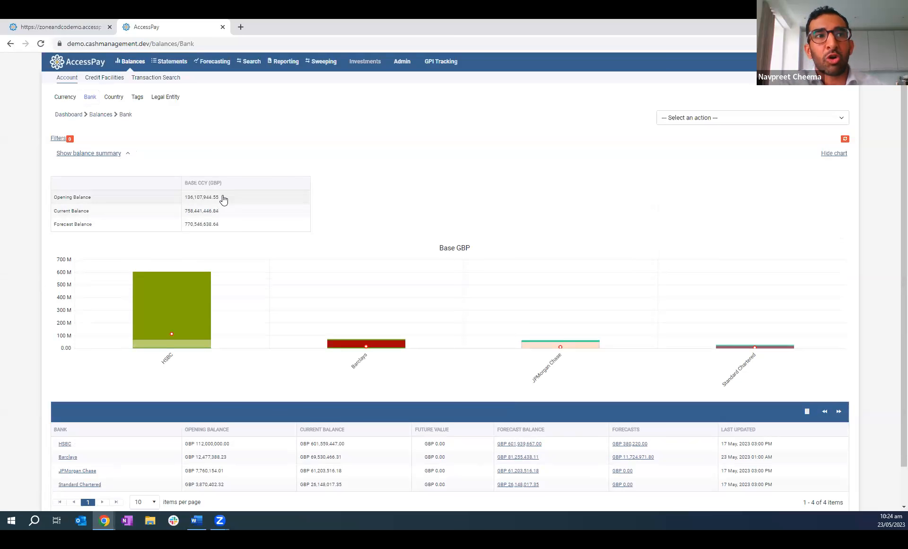
pyautogui.moveTo(202, 179)
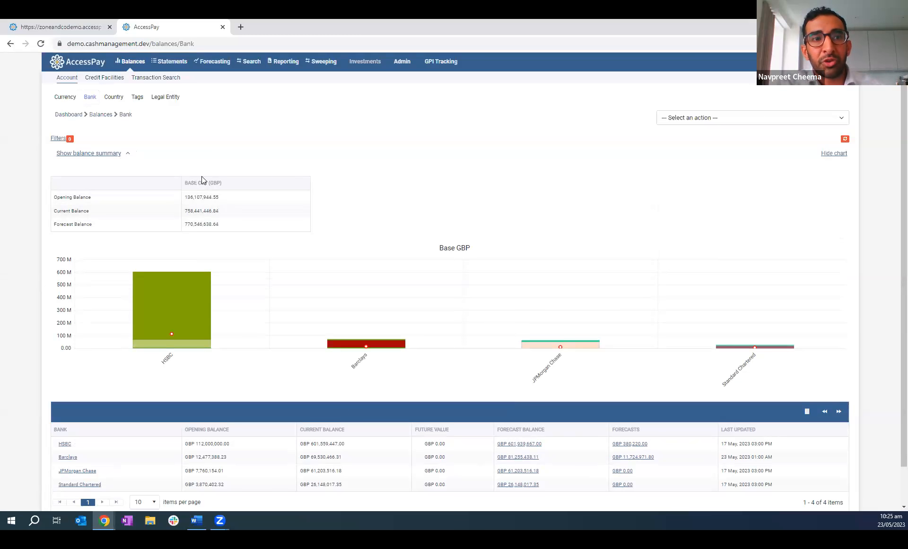
pyautogui.moveTo(61, 145)
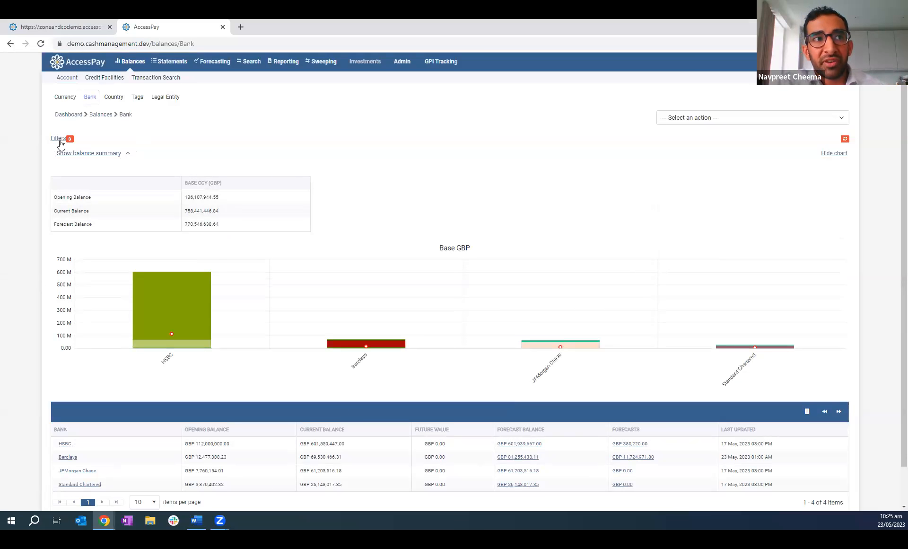
# - Expand the Filters panel above the bank balances, leaving currency, bank, entity and tag filters unset
pyautogui.click(58, 138)
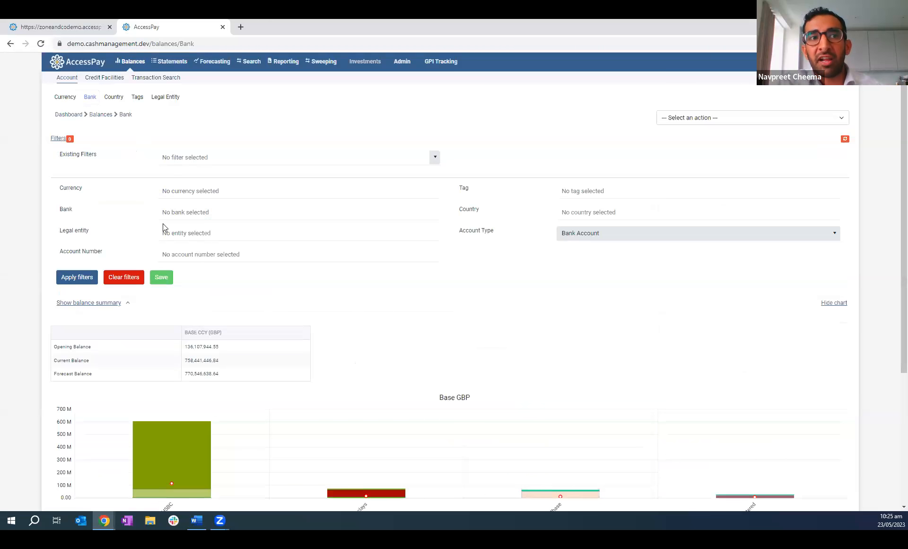
pyautogui.click(190, 190)
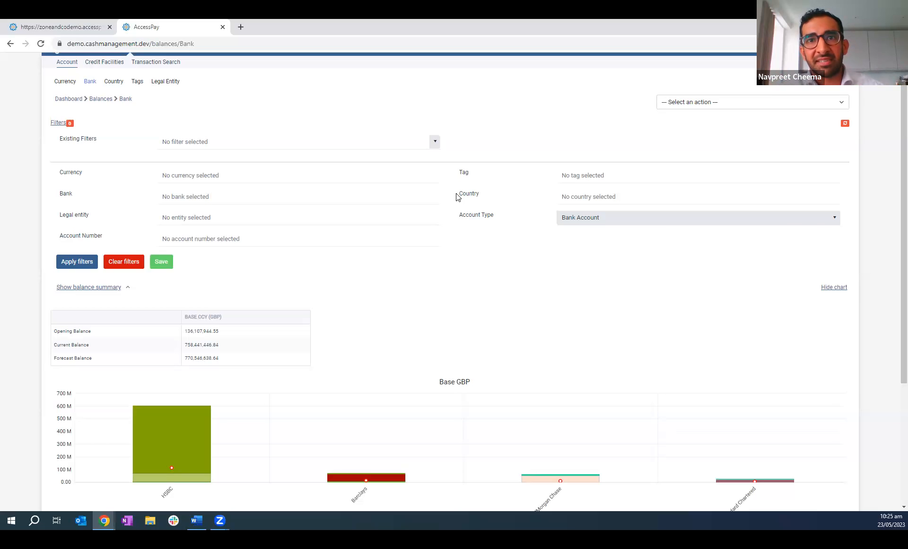
pyautogui.moveTo(475, 176)
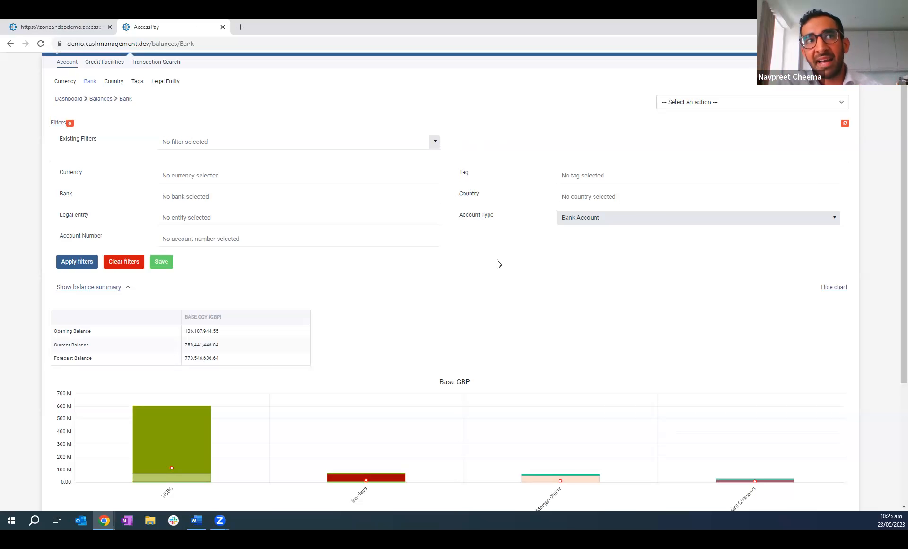
pyautogui.scroll(-3)
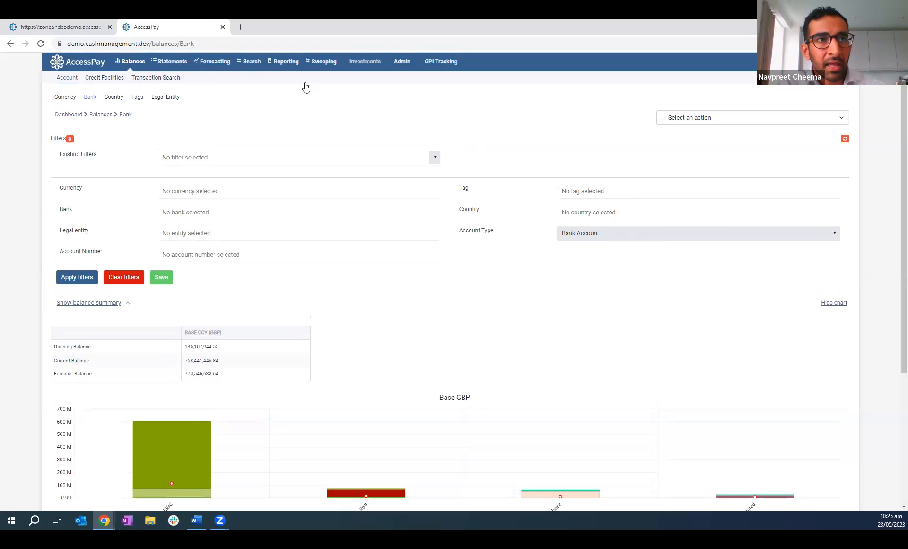
pyautogui.click(171, 61)
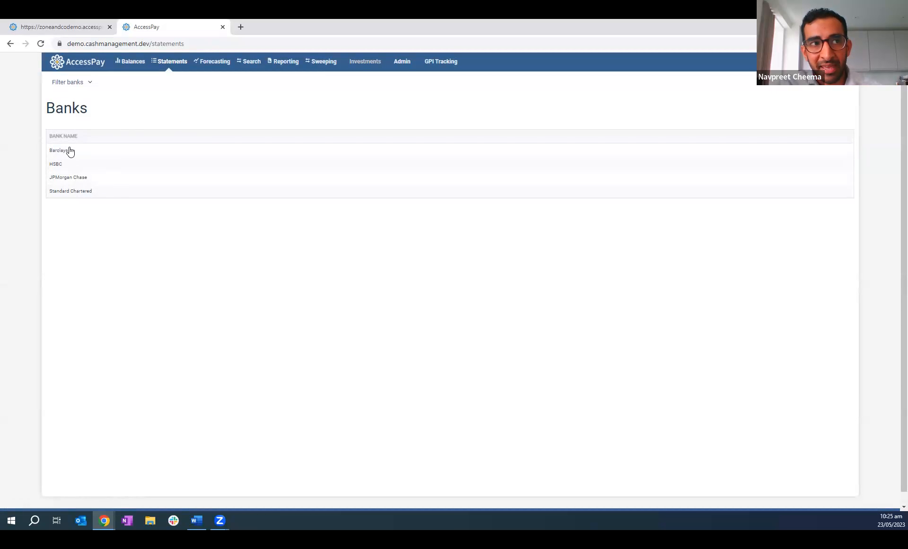
pyautogui.click(58, 150)
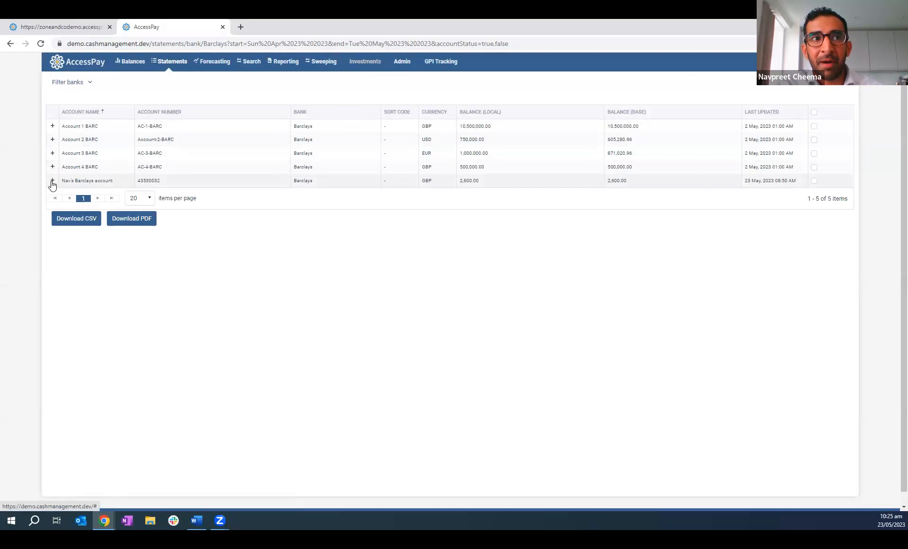
pyautogui.click(52, 181)
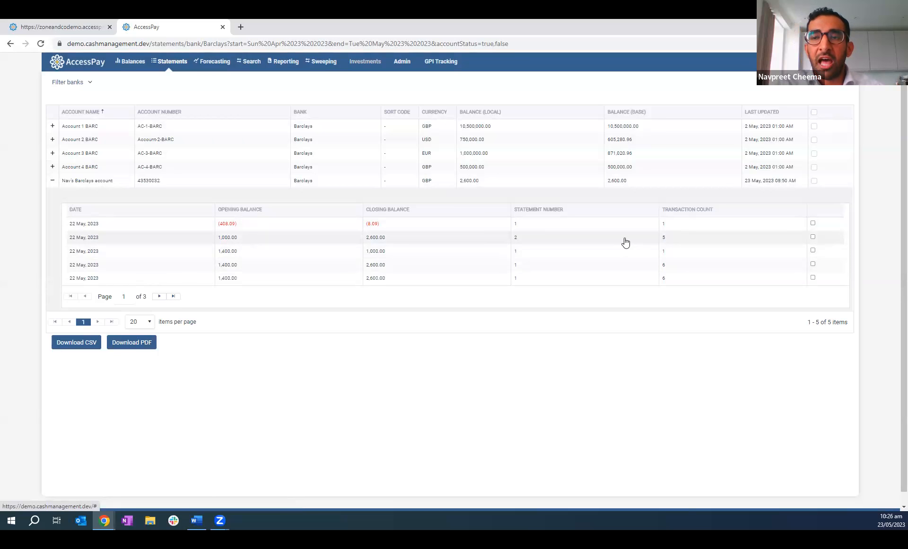
pyautogui.click(515, 237)
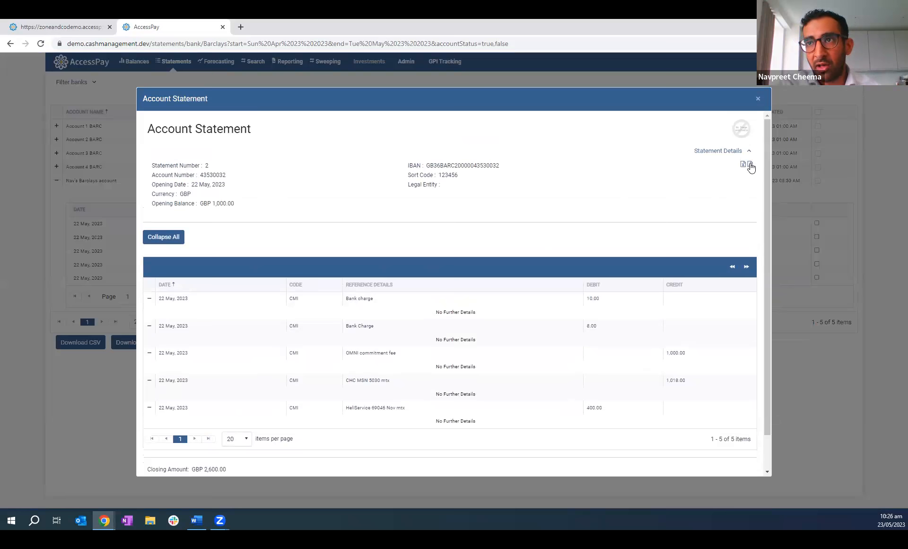
# - Download statement 2 as a PDF and view it in Chrome's PDF viewer
pyautogui.click(749, 162)
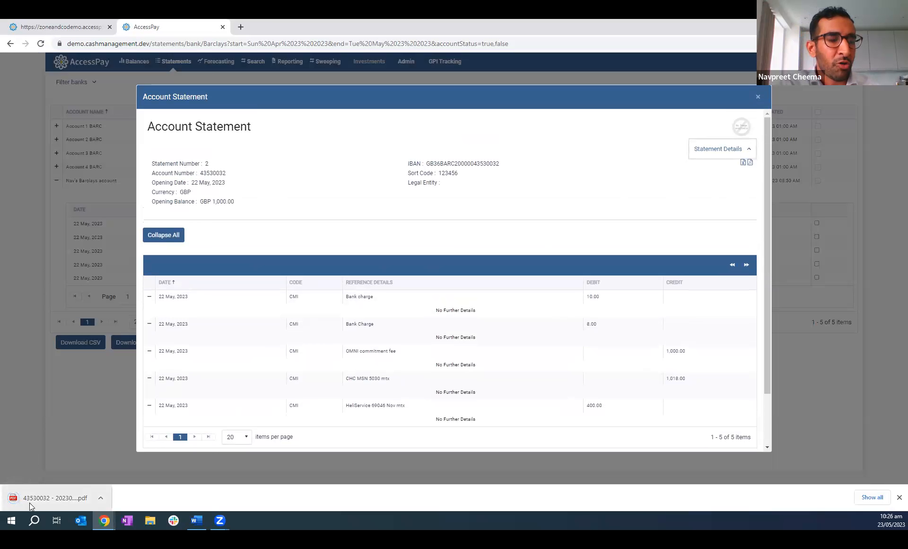
pyautogui.click(53, 501)
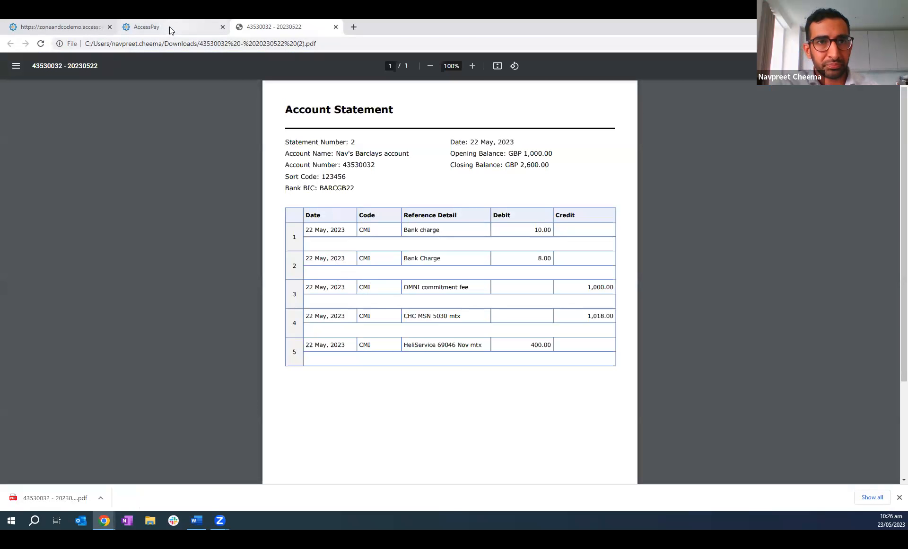
pyautogui.click(147, 26)
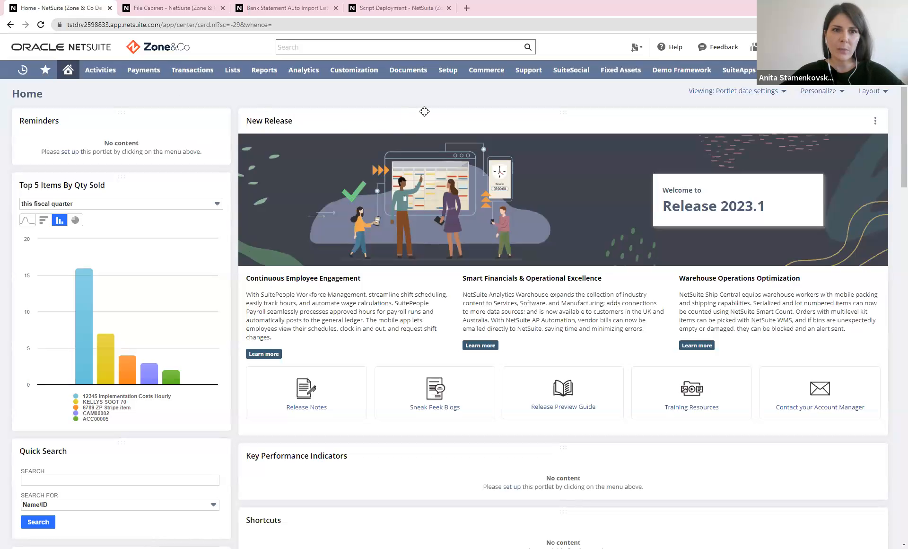
# - Bring up NetSuite's Setup menu with the SFTP Connector options
pyautogui.click(448, 69)
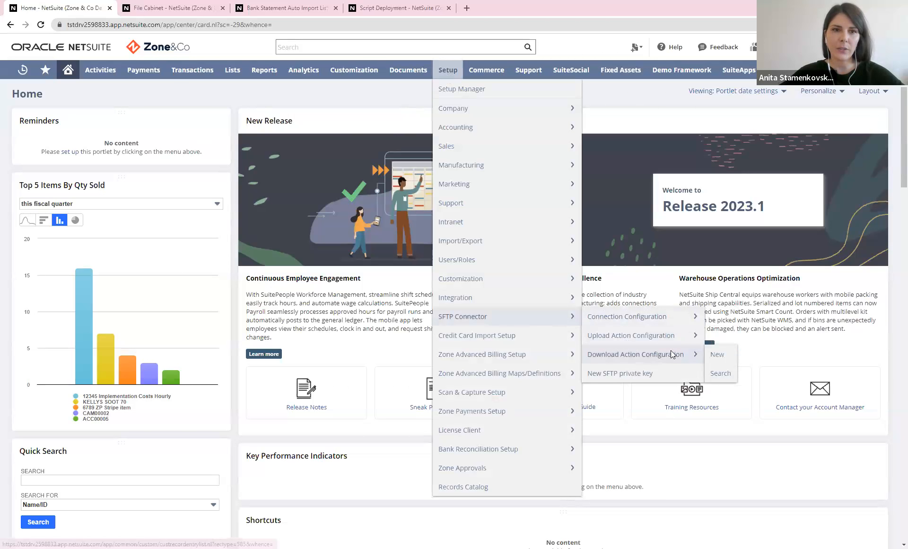
# - Show the AccessPay Download Action Configuration record, highlighting its connection, /Outbound/Reports directory and file naming pattern
pyautogui.click(720, 373)
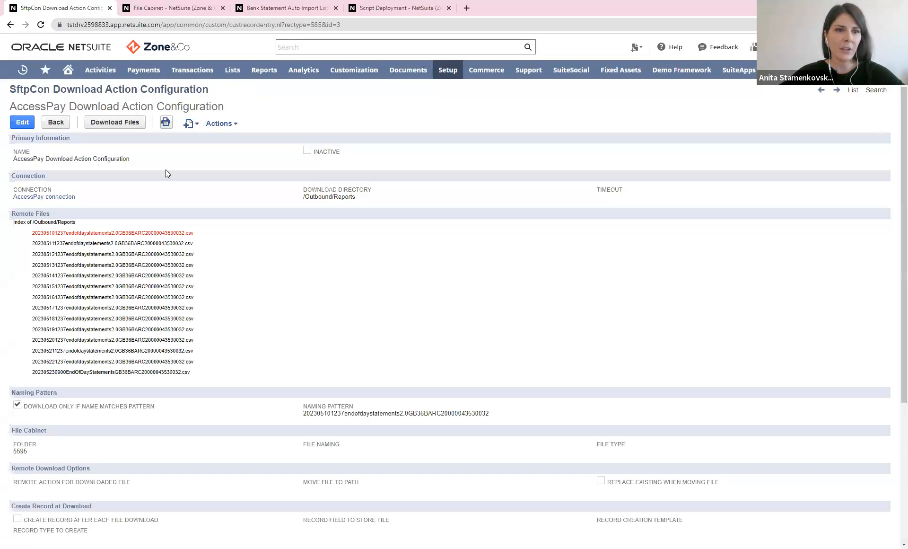
pyautogui.doubleClick(101, 159)
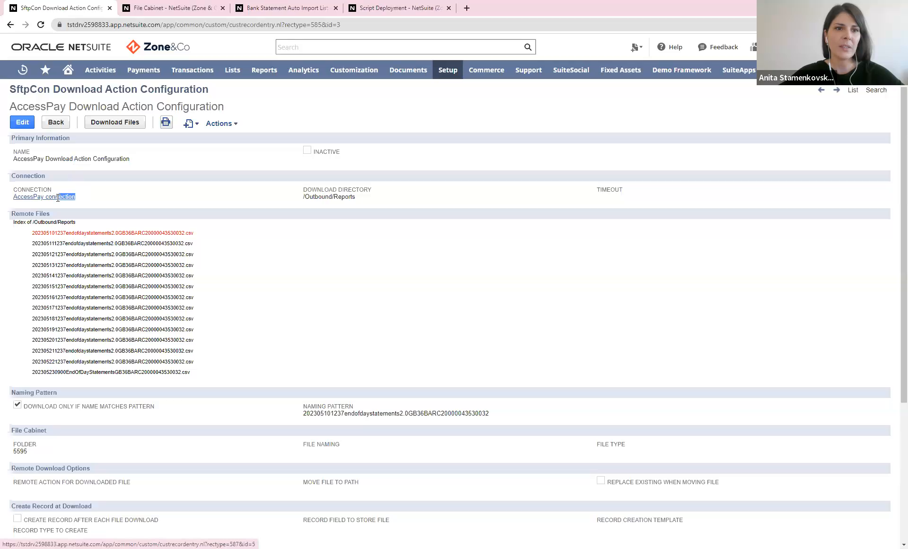
pyautogui.moveTo(360, 202)
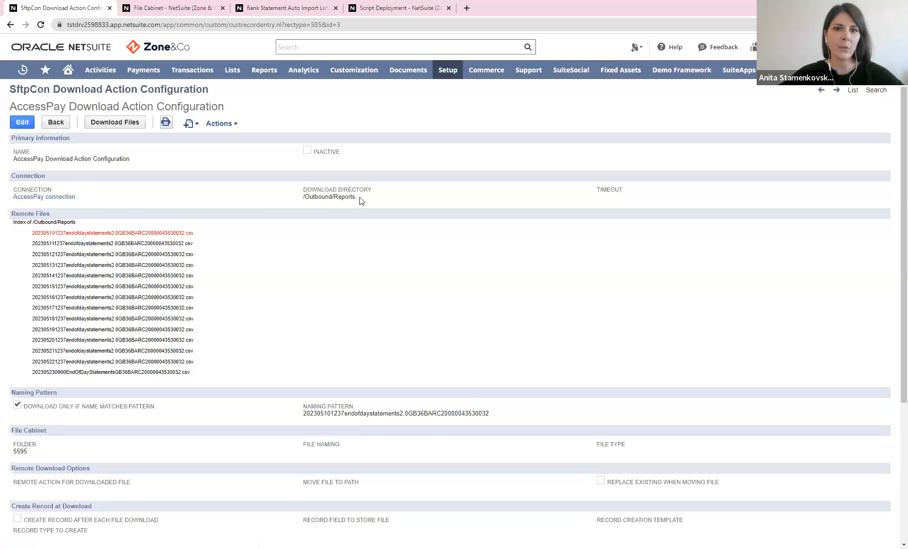
pyautogui.doubleClick(329, 197)
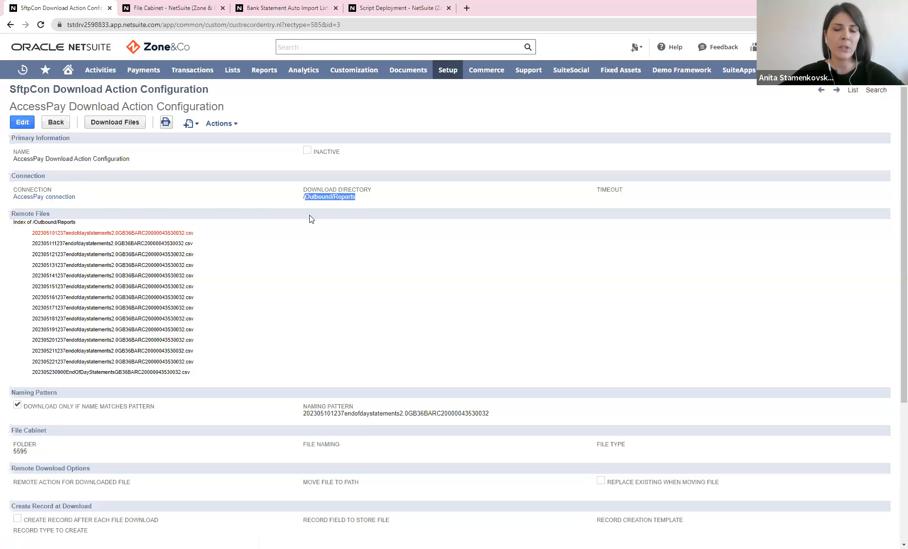
pyautogui.moveTo(328, 262)
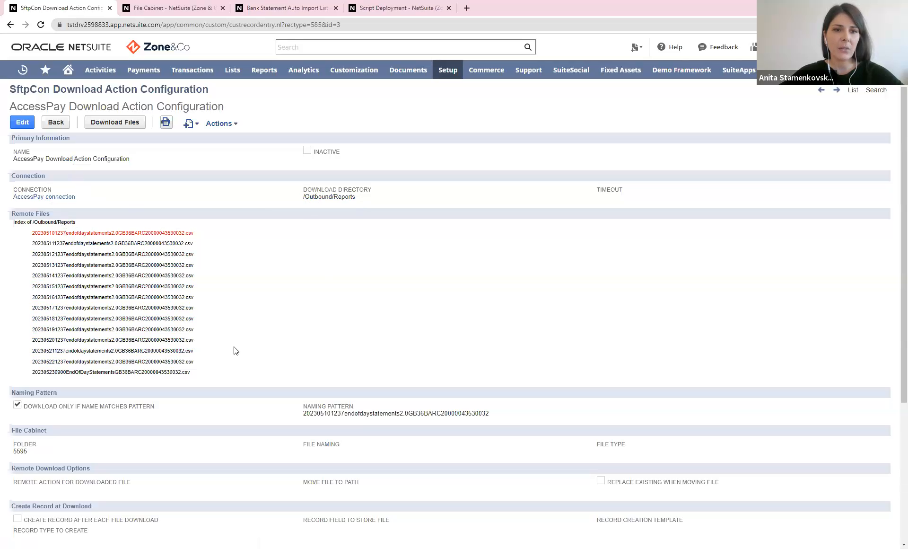
pyautogui.moveTo(242, 347)
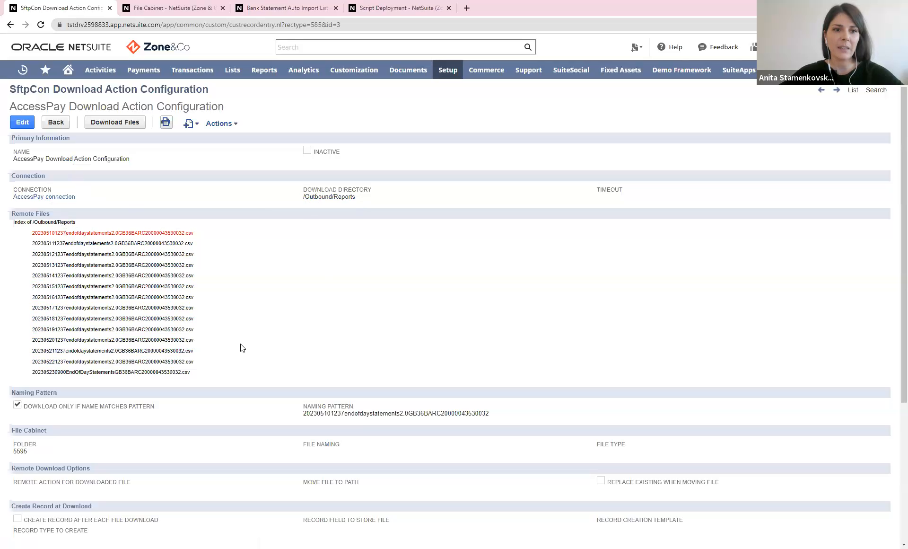
pyautogui.moveTo(223, 360)
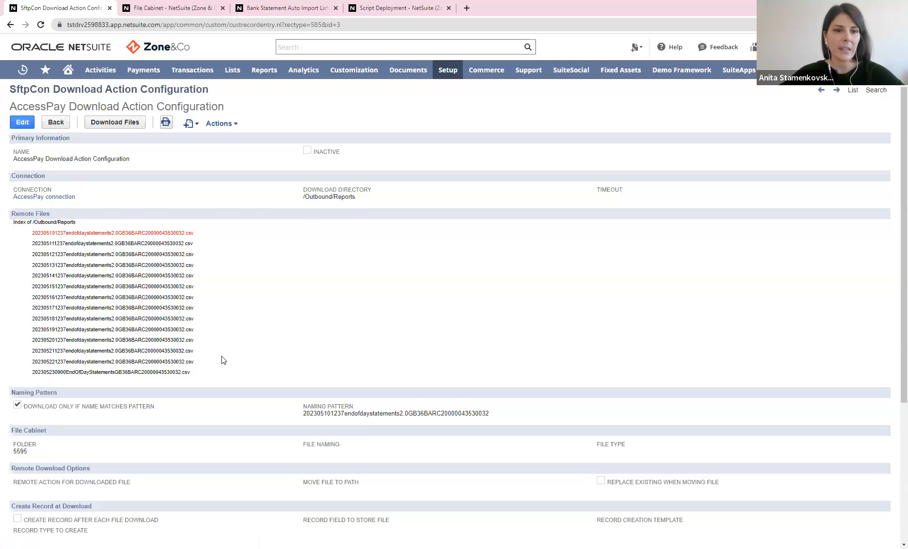
pyautogui.moveTo(170, 406)
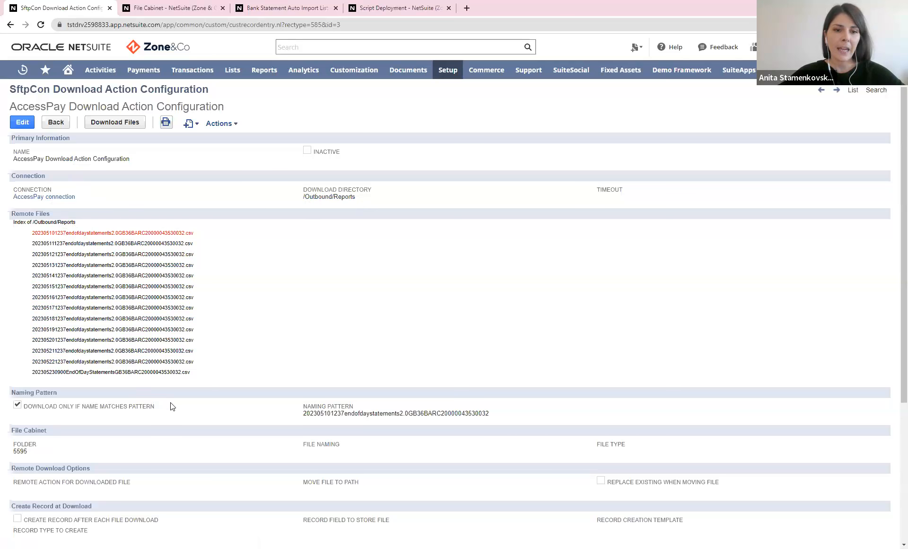
pyautogui.moveTo(175, 411)
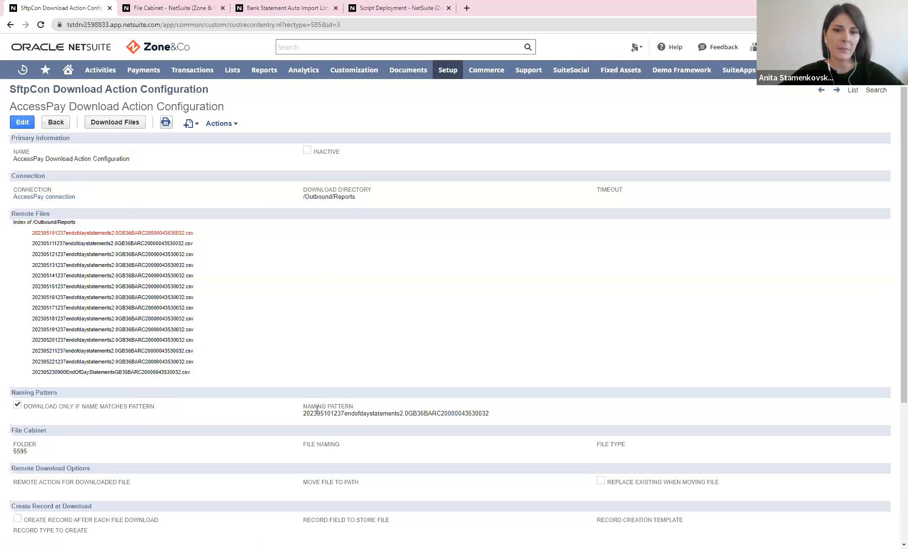
pyautogui.moveTo(312, 412); pyautogui.dragTo(438, 412)
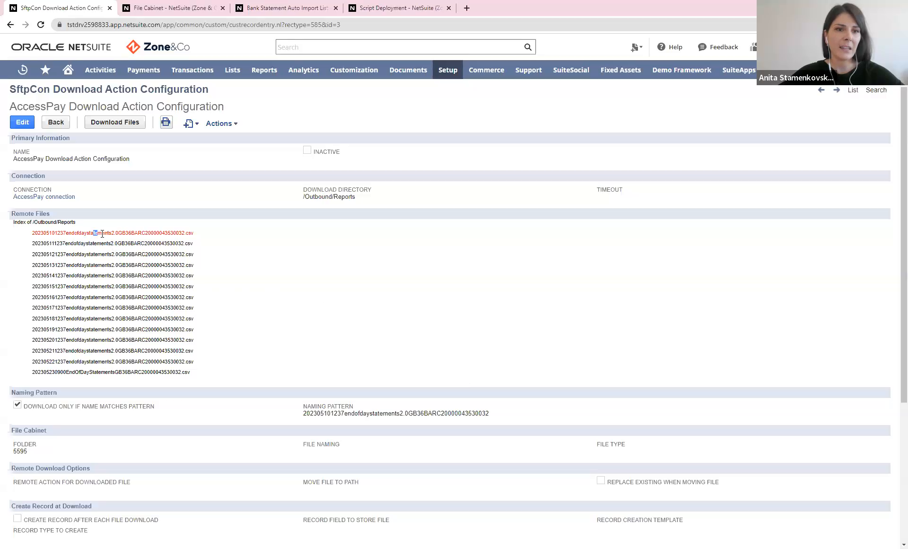
pyautogui.moveTo(95, 233); pyautogui.dragTo(165, 233)
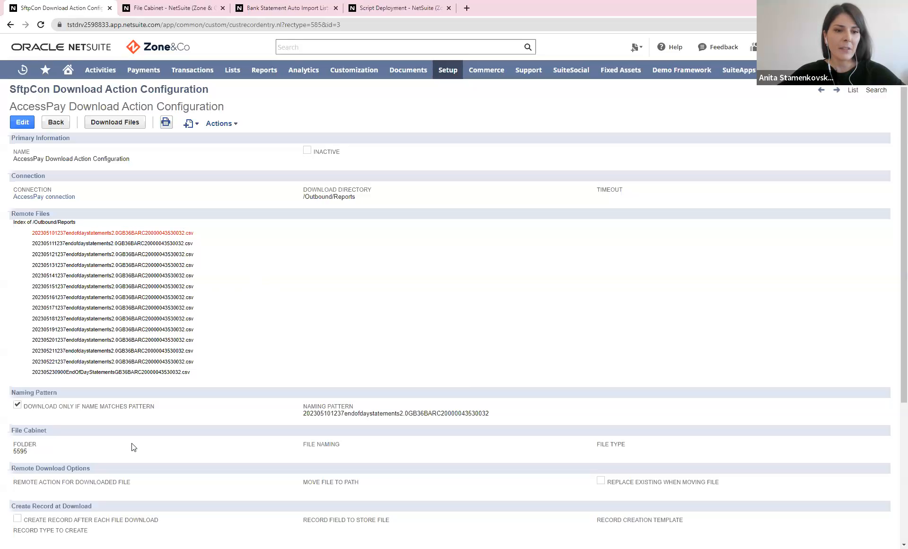
pyautogui.doubleClick(19, 451)
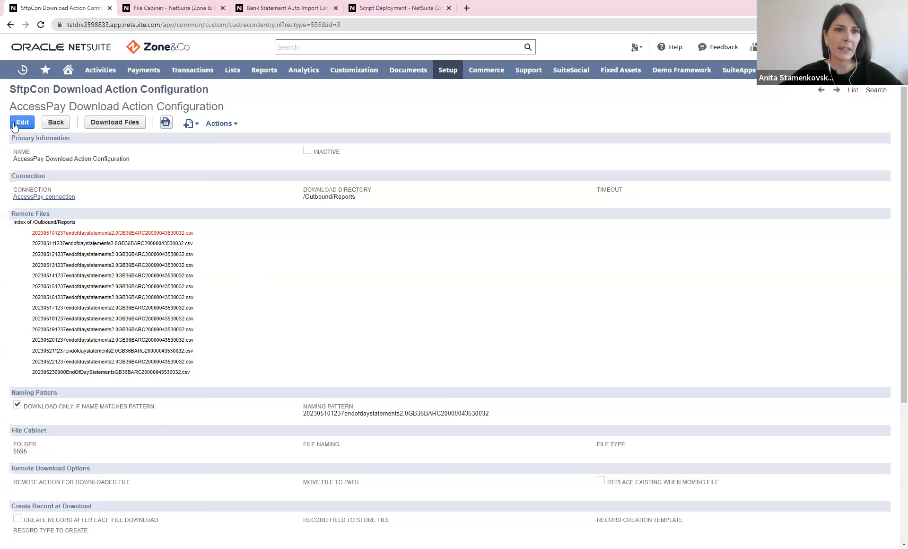
pyautogui.click(22, 122)
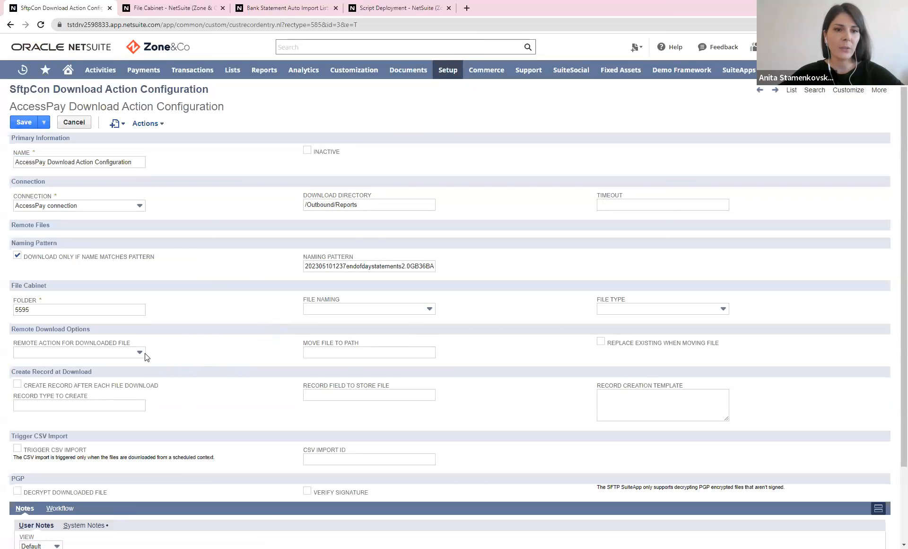
pyautogui.click(79, 352)
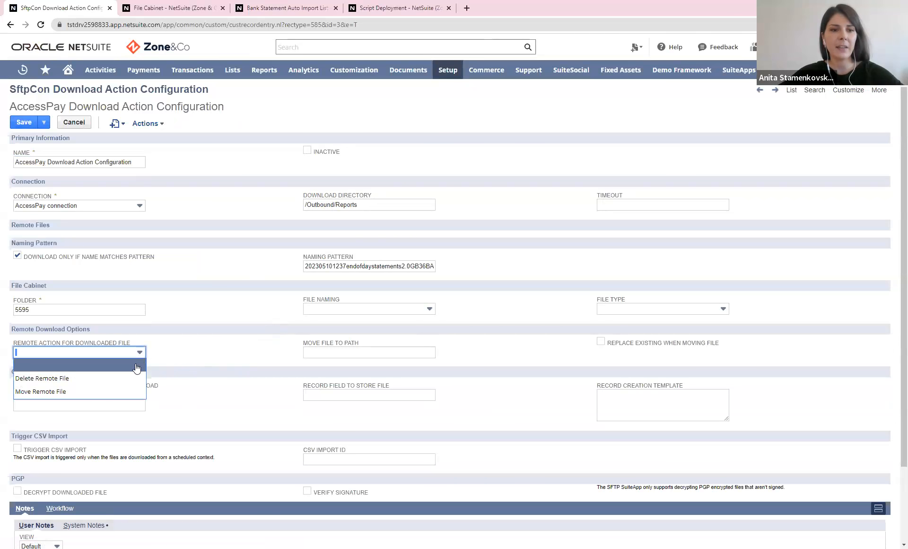
pyautogui.moveTo(43, 377)
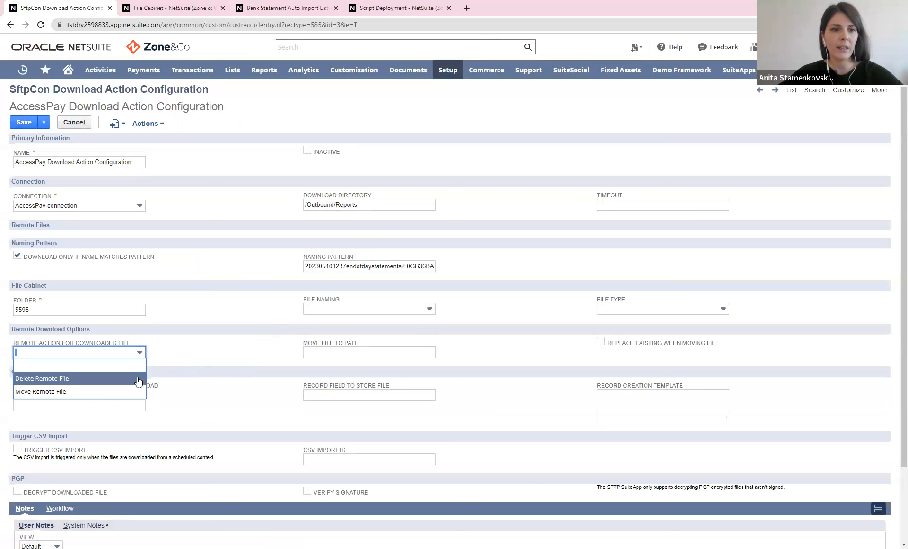
pyautogui.moveTo(133, 391)
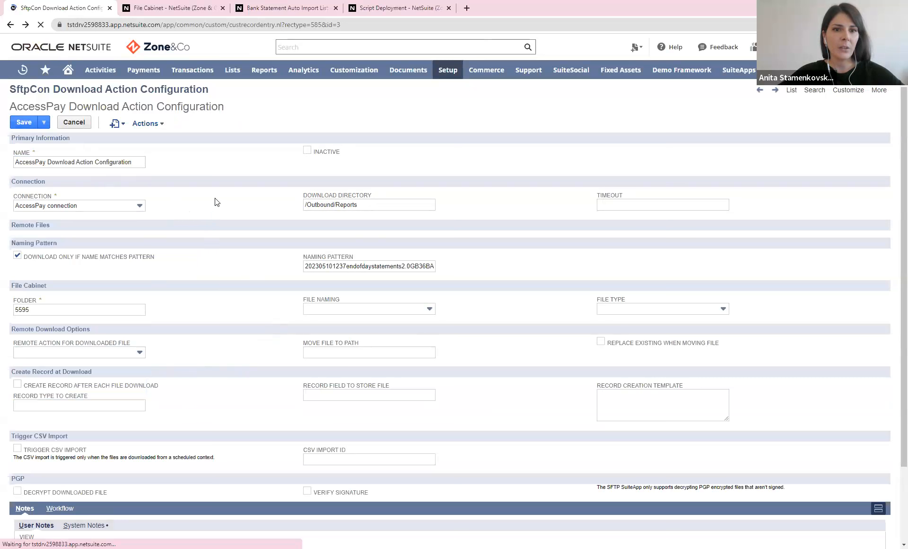
pyautogui.click(23, 122)
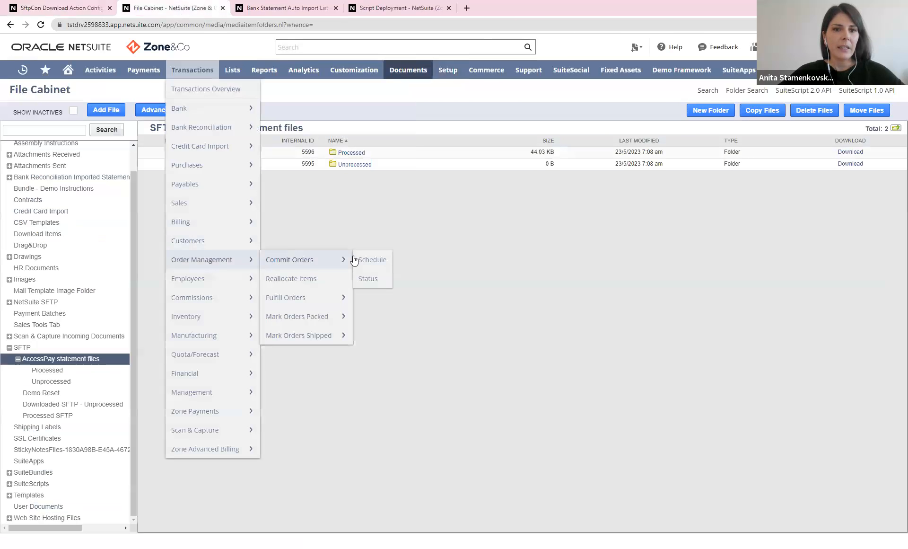
# - Browse File Cabinet to SFTP > AccessPay statement files and show the Unprocessed folder's Barclays CSV
pyautogui.click(504, 302)
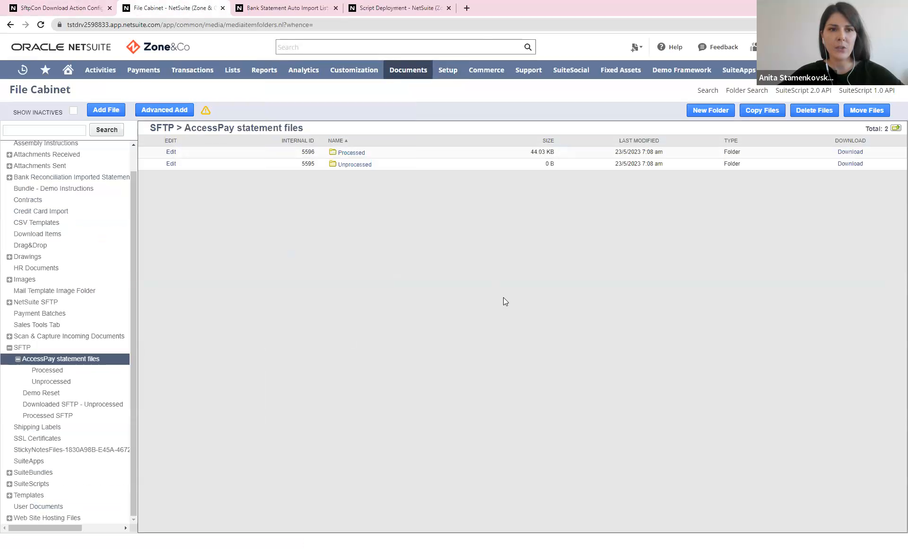
pyautogui.moveTo(383, 177)
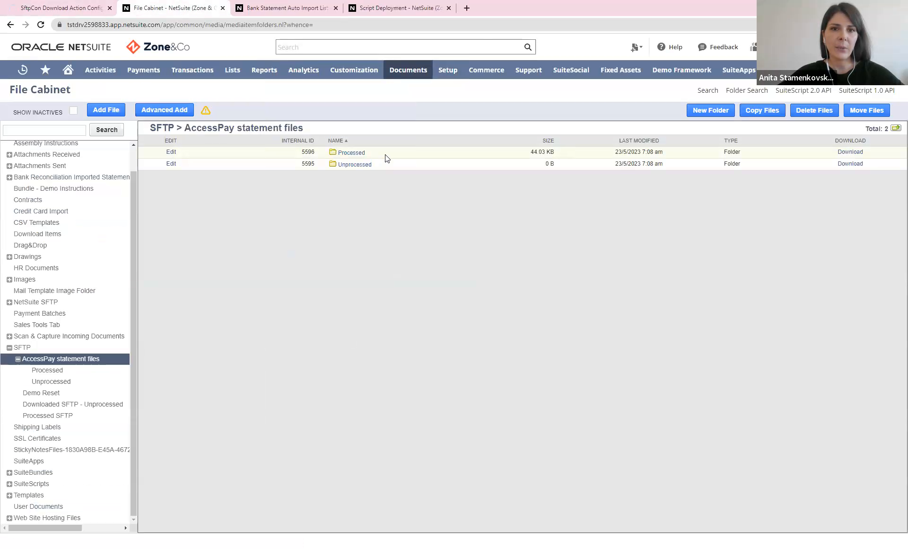
pyautogui.moveTo(399, 258)
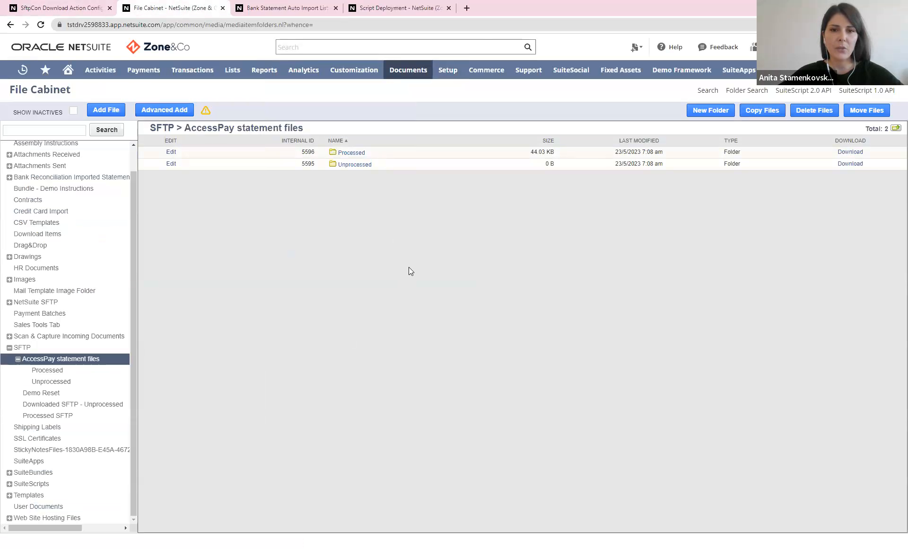
pyautogui.moveTo(421, 262)
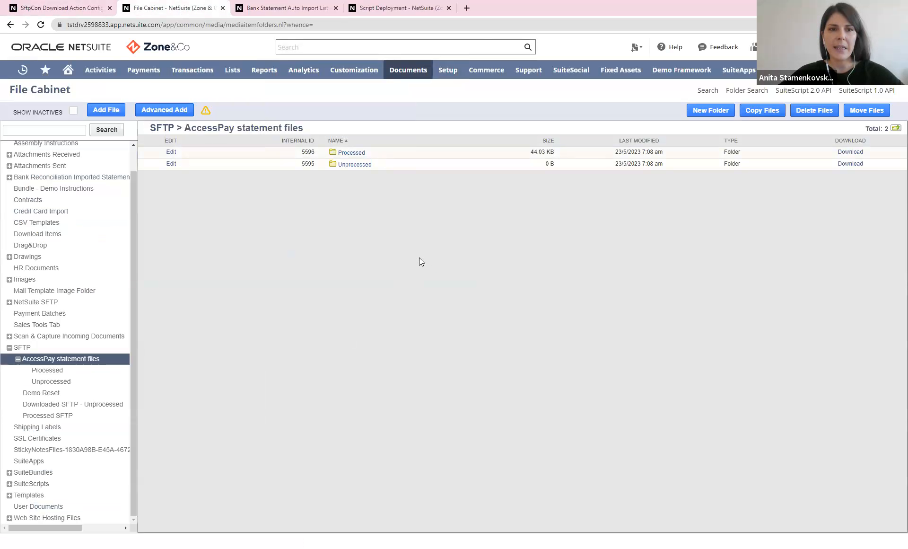
pyautogui.moveTo(422, 241)
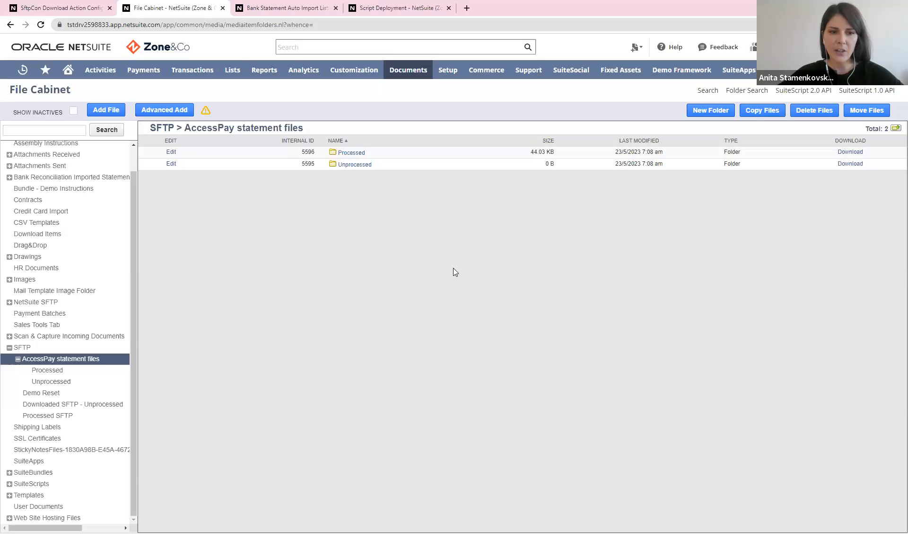
pyautogui.moveTo(461, 281)
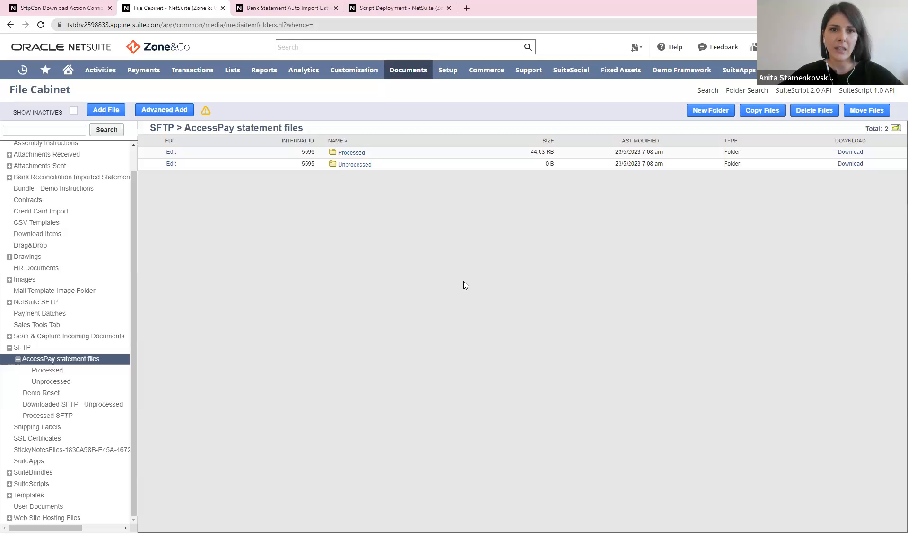
pyautogui.moveTo(483, 282)
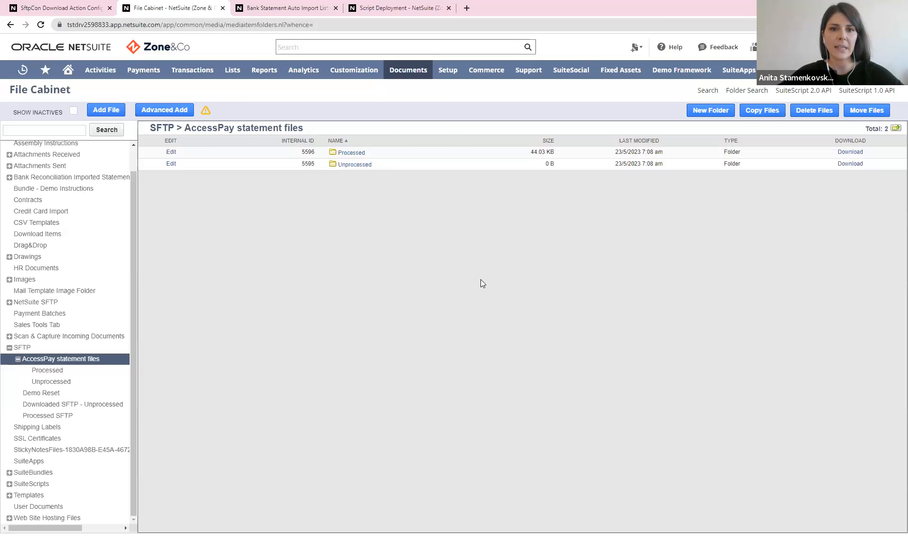
pyautogui.moveTo(527, 184)
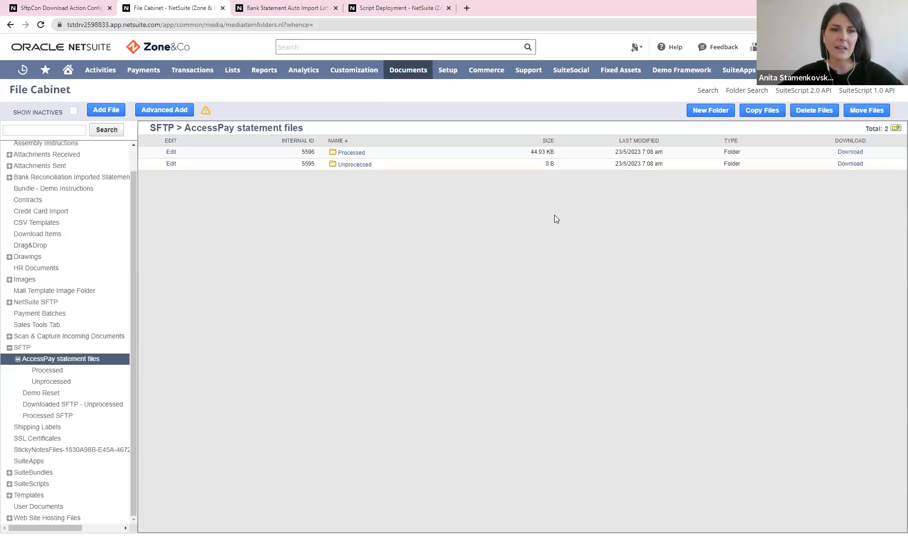
pyautogui.moveTo(492, 233)
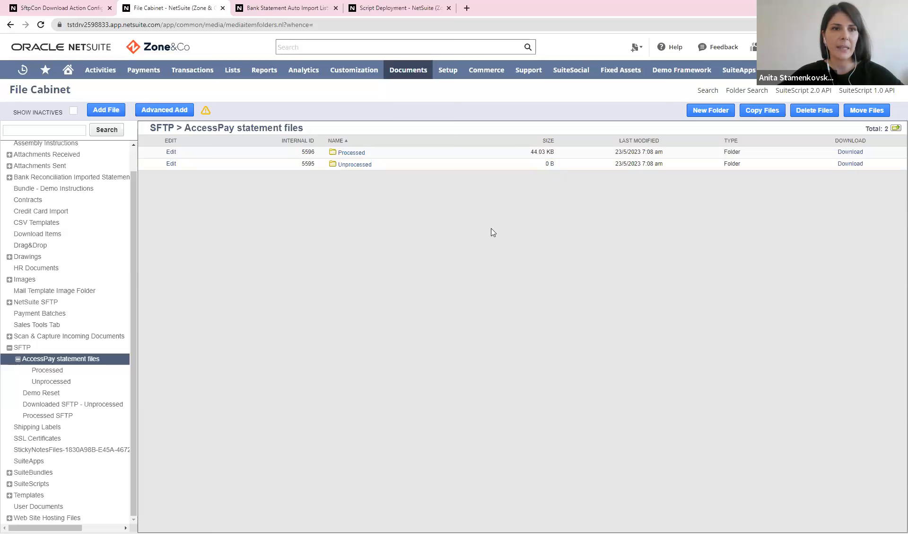
pyautogui.click(58, 8)
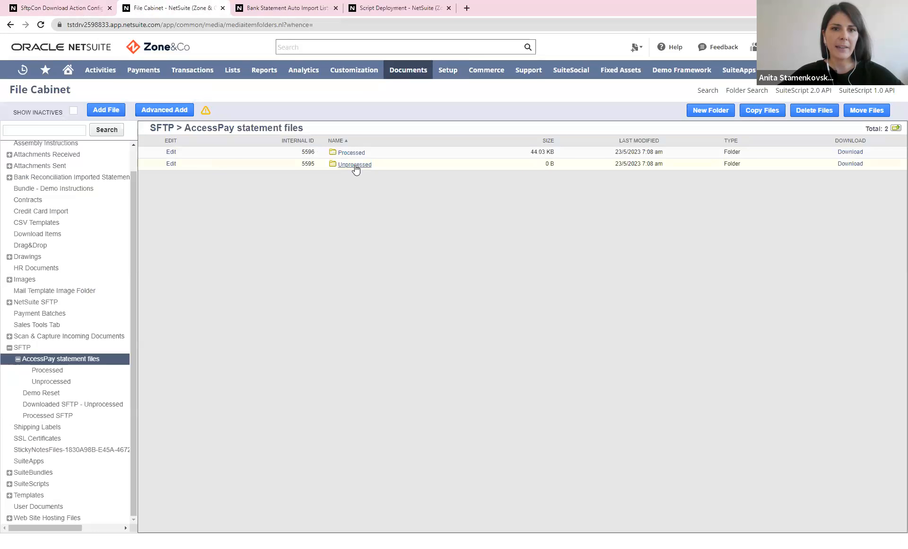
pyautogui.click(354, 164)
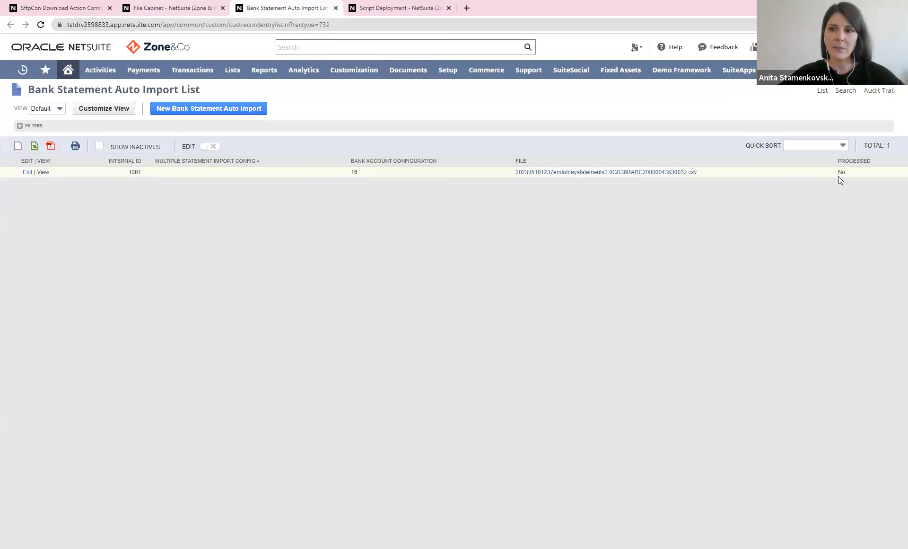
pyautogui.moveTo(846, 177)
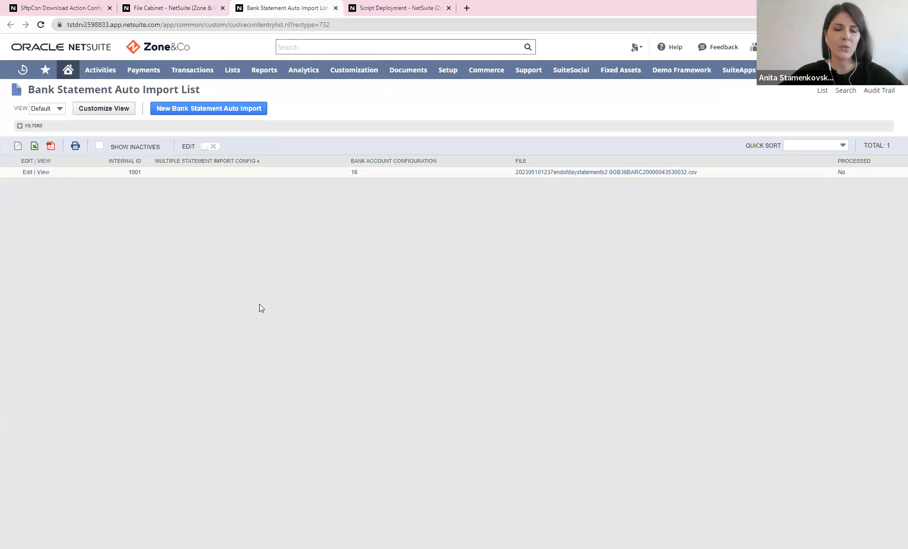
pyautogui.moveTo(230, 190)
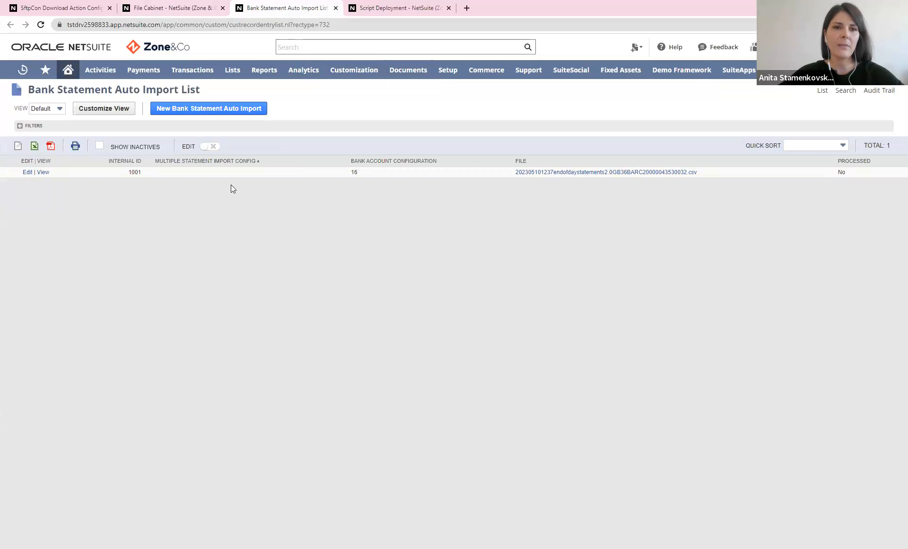
# - Open Transactions > Bank Reconciliation > Statements To Process in a new tab and switch to it
pyautogui.click(192, 69)
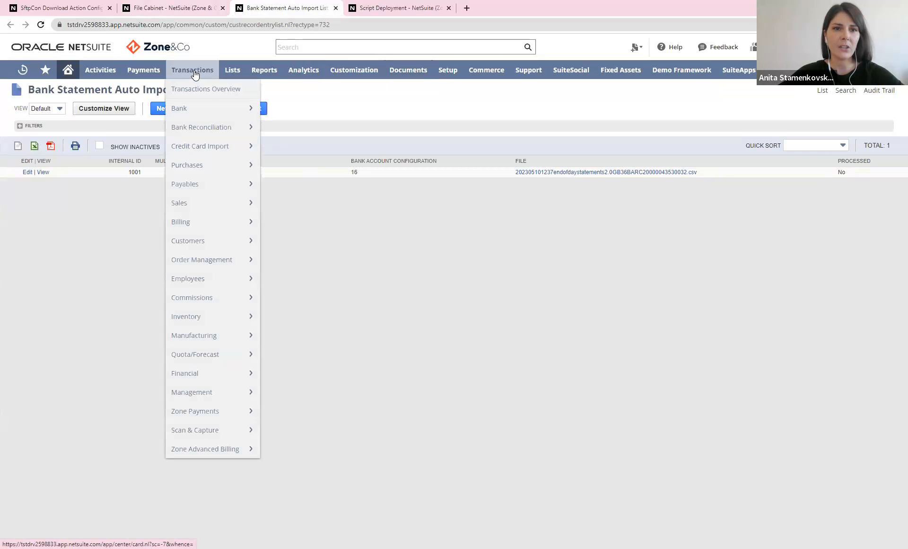
pyautogui.moveTo(201, 127)
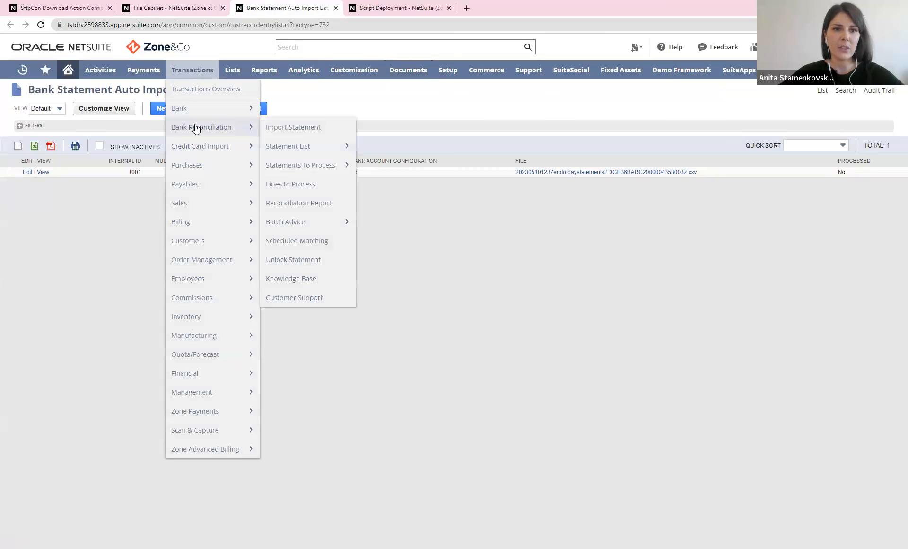
pyautogui.moveTo(234, 126)
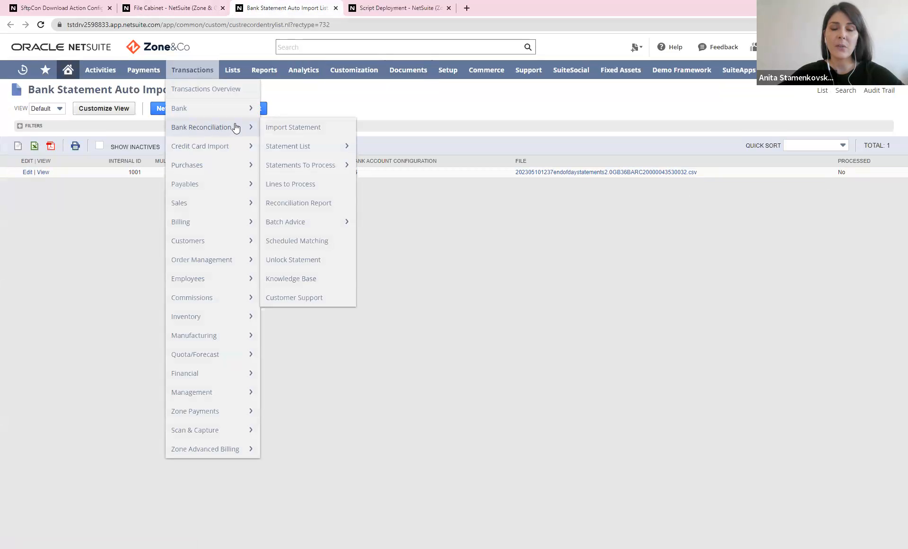
pyautogui.moveTo(242, 128)
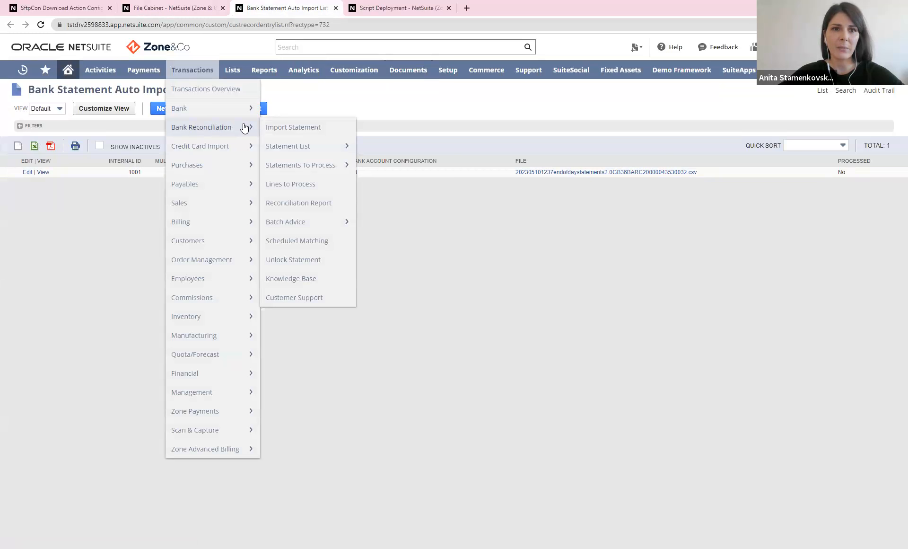
pyautogui.moveTo(294, 126)
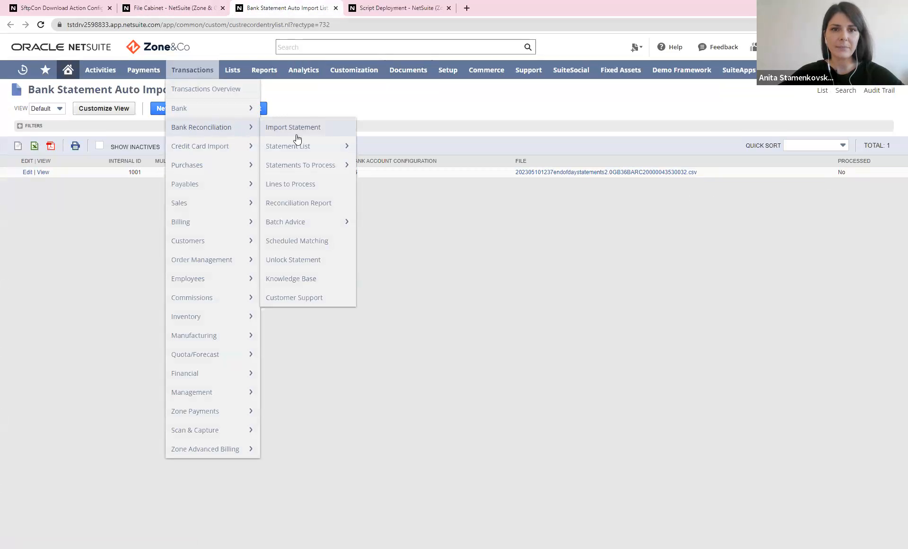
pyautogui.rightClick(300, 165)
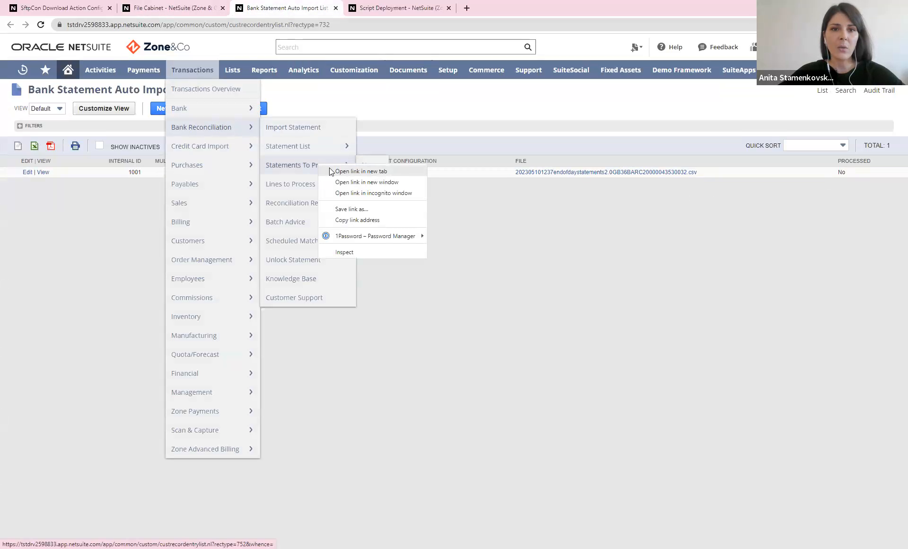
pyautogui.click(362, 171)
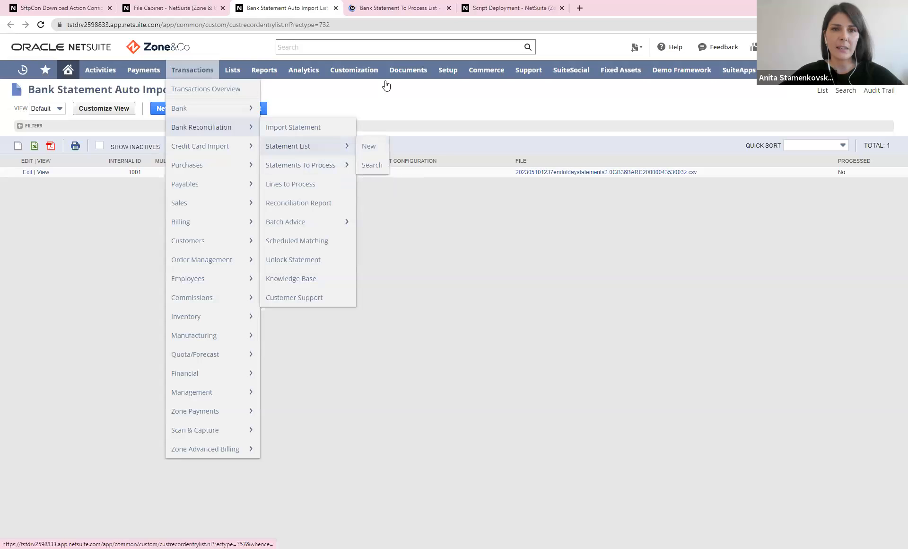
pyautogui.click(354, 69)
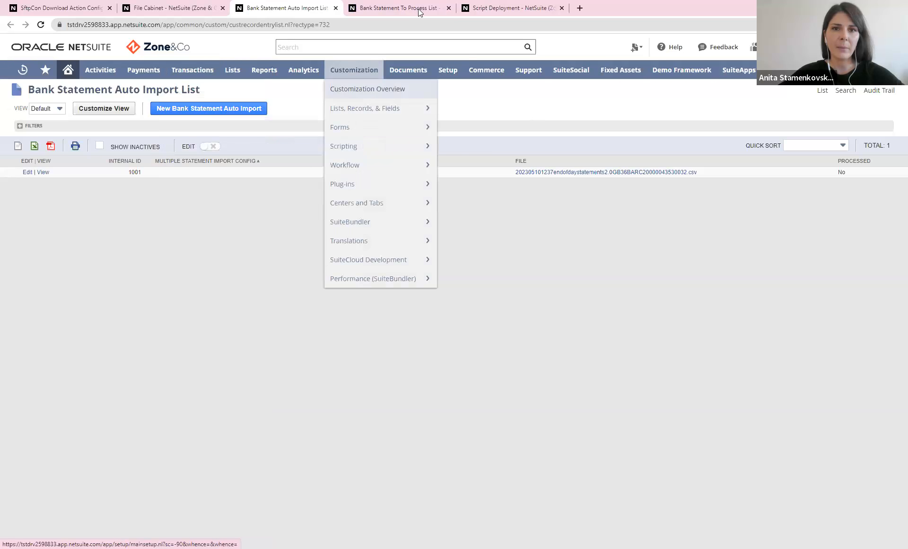
pyautogui.click(396, 8)
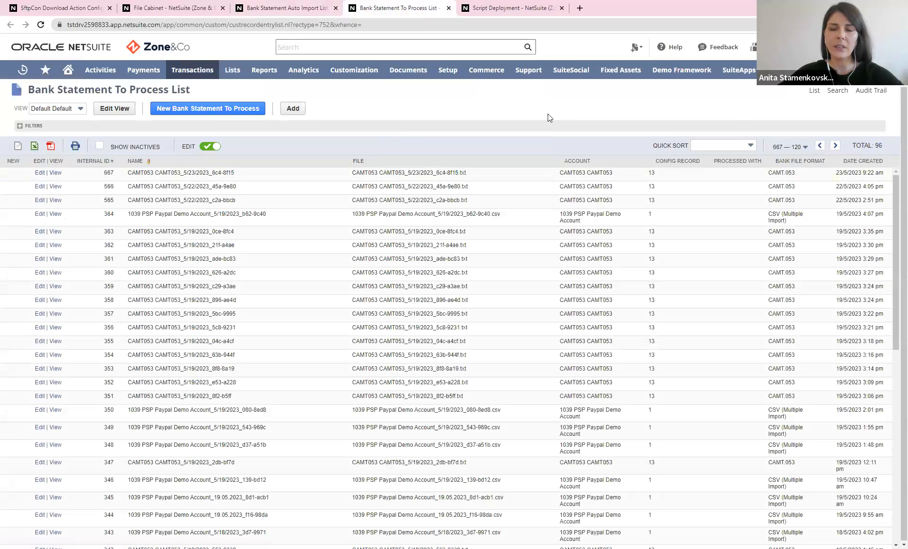
# - Edit the BS SC Import script deployment and Save and Execute it to queue a new pending run
pyautogui.click(512, 8)
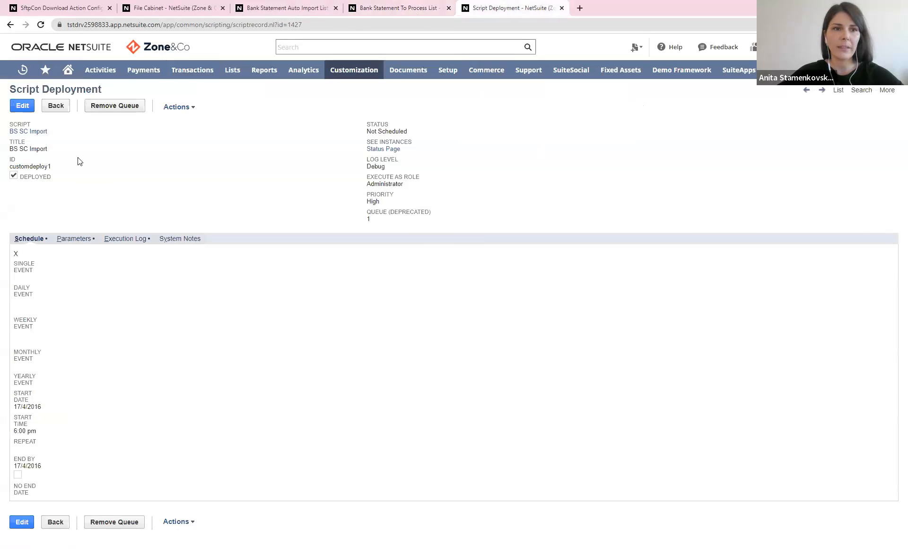
pyautogui.click(22, 105)
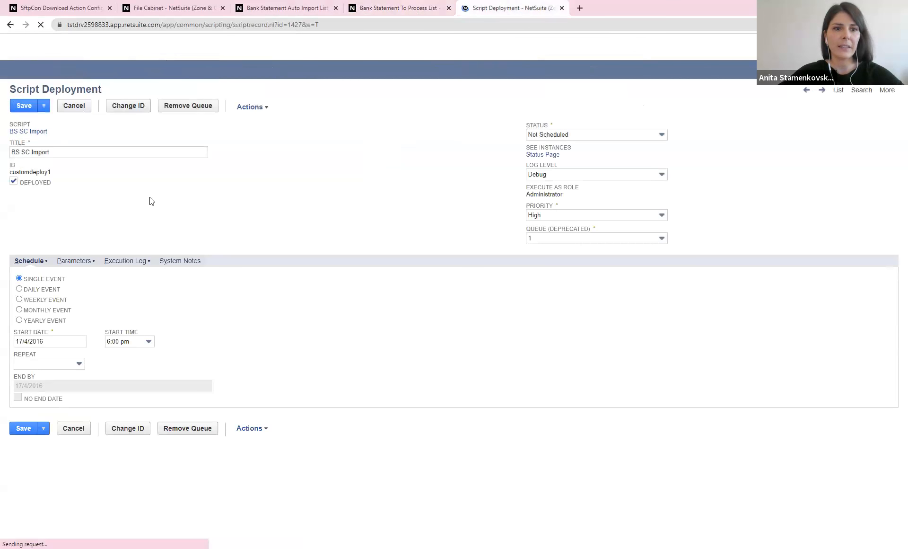
pyautogui.click(43, 106)
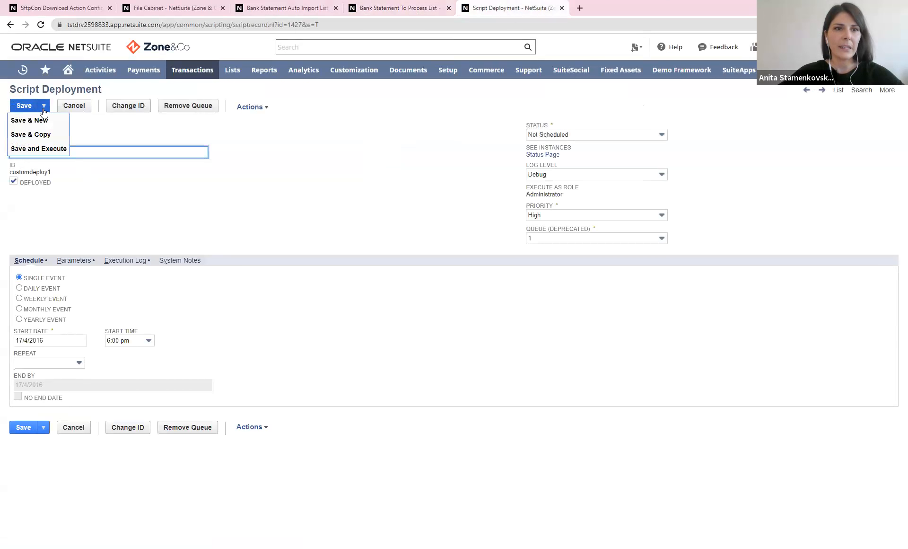
pyautogui.click(39, 149)
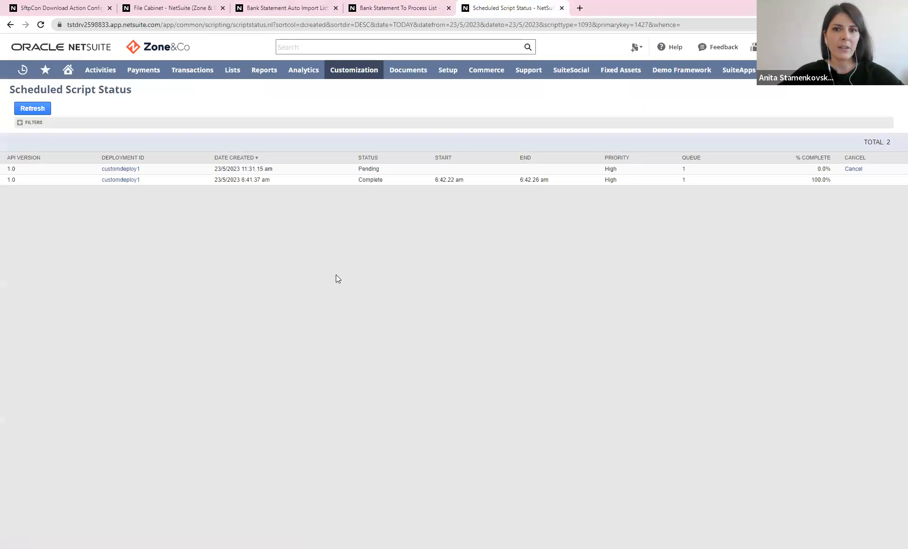
pyautogui.moveTo(342, 275)
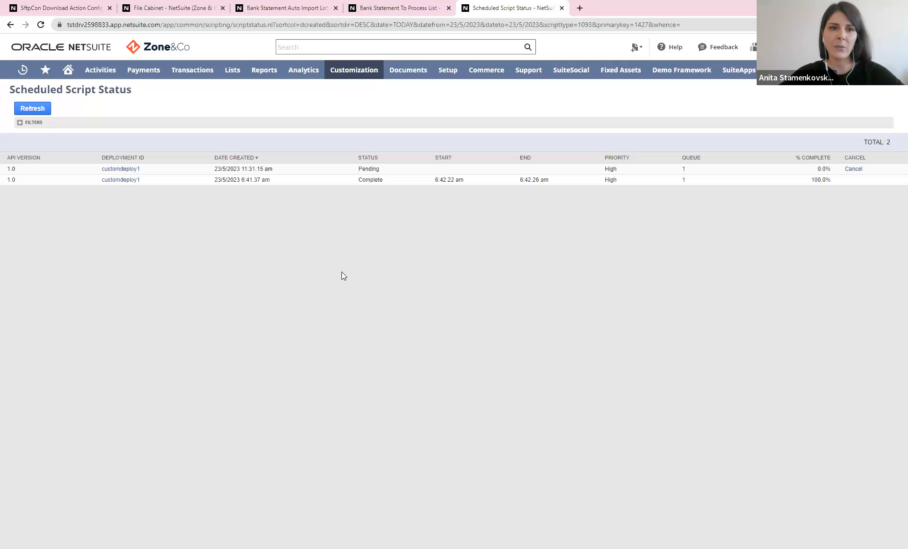
pyautogui.moveTo(100, 161)
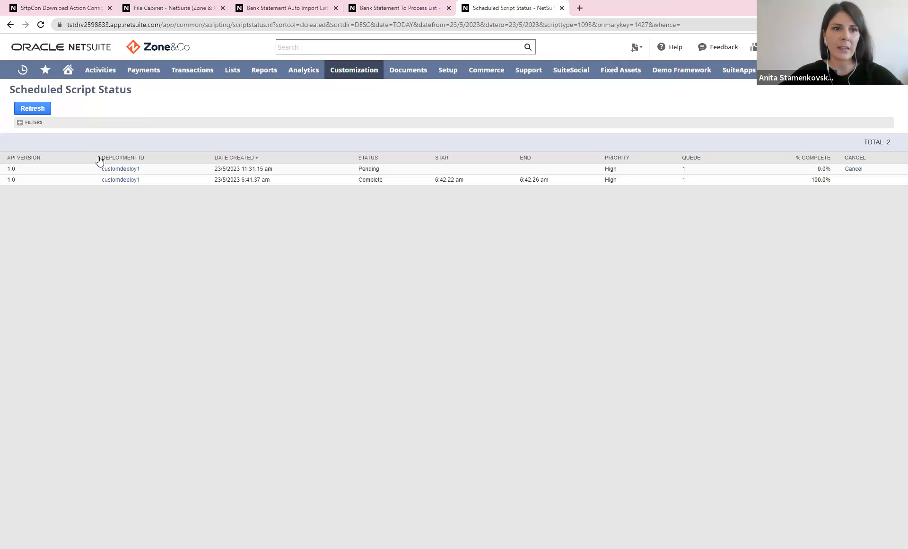
pyautogui.click(32, 109)
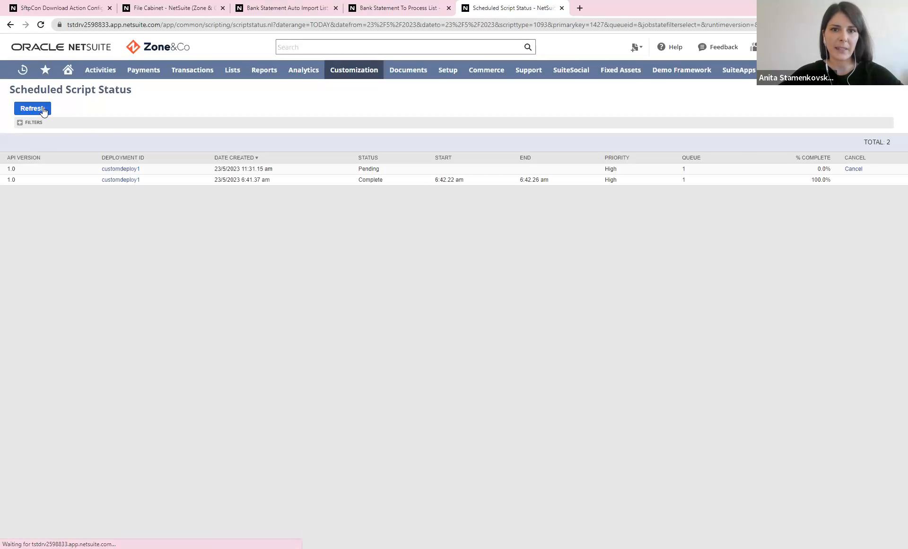
pyautogui.click(32, 109)
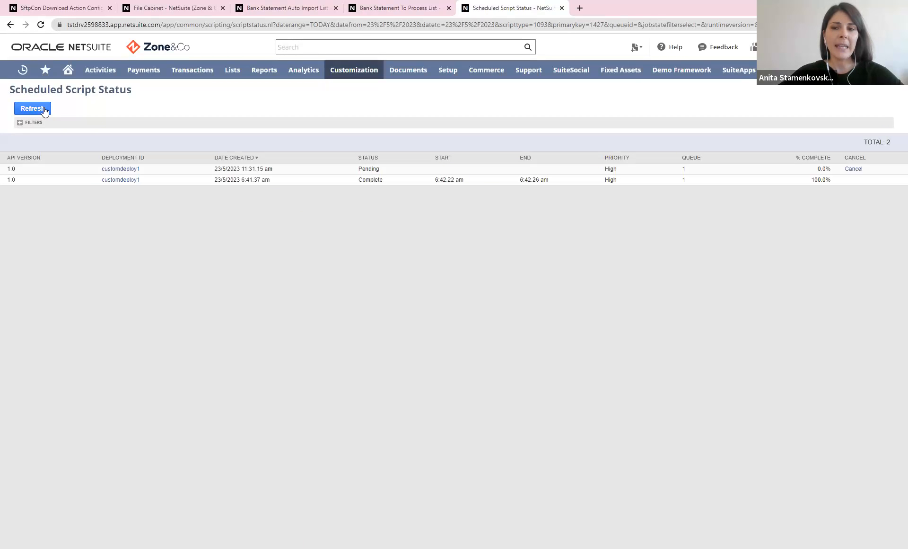
pyautogui.moveTo(210, 81)
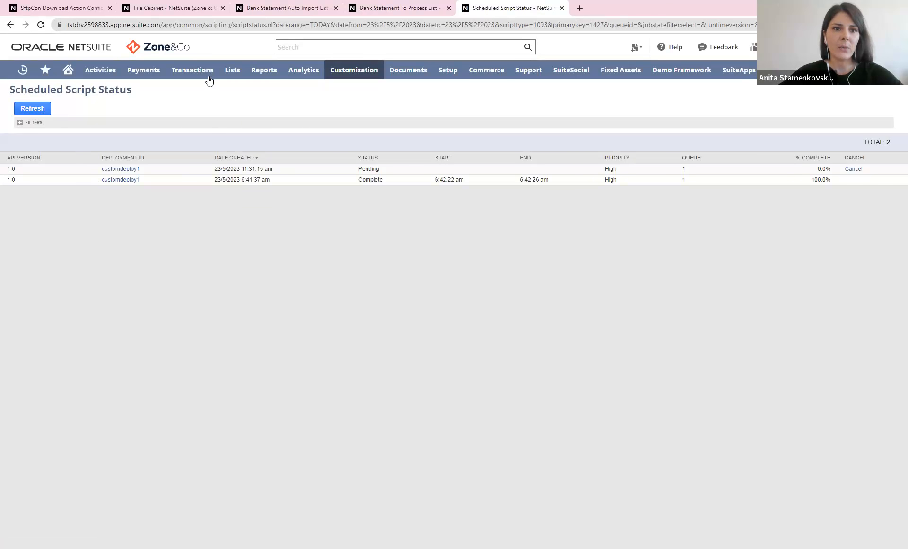
pyautogui.click(192, 69)
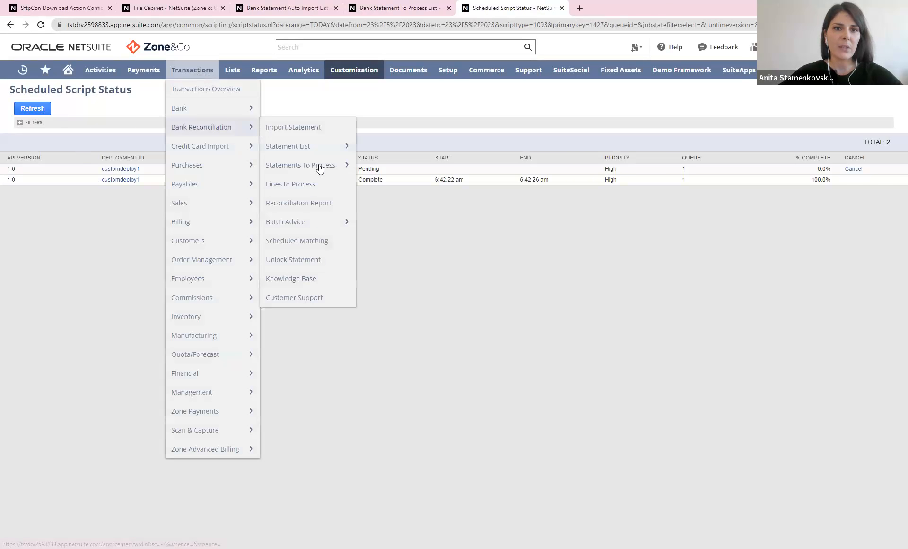
pyautogui.moveTo(287, 146)
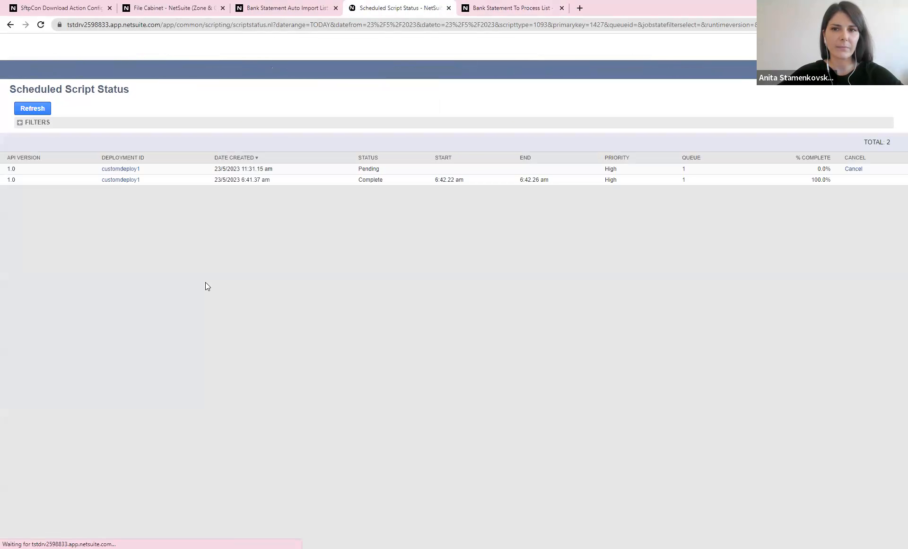
pyautogui.click(32, 109)
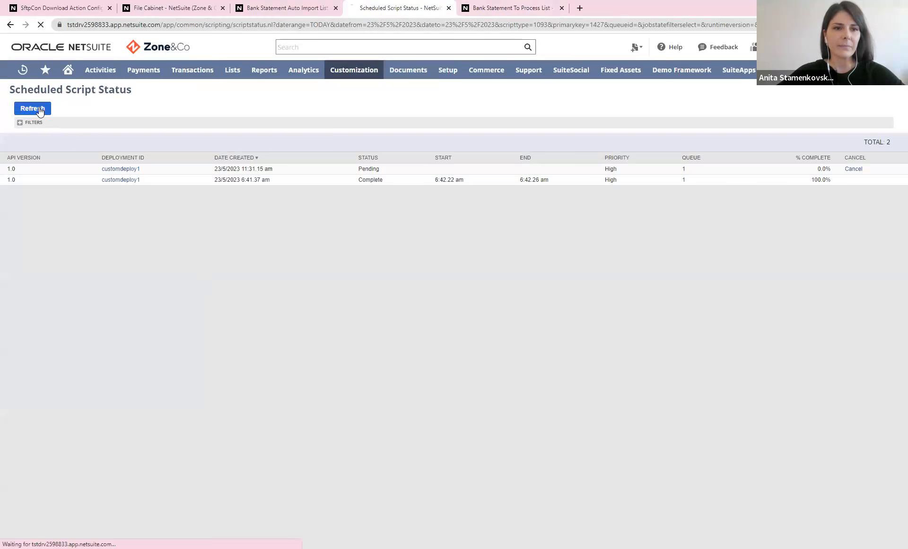
pyautogui.click(32, 109)
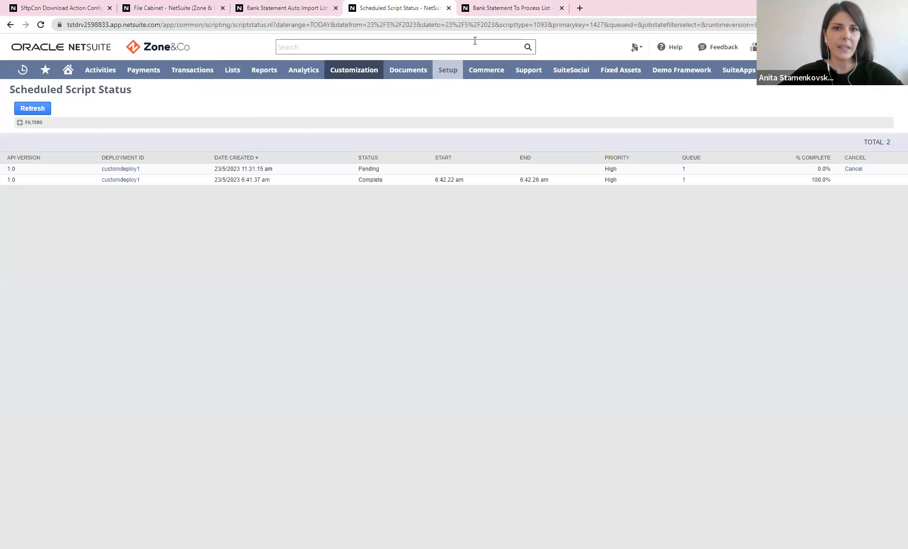
# - Return to the Bank Statement To Process List tab showing its 96 statement records
pyautogui.click(510, 7)
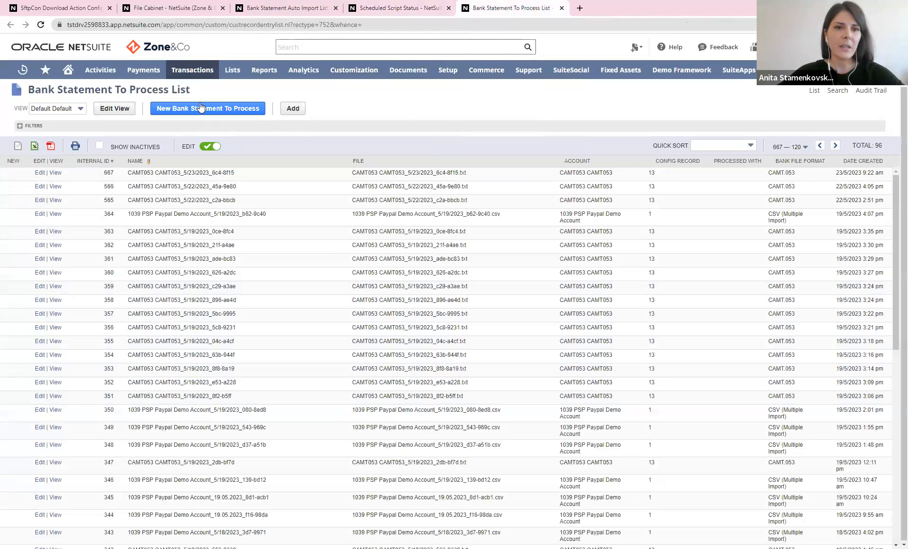
pyautogui.click(192, 69)
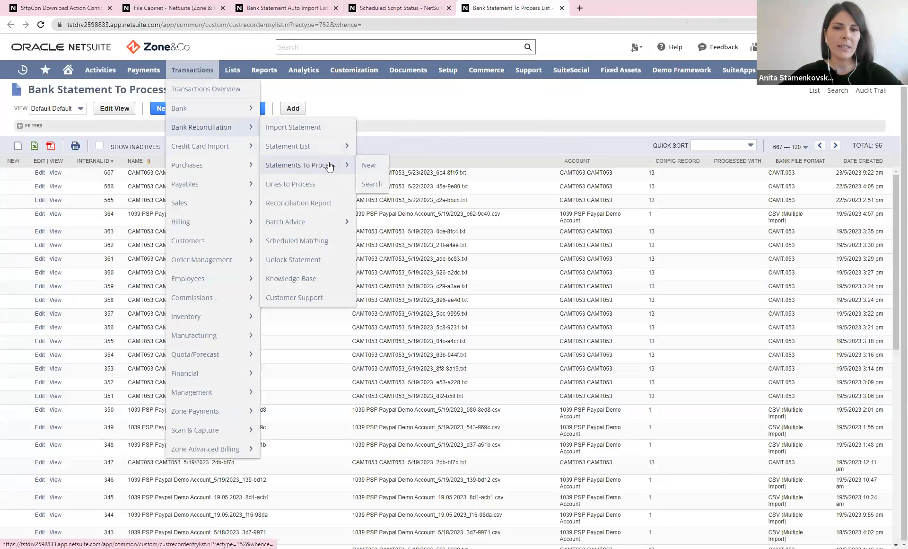
pyautogui.moveTo(288, 145)
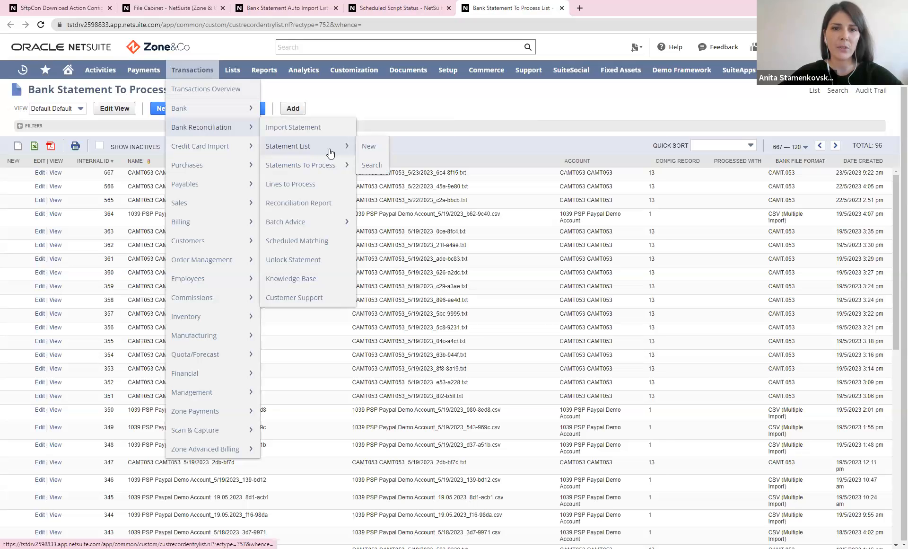
pyautogui.moveTo(319, 176)
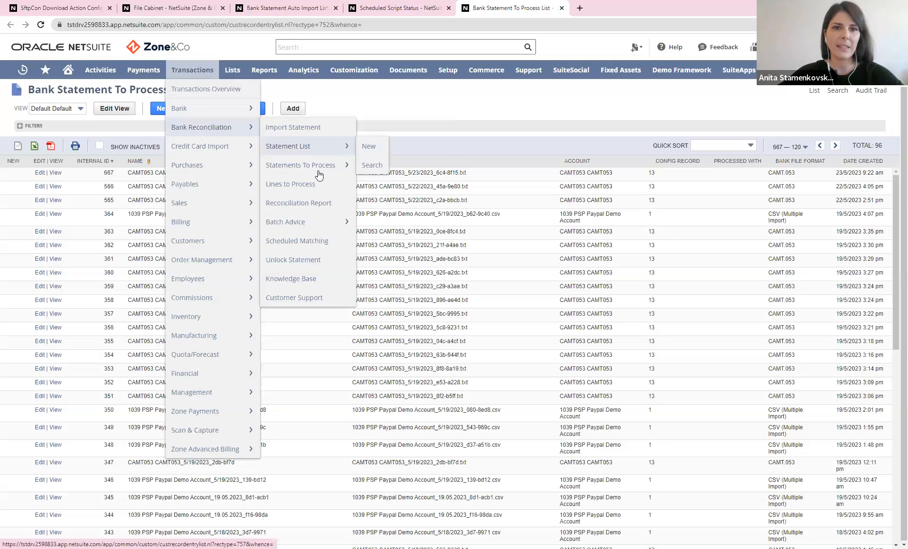
pyautogui.click(489, 111)
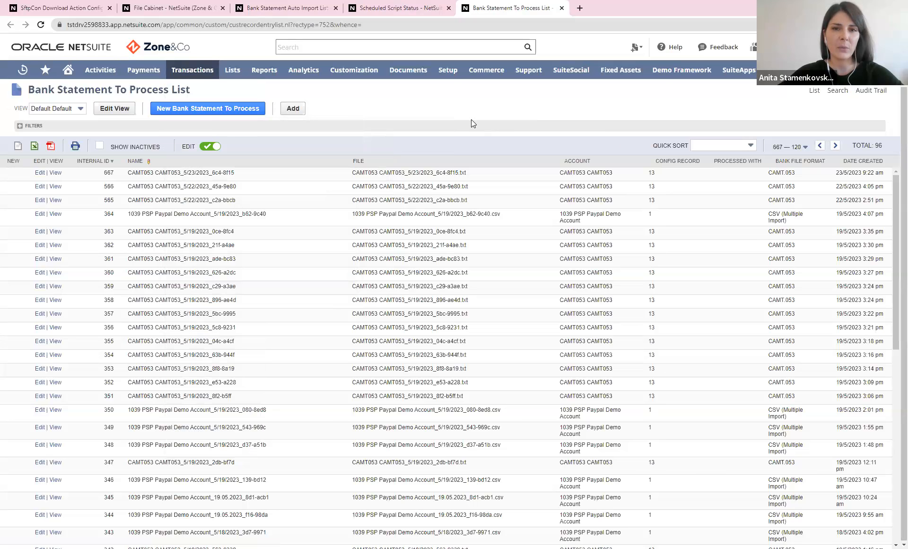
pyautogui.click(398, 7)
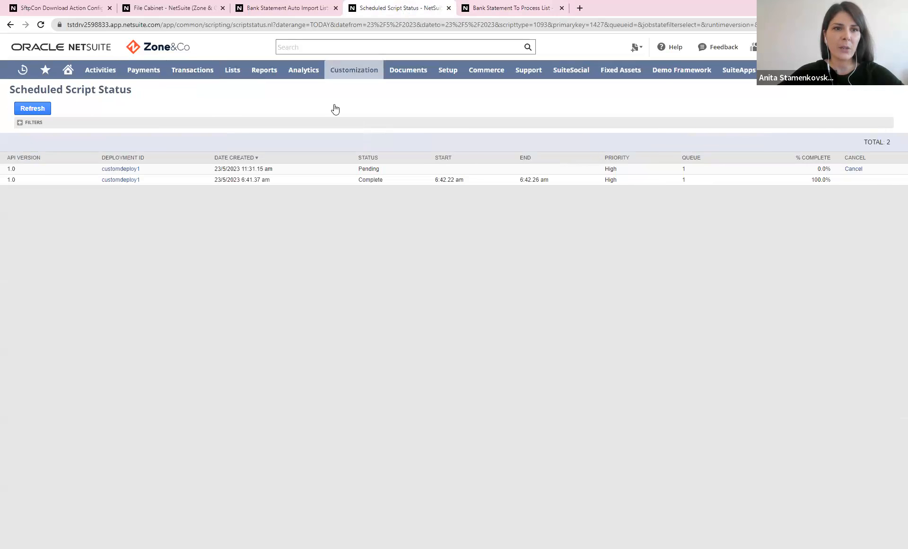
pyautogui.click(32, 109)
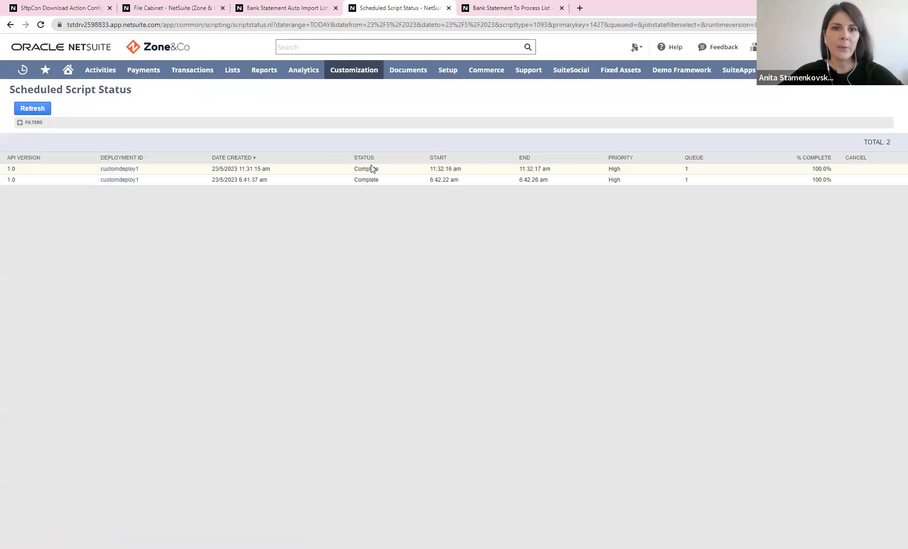
pyautogui.click(512, 8)
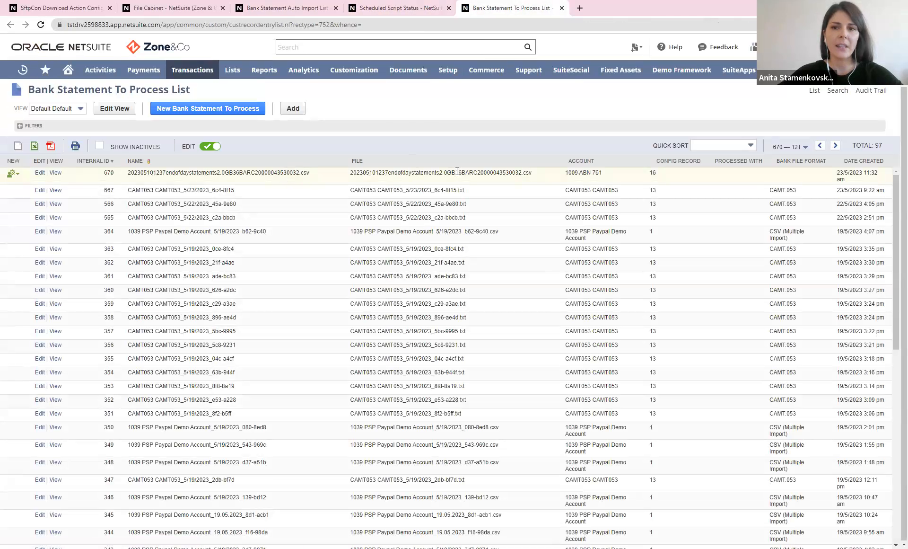
pyautogui.doubleClick(582, 174)
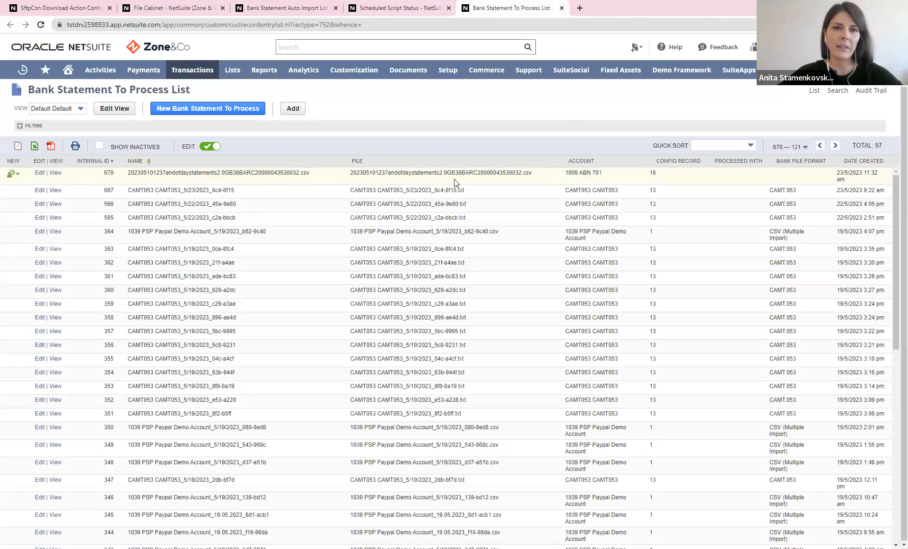
pyautogui.moveTo(45, 187)
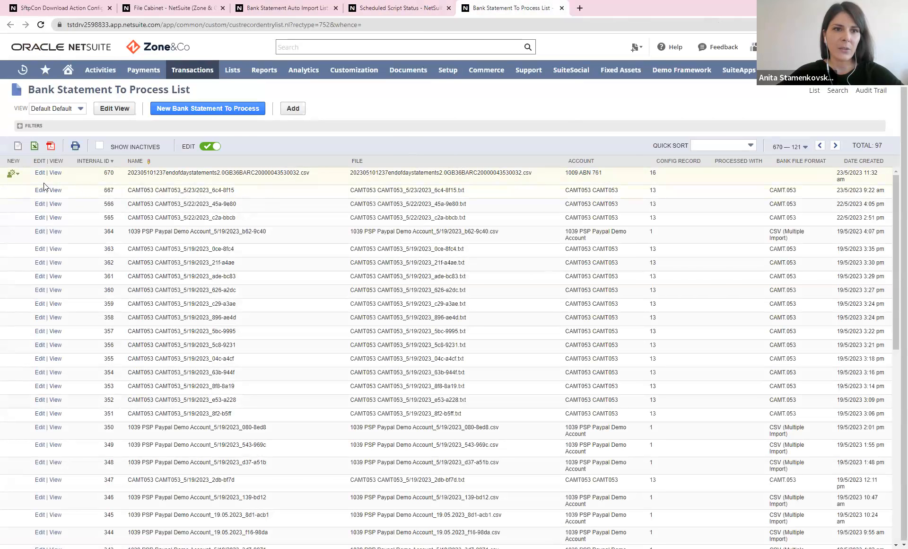
# - View the imported Barclays statement record with its 39 lines and 230,366.81 end balance
pyautogui.click(39, 173)
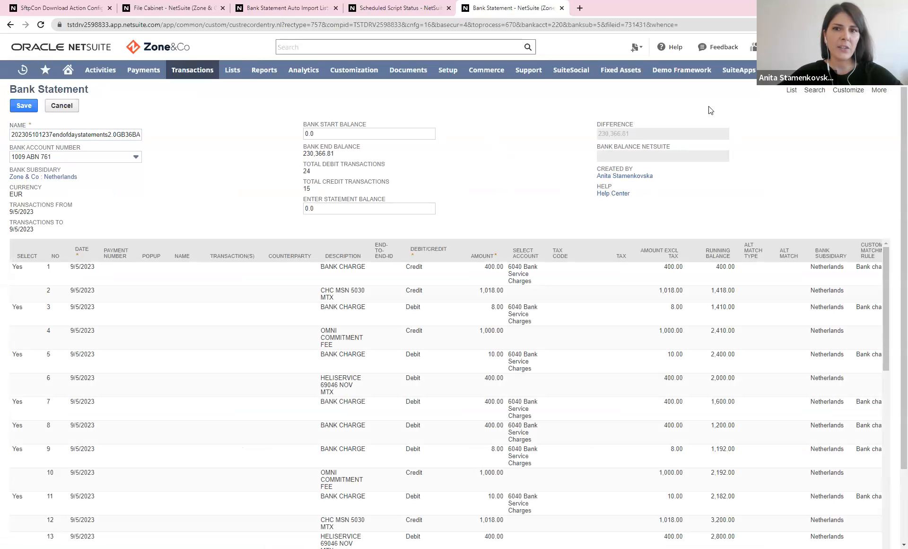
pyautogui.moveTo(711, 228)
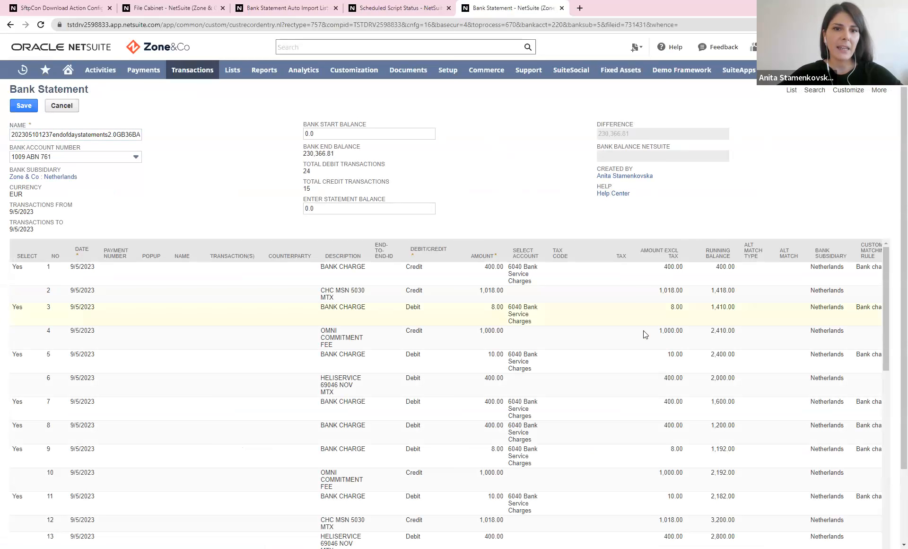
pyautogui.scroll(-3)
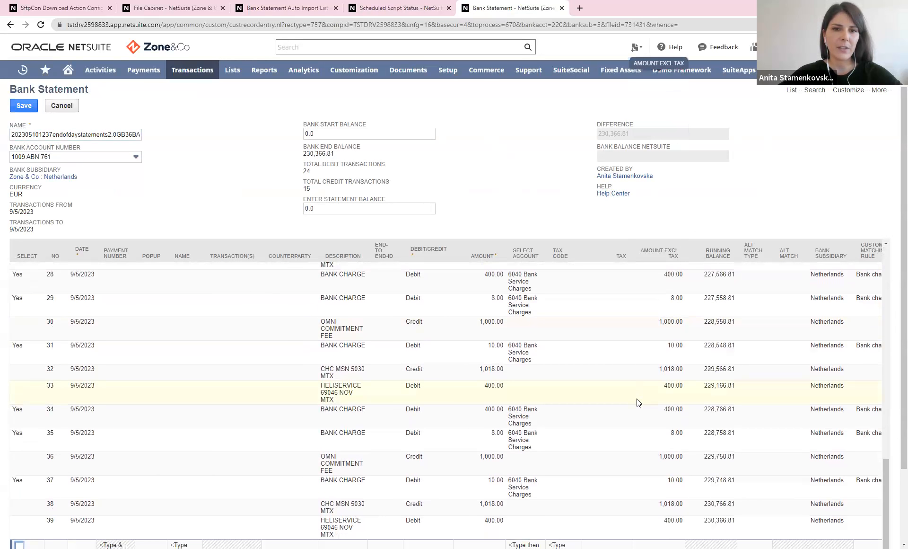
pyautogui.moveTo(600, 336)
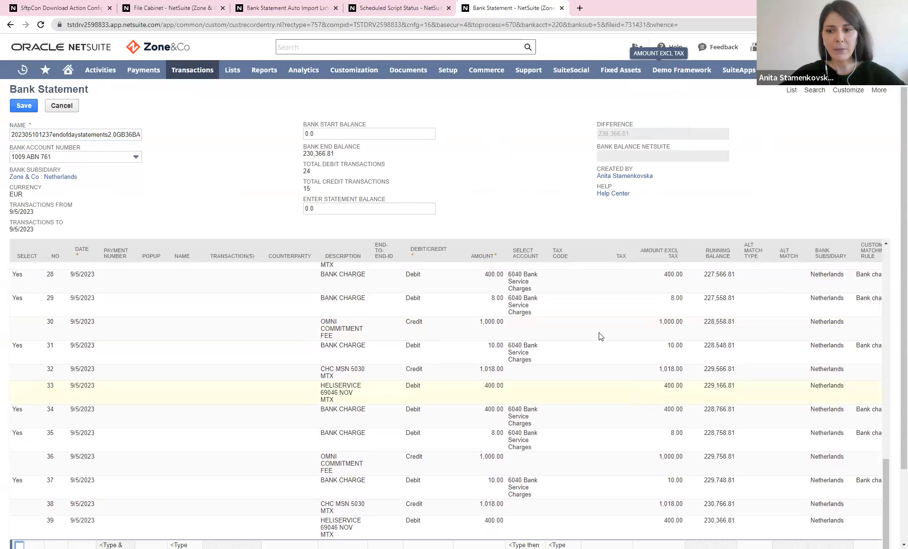
# - Bring up the Home dashboard in a new browser tab
pyautogui.click(100, 70)
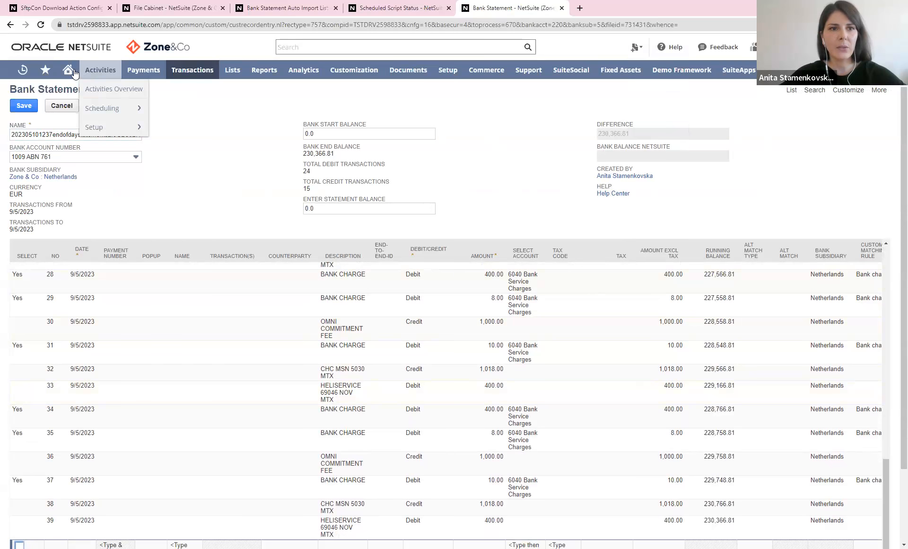
pyautogui.rightClick(68, 69)
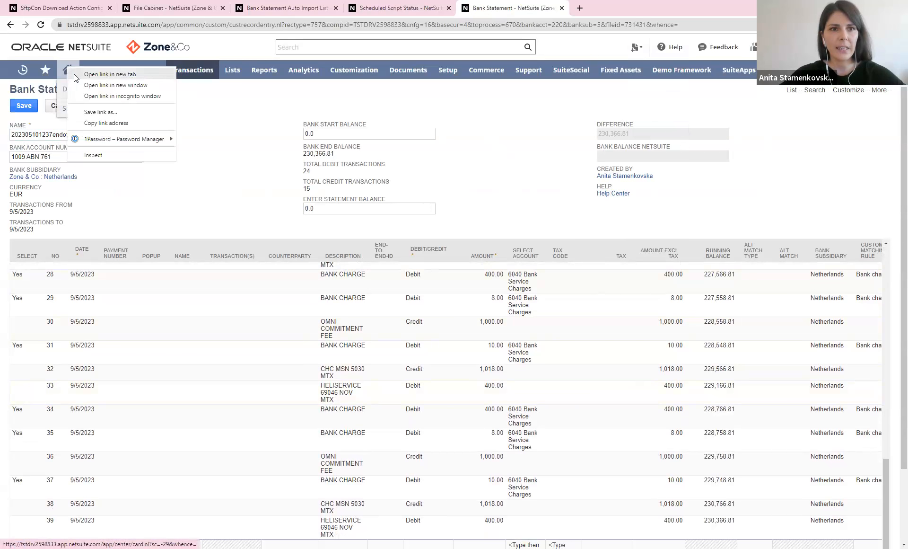
pyautogui.click(109, 74)
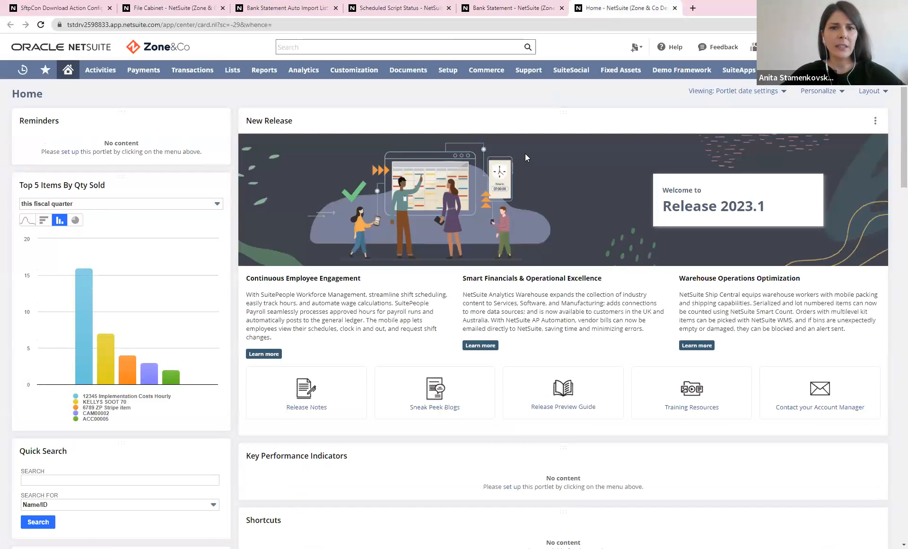
pyautogui.moveTo(708, 155)
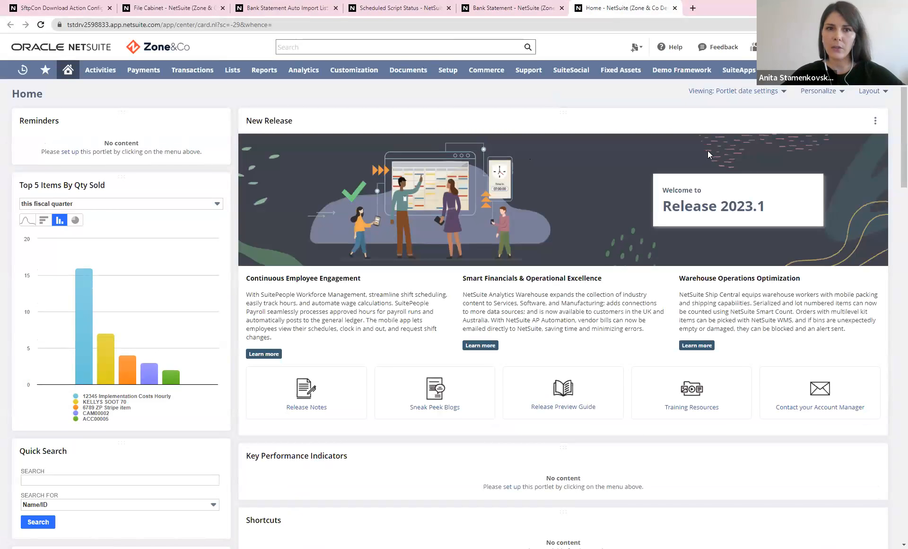
# - Personalize the dashboard with a Custom Search portlet using the Bank Statement Reconciliation Status search
pyautogui.click(819, 91)
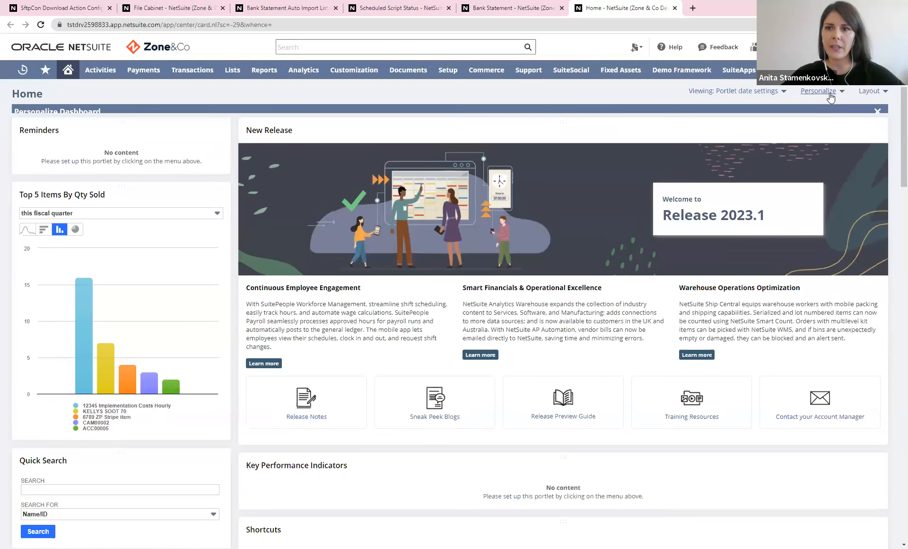
pyautogui.click(817, 91)
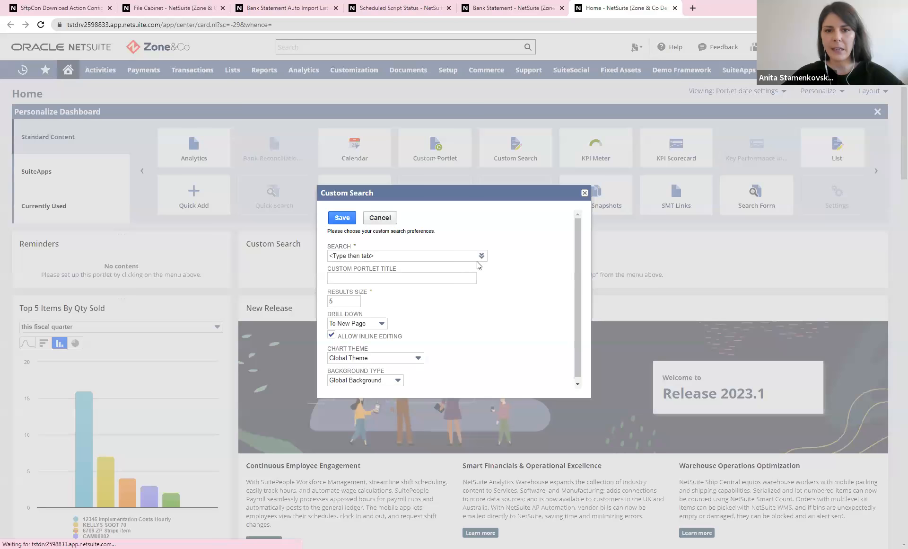
pyautogui.write('bank stat')
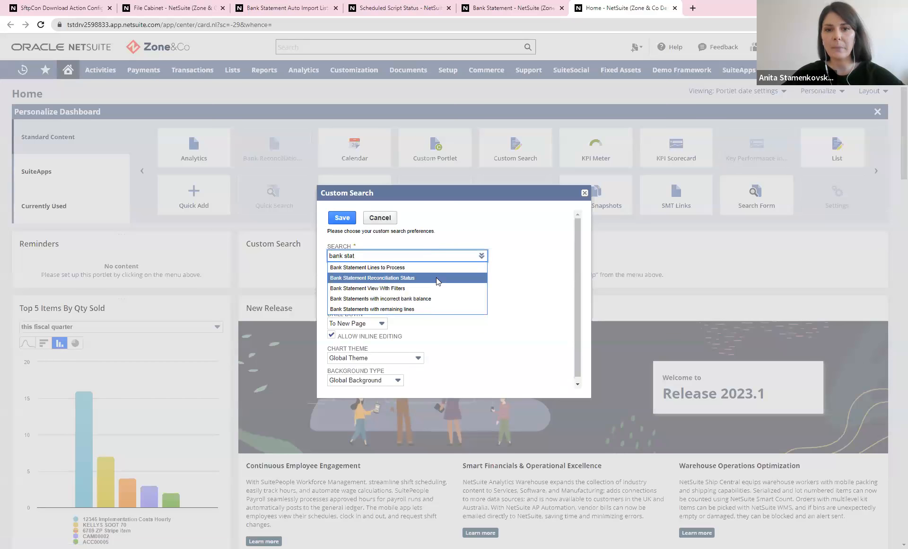
pyautogui.click(373, 277)
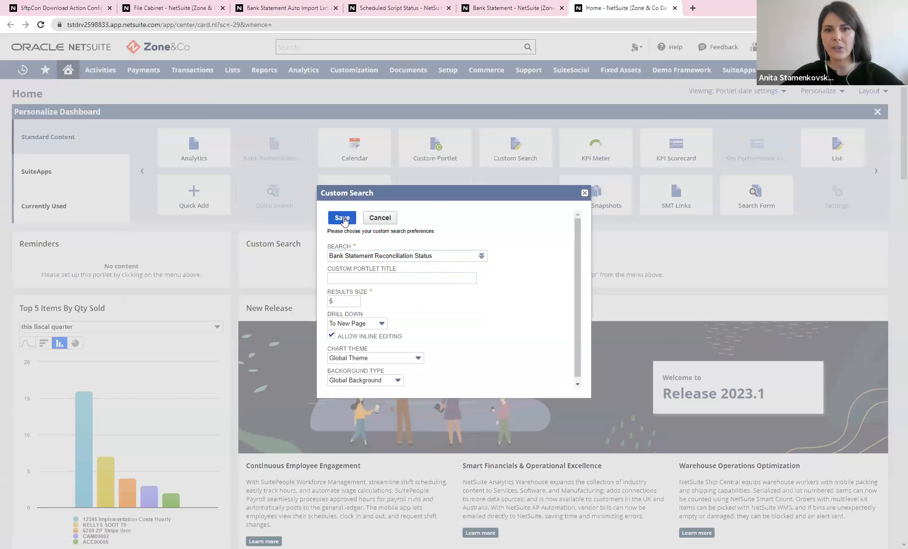
pyautogui.click(341, 218)
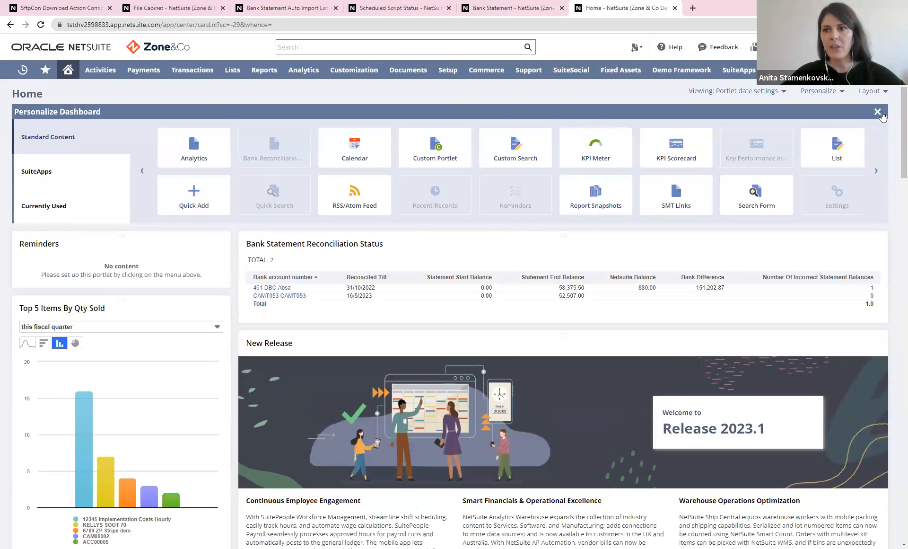
# - Dismiss the Personalize Dashboard panel, keeping the reconciliation status portlet in place
pyautogui.click(878, 111)
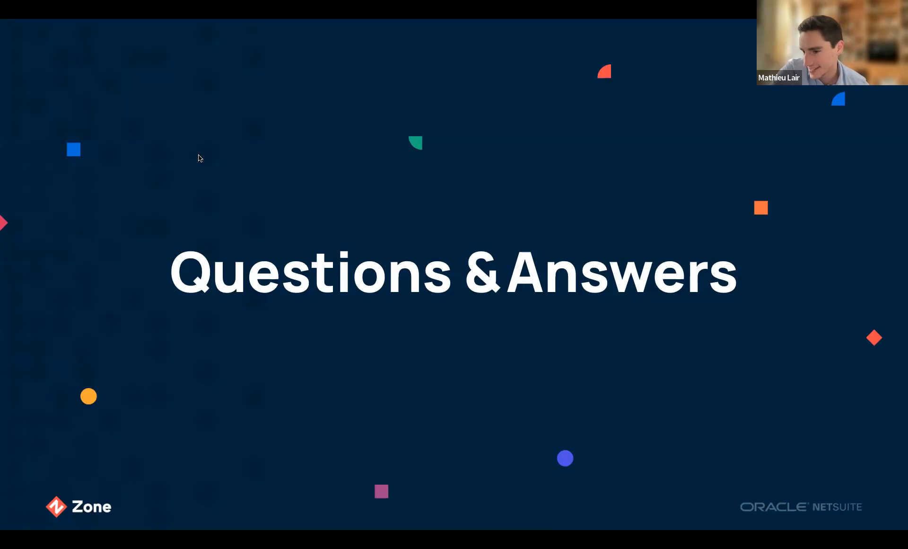
pyautogui.moveTo(234, 296)
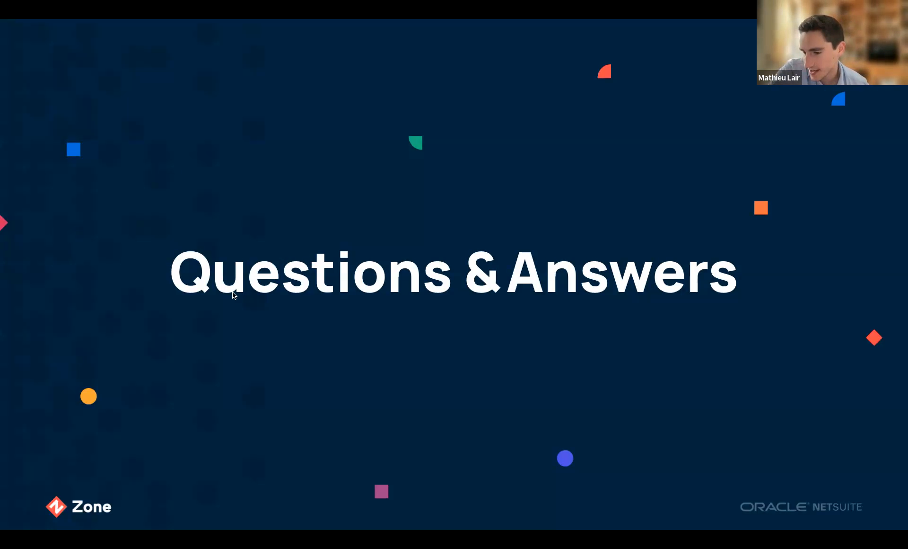
pyautogui.moveTo(263, 433)
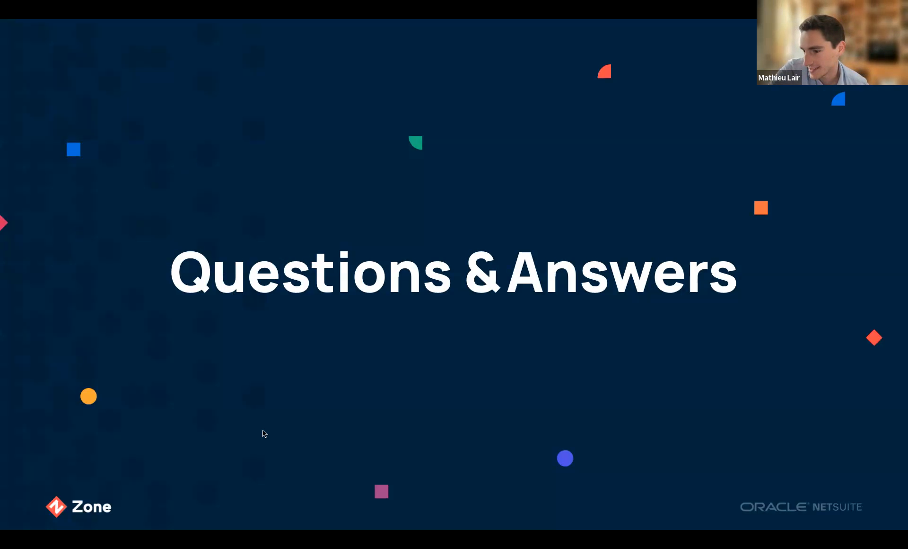
pyautogui.moveTo(273, 428)
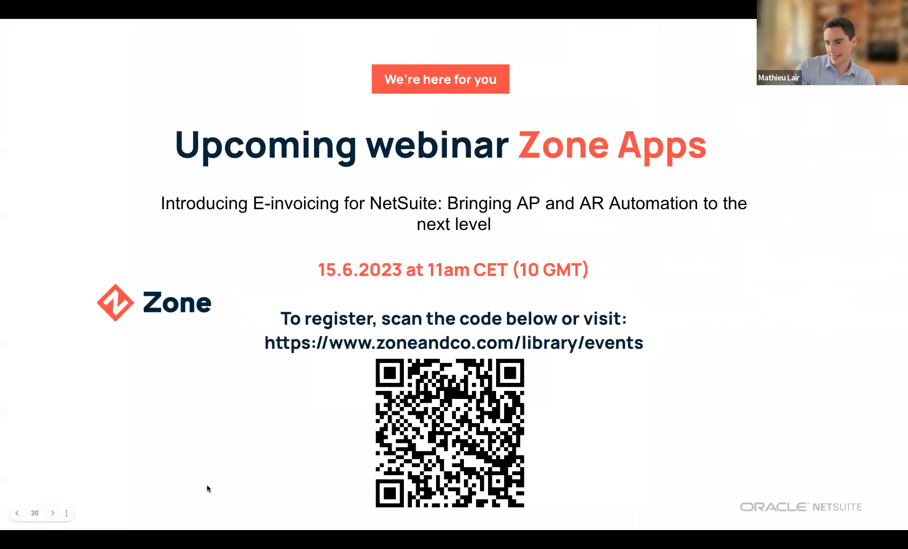
# - Advance past the upcoming webinar slide to the closing Thank you slide
pyautogui.press('Right')
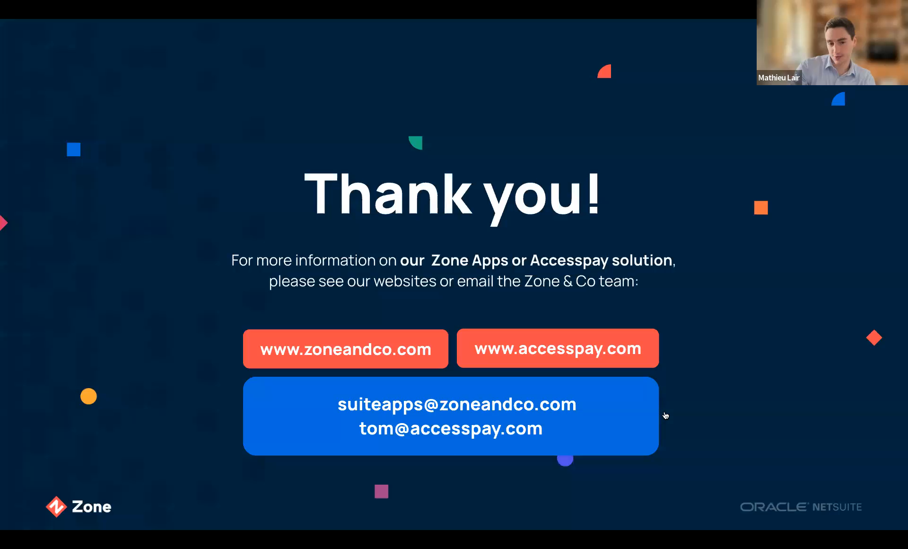